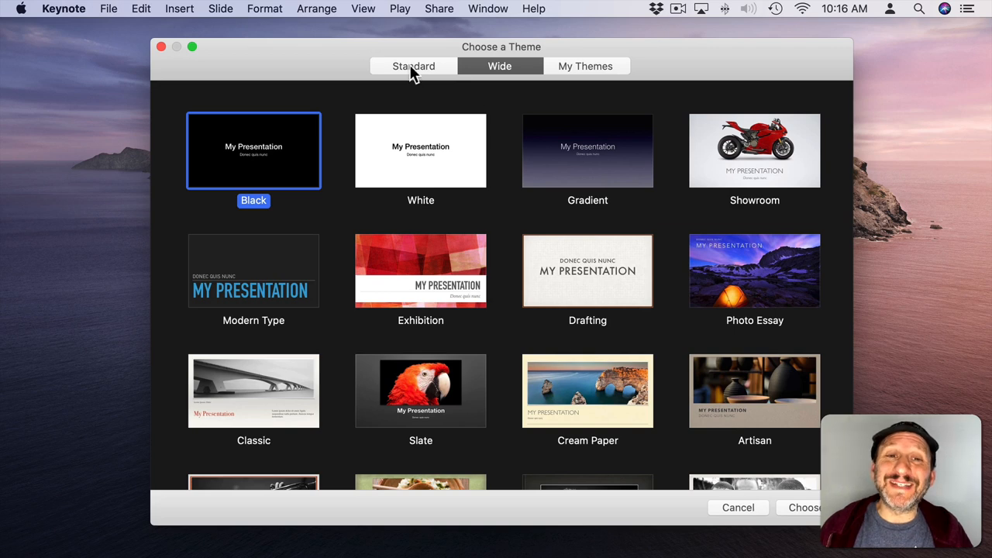
Create a presentation from the widescreen Black theme and zoom the view to 25%
click(499, 66)
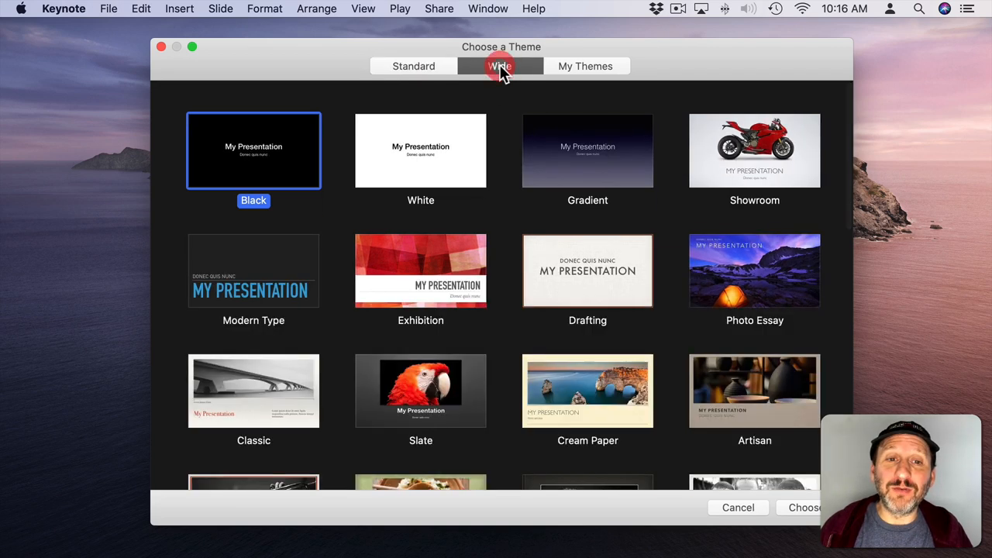
click(413, 66)
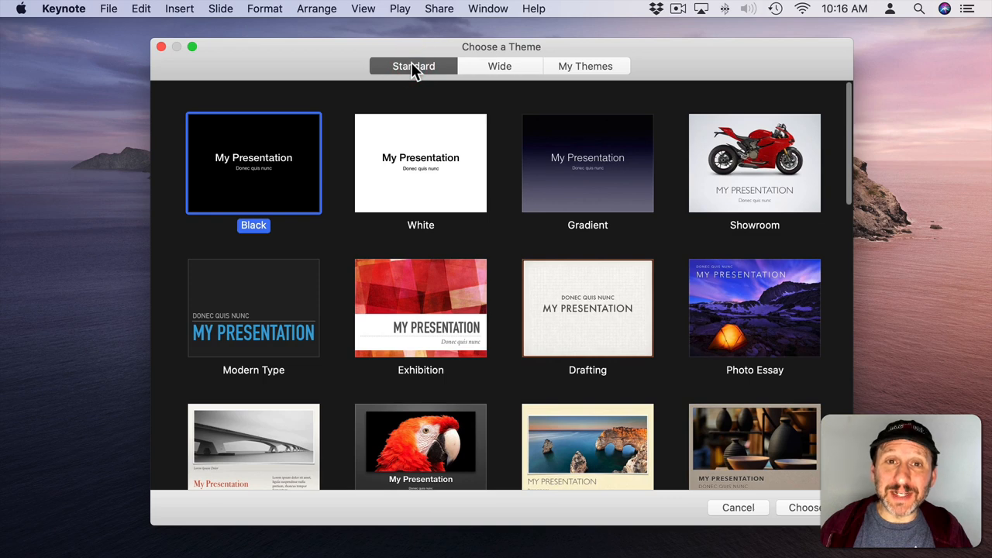
mouse_move(461, 128)
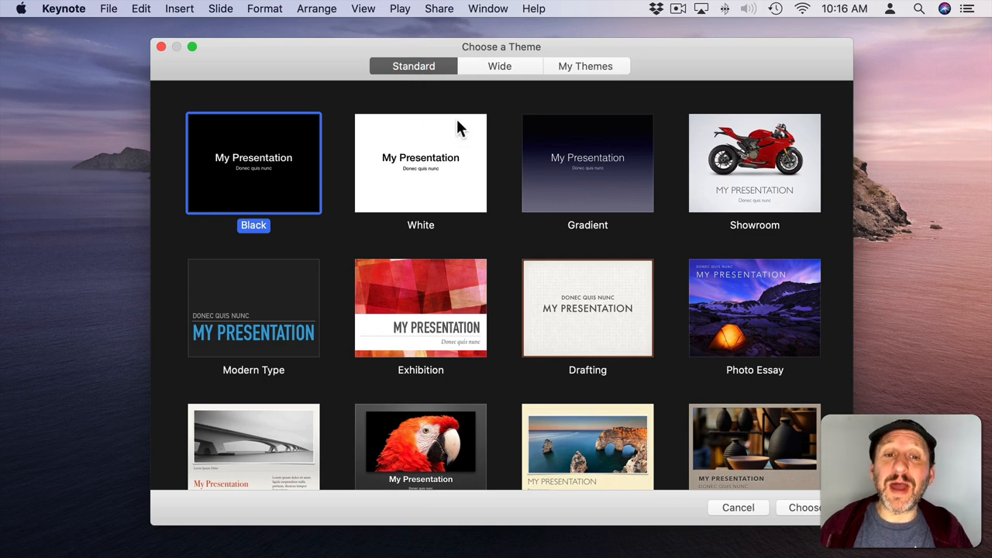
mouse_move(254, 197)
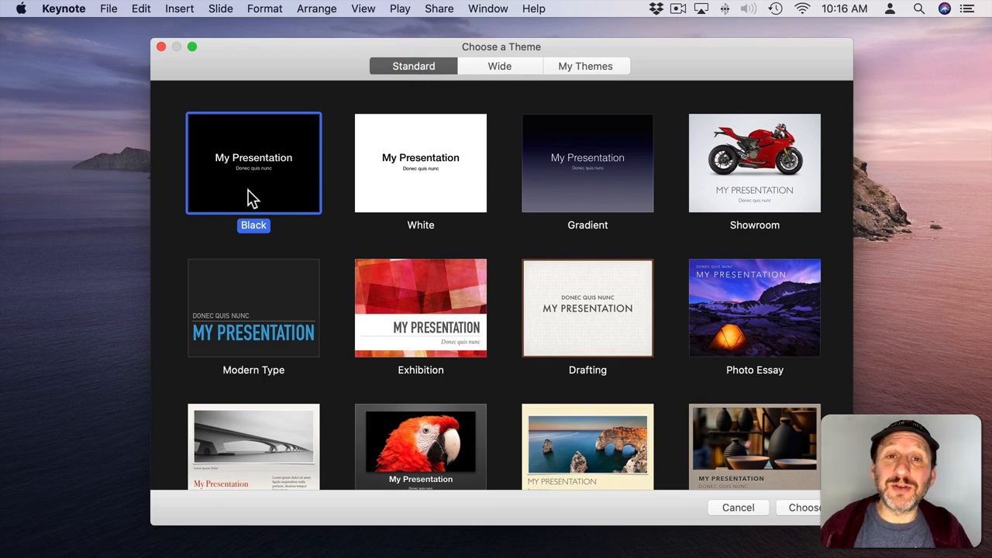
click(499, 65)
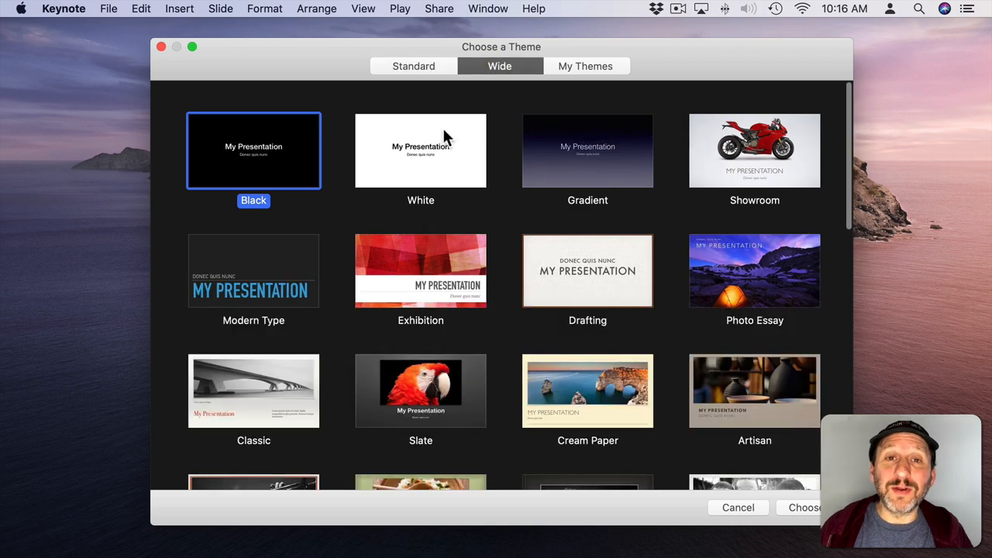
mouse_move(310, 127)
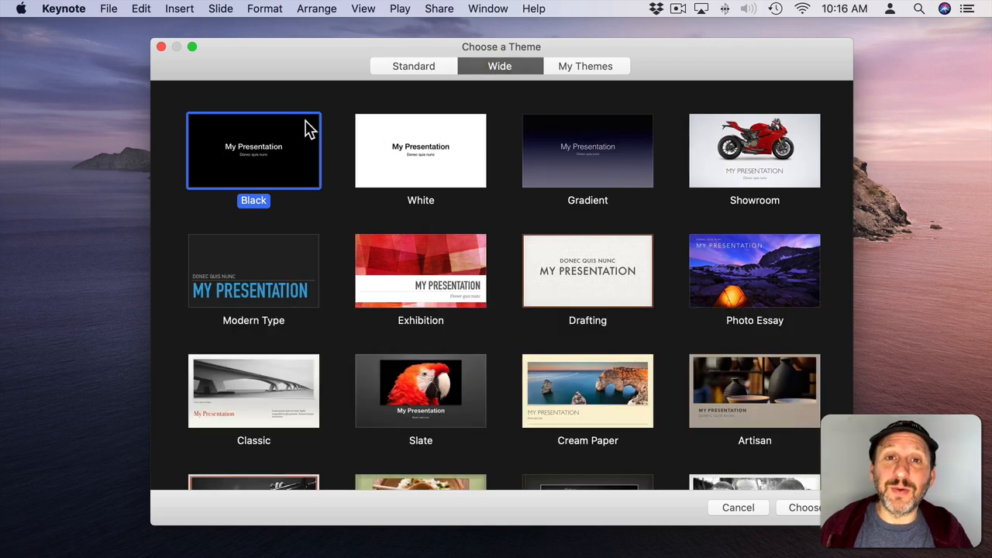
mouse_move(291, 172)
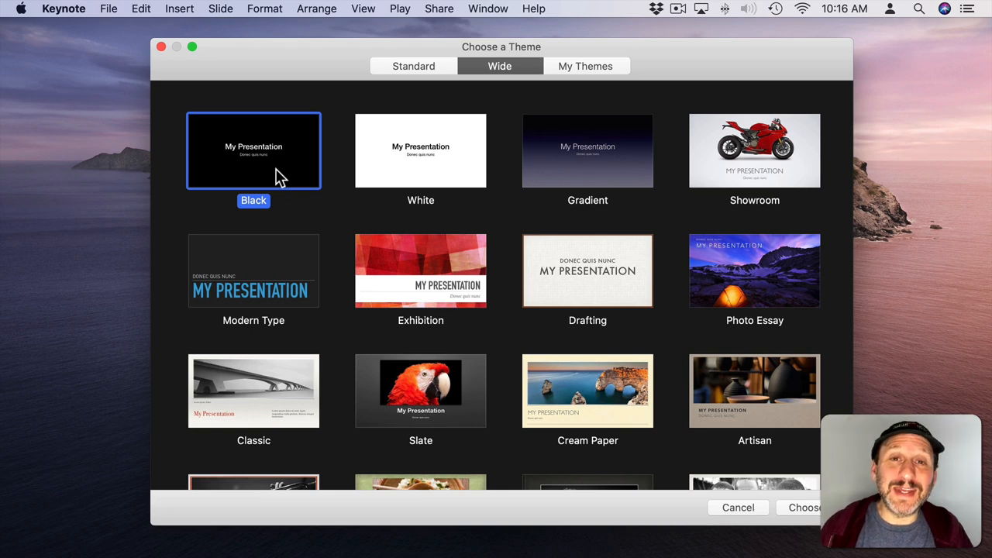
mouse_move(256, 145)
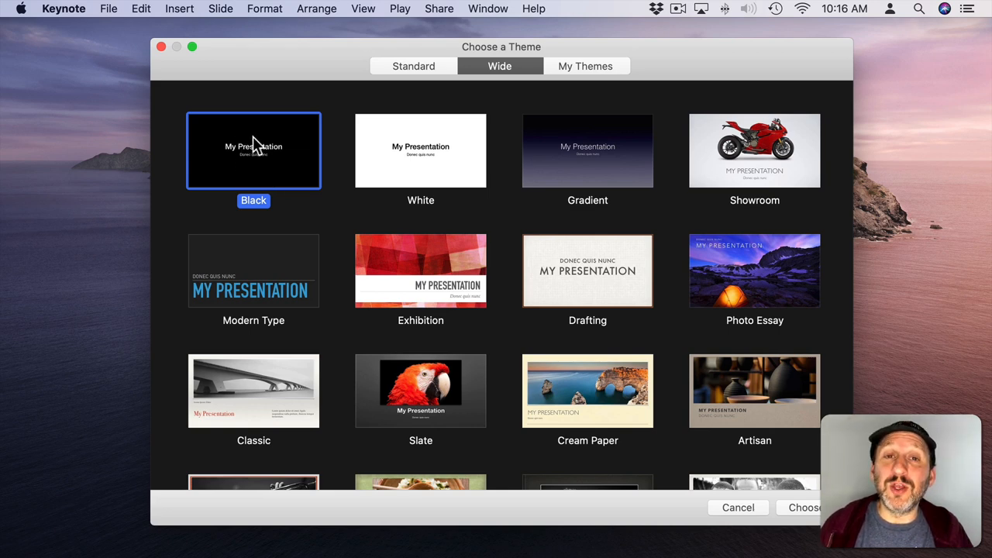
mouse_move(232, 169)
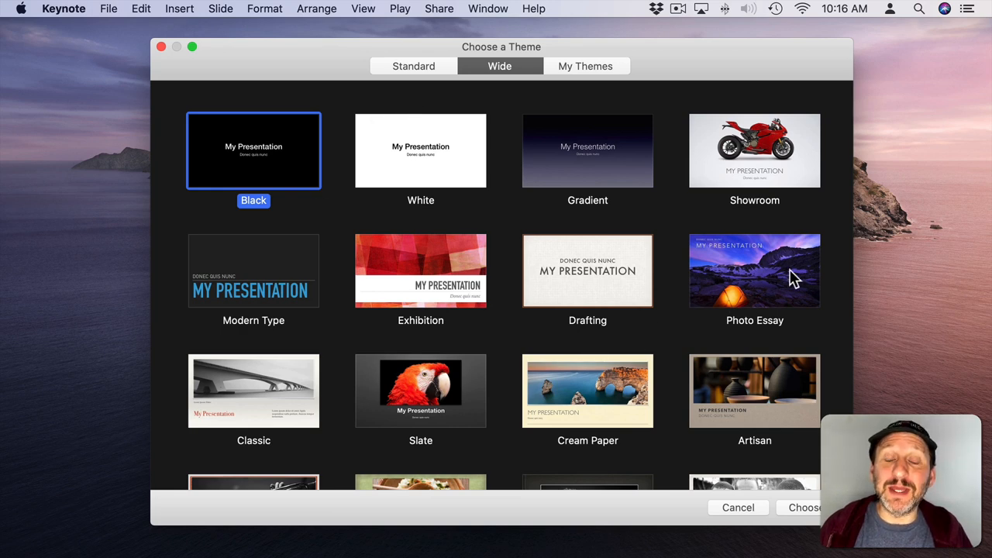
click(804, 508)
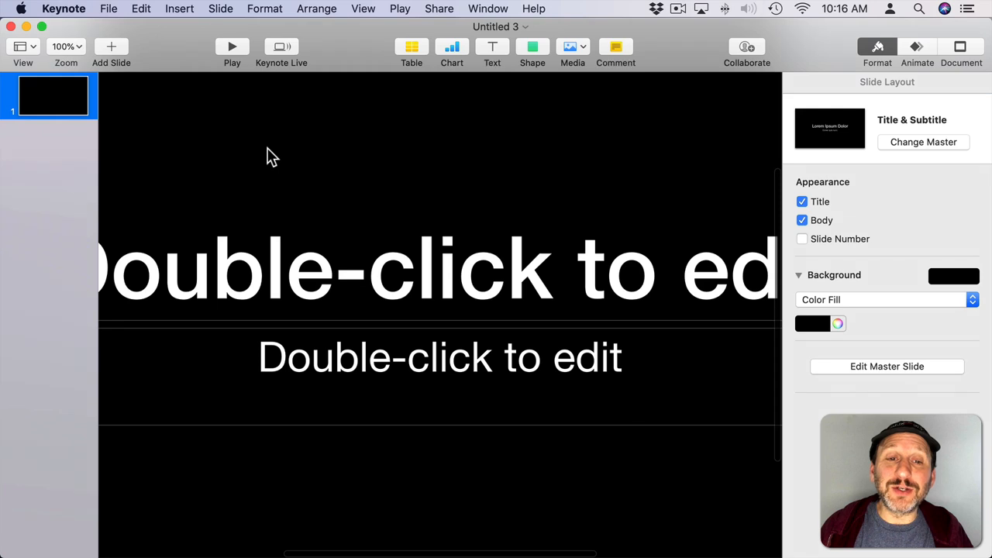
click(65, 46)
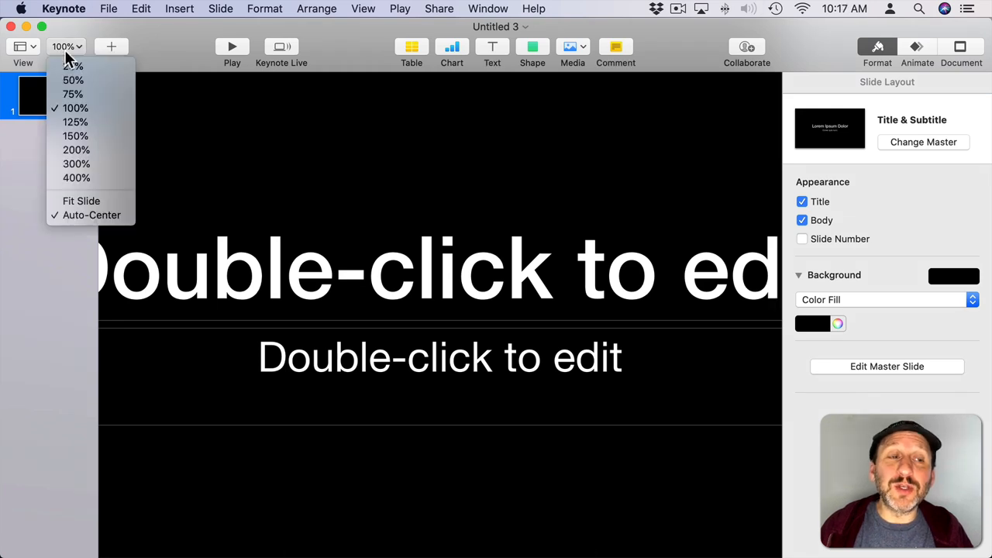
click(75, 66)
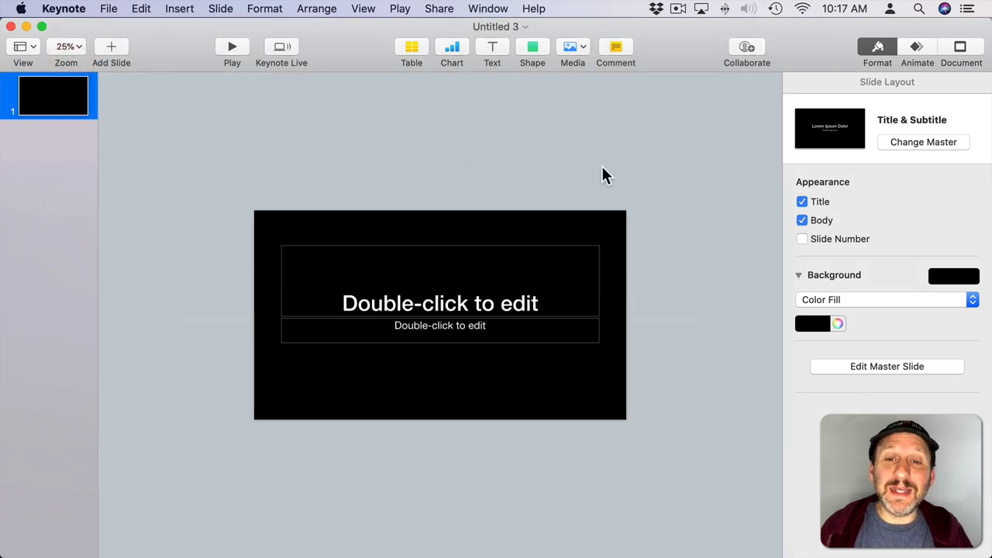
mouse_move(533, 264)
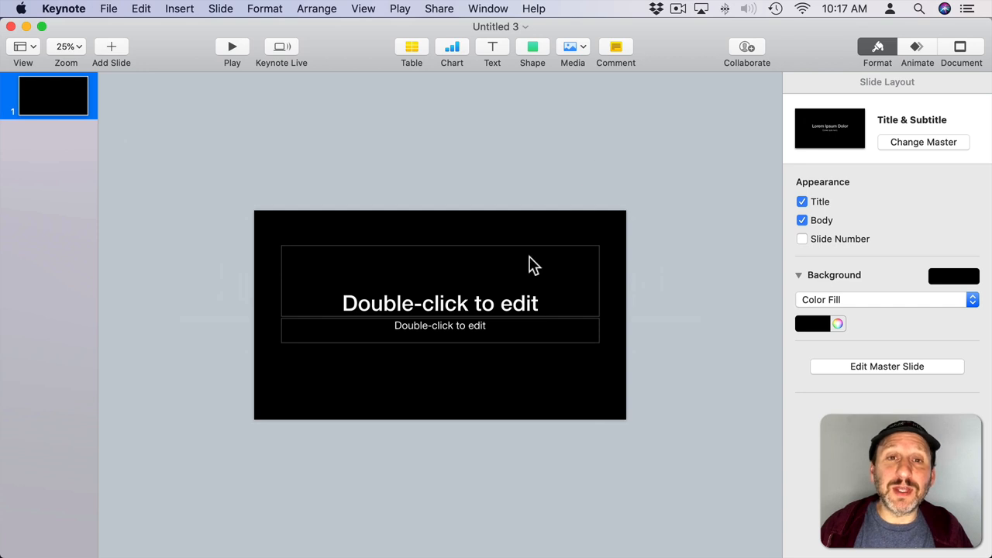
mouse_move(455, 322)
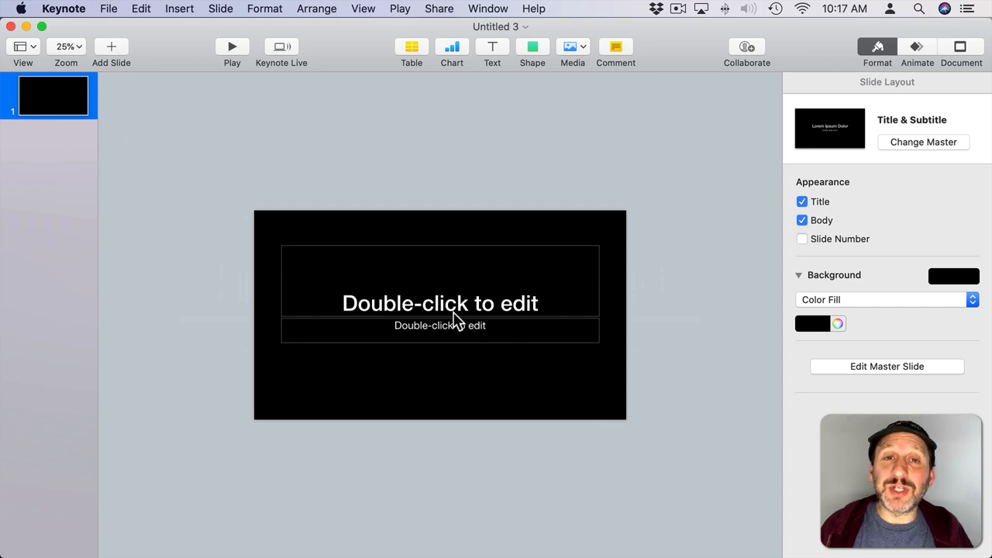
mouse_move(300, 186)
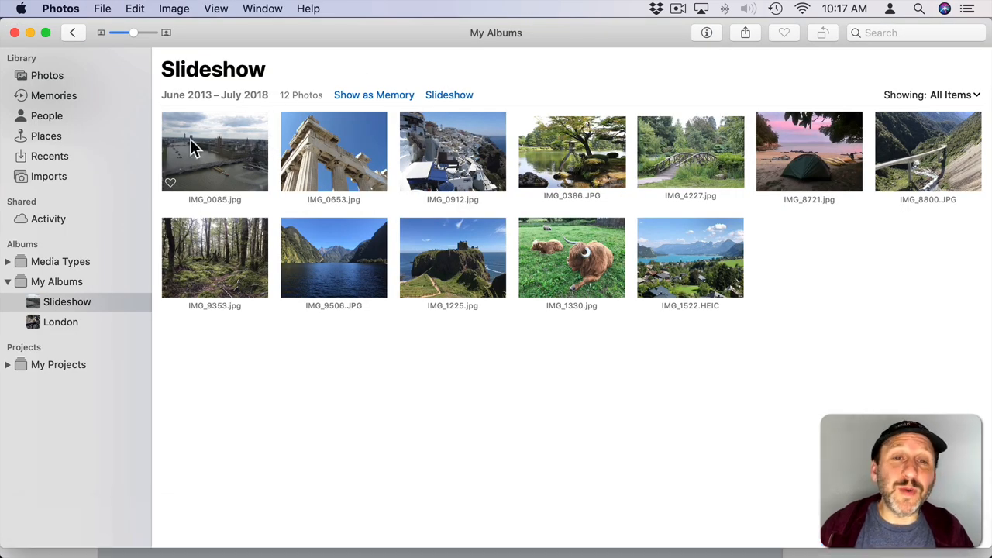
mouse_move(250, 177)
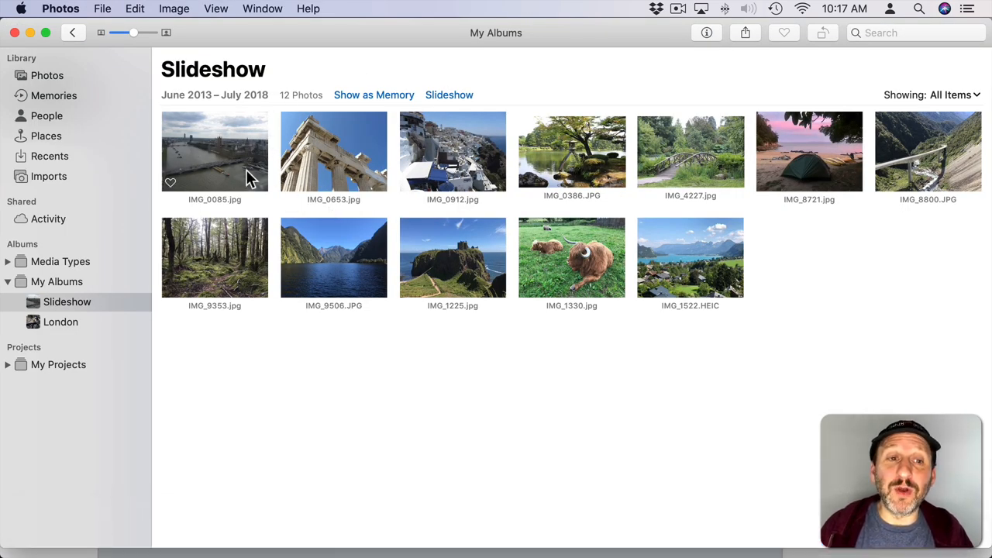
Select every photo in the Slideshow album with Command-A
key(cmd+a)
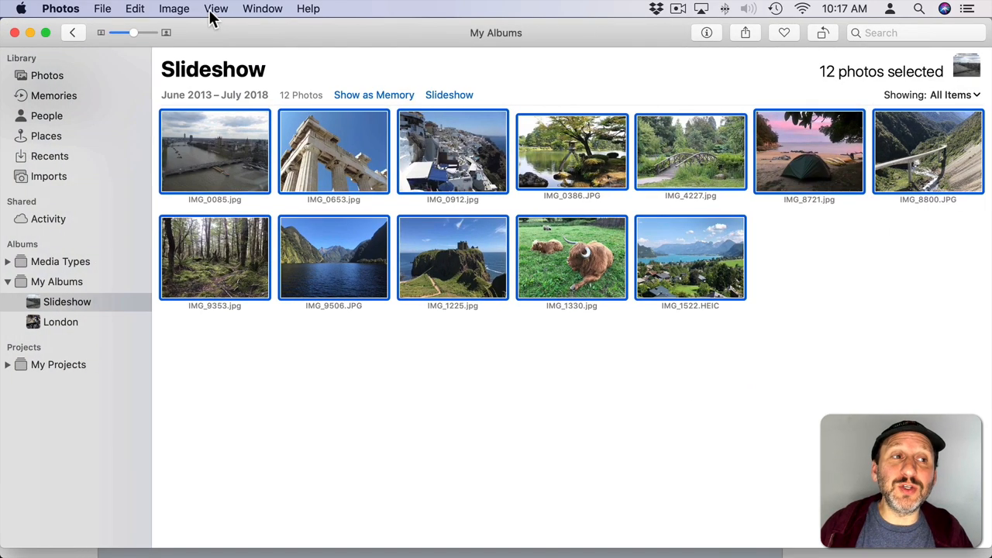
mouse_move(475, 35)
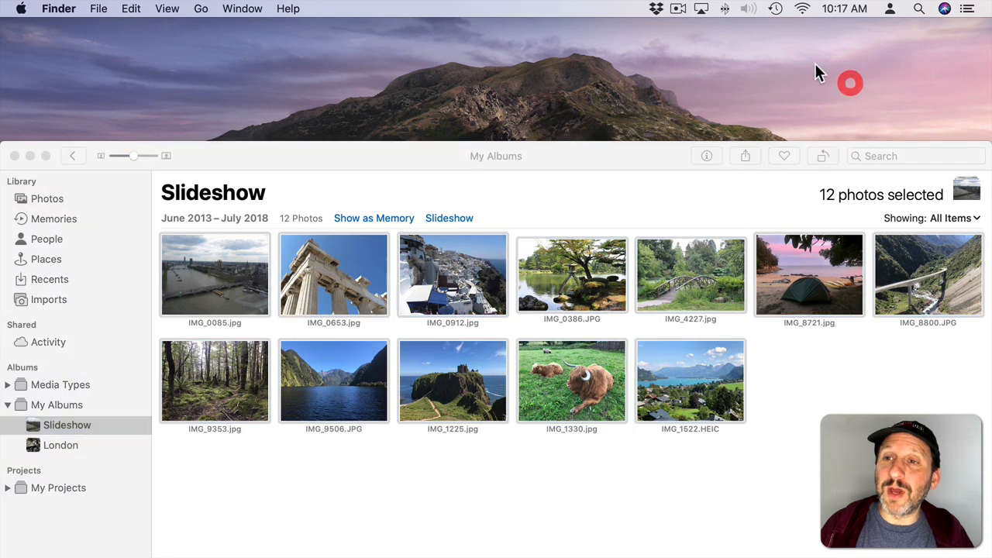
mouse_move(131, 45)
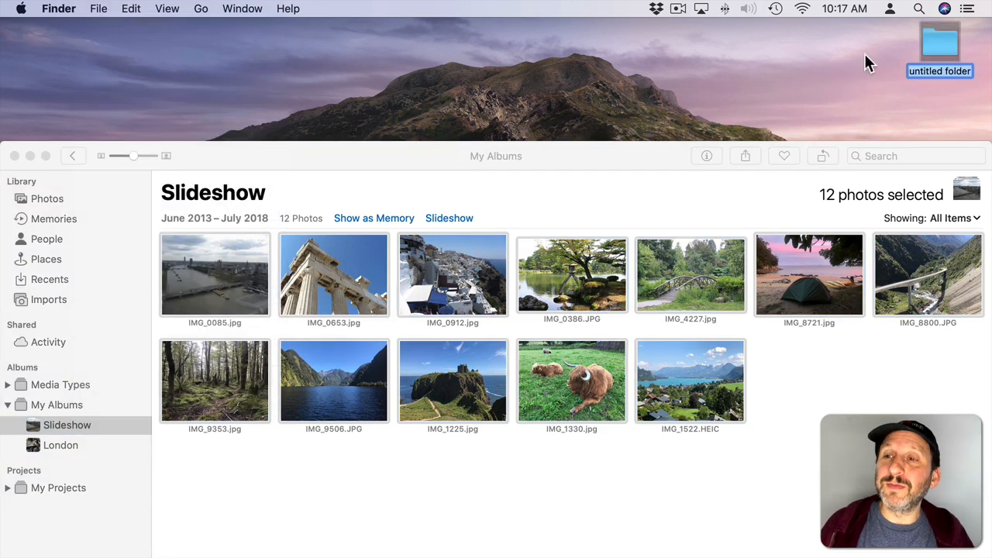
Export the 12 selected photos into a new desktop folder named Slideshow Photos
text(show Photos)
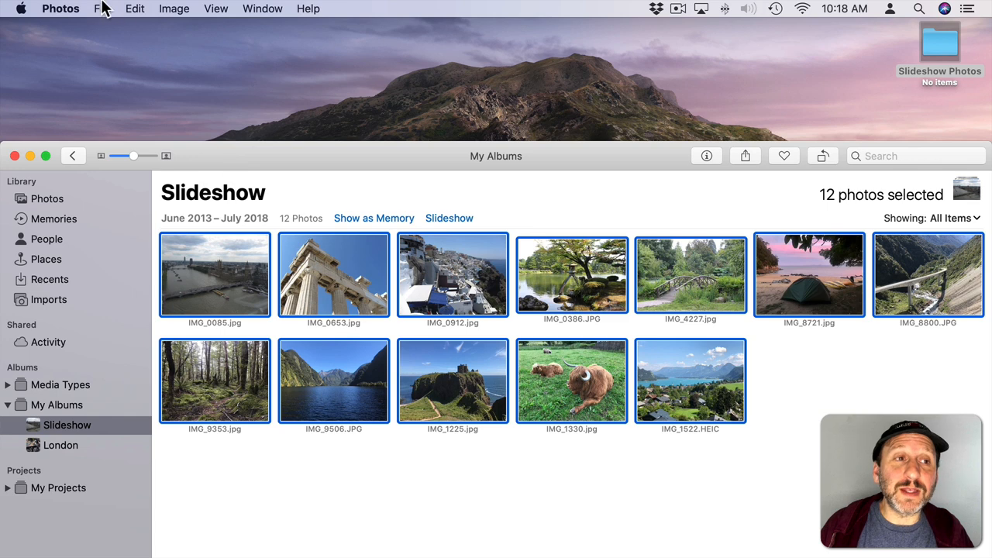
click(101, 8)
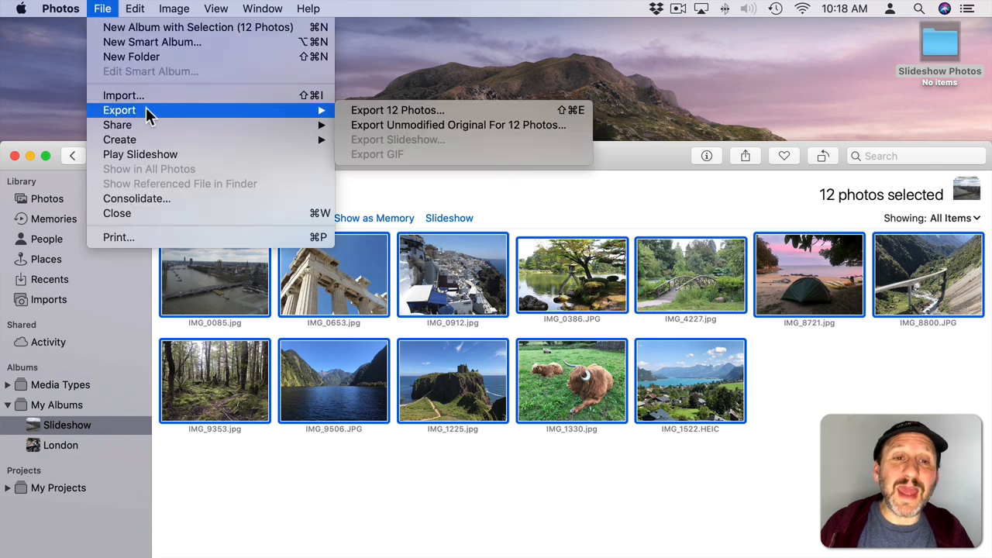
click(397, 109)
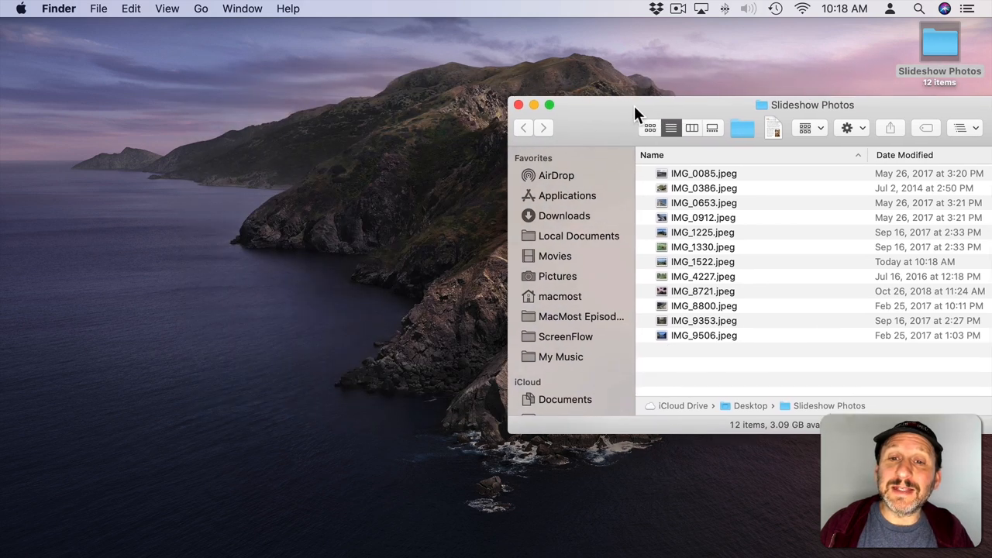
mouse_move(275, 538)
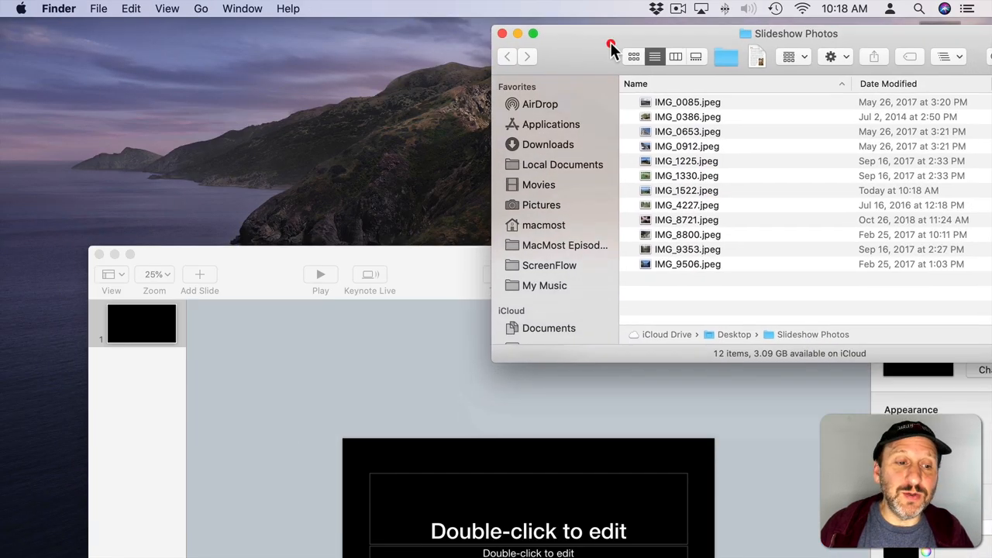
Drag the Slideshow Photos files into Keynote's slide navigator, one photo per slide
click(688, 102)
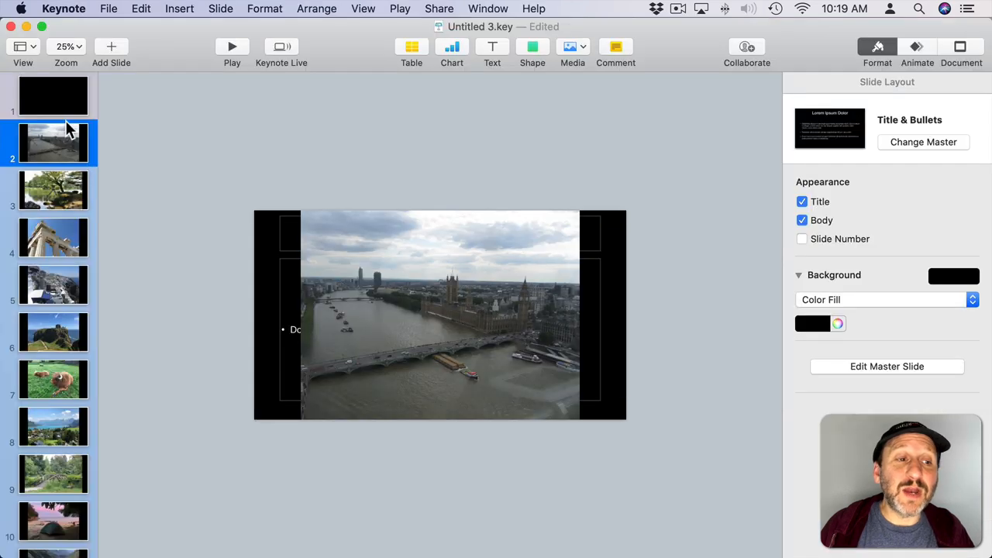
mouse_move(83, 237)
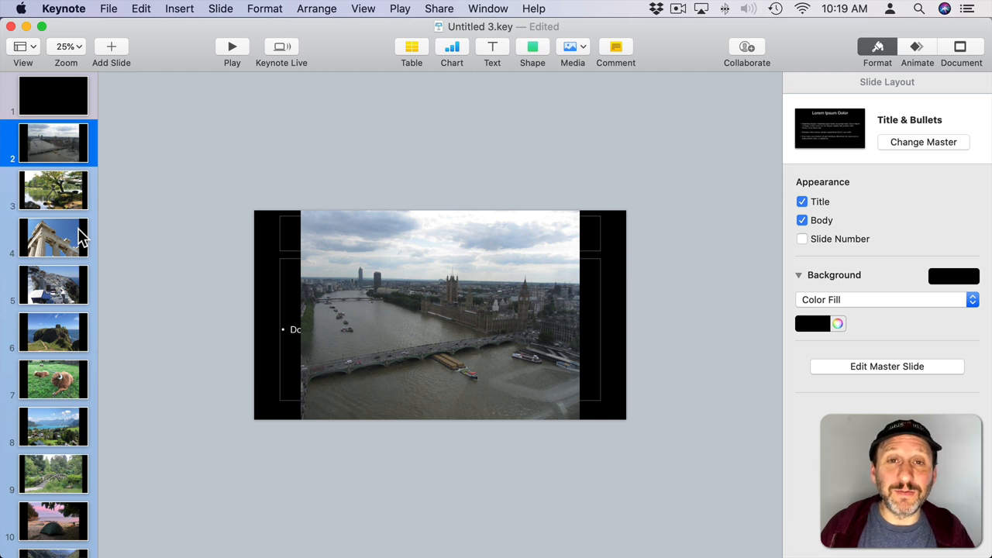
mouse_move(90, 279)
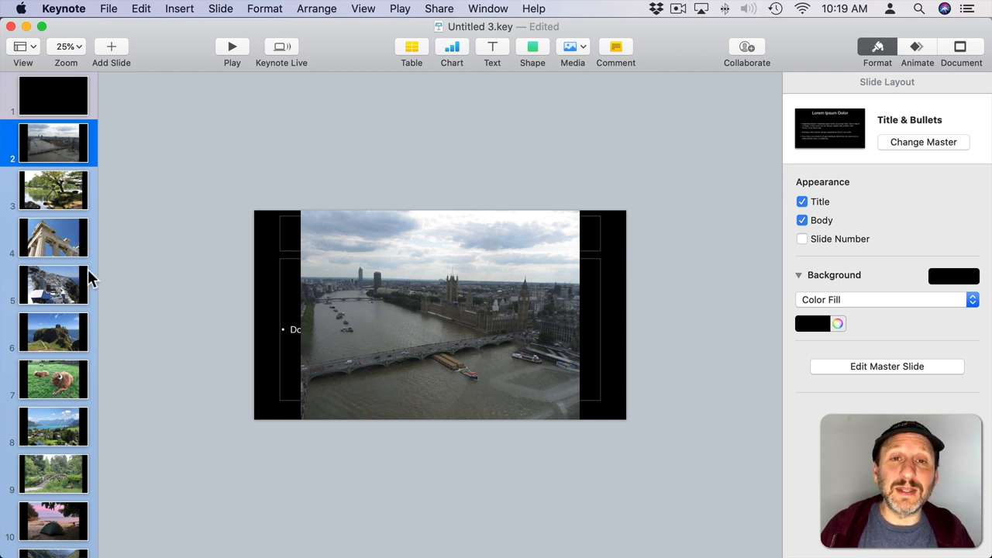
mouse_move(73, 142)
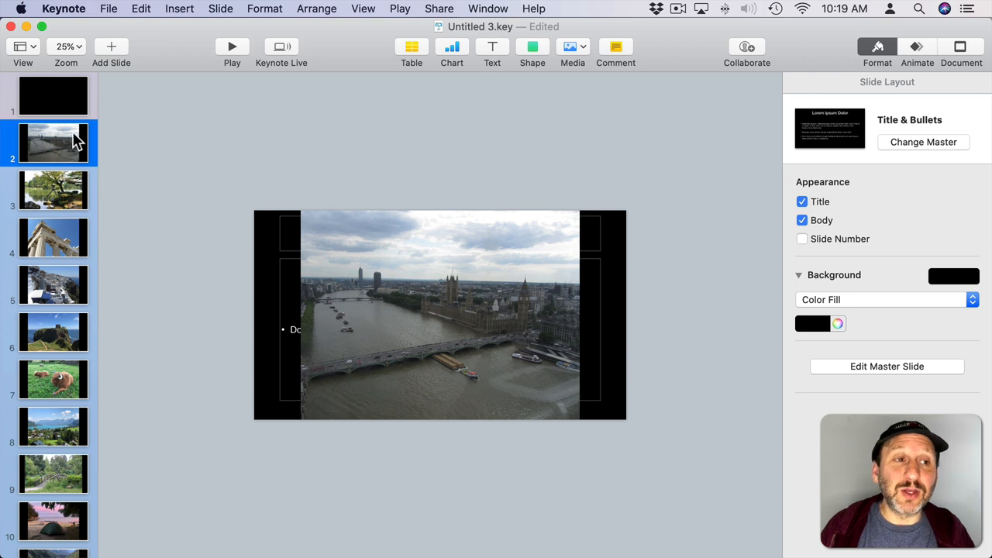
Go back to the opening title slide and browse the Media menu
click(52, 95)
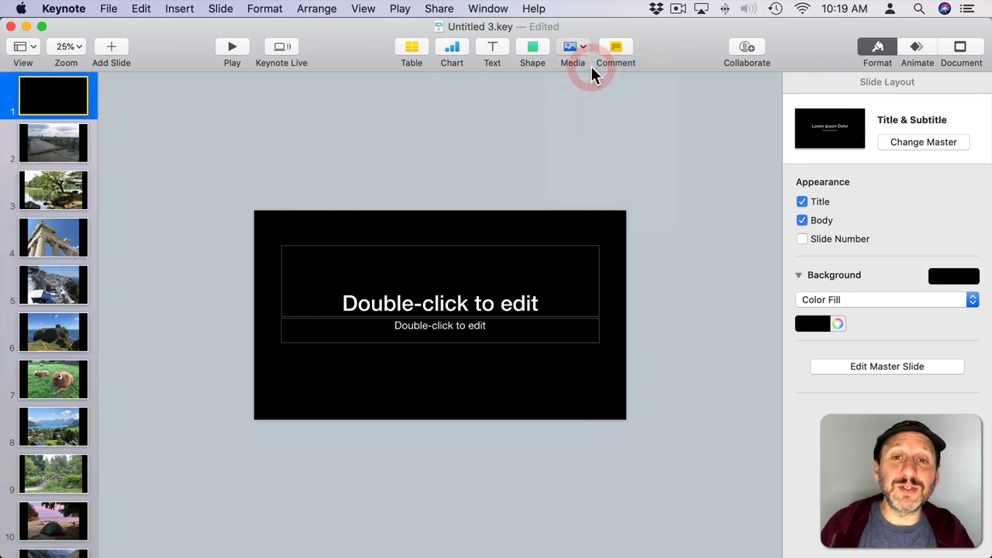
click(572, 47)
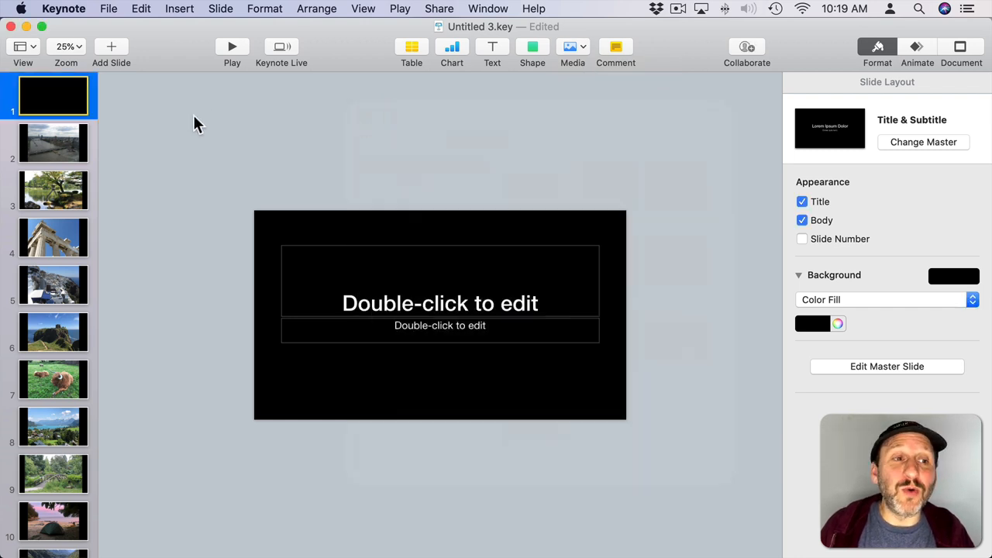
mouse_move(62, 475)
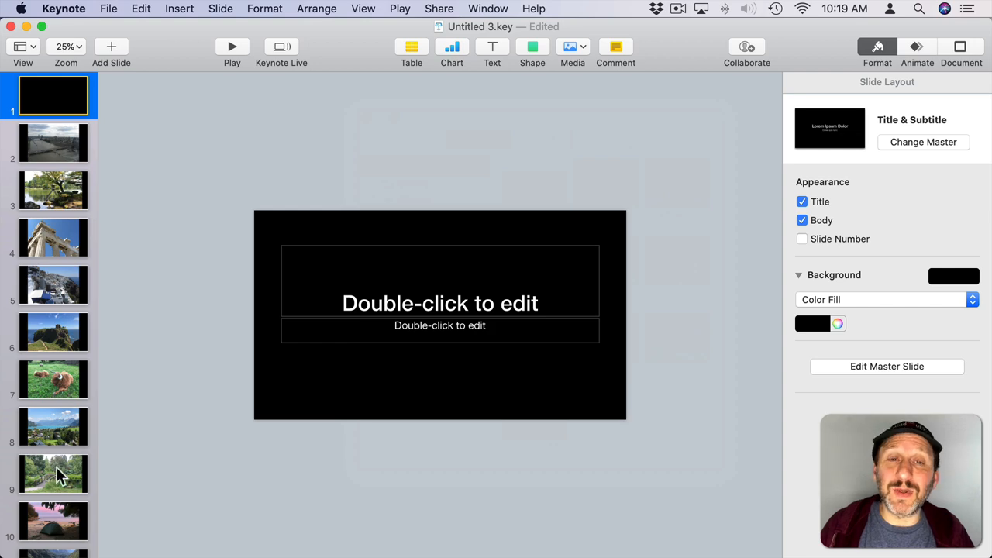
mouse_move(70, 262)
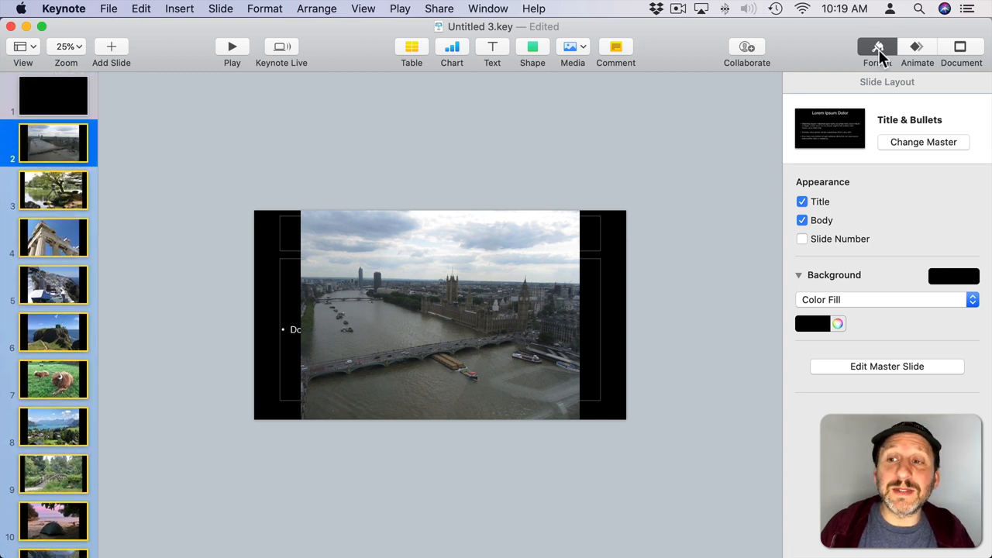
Switch the photo slides to the Blank master and delete the empty title slide
click(923, 142)
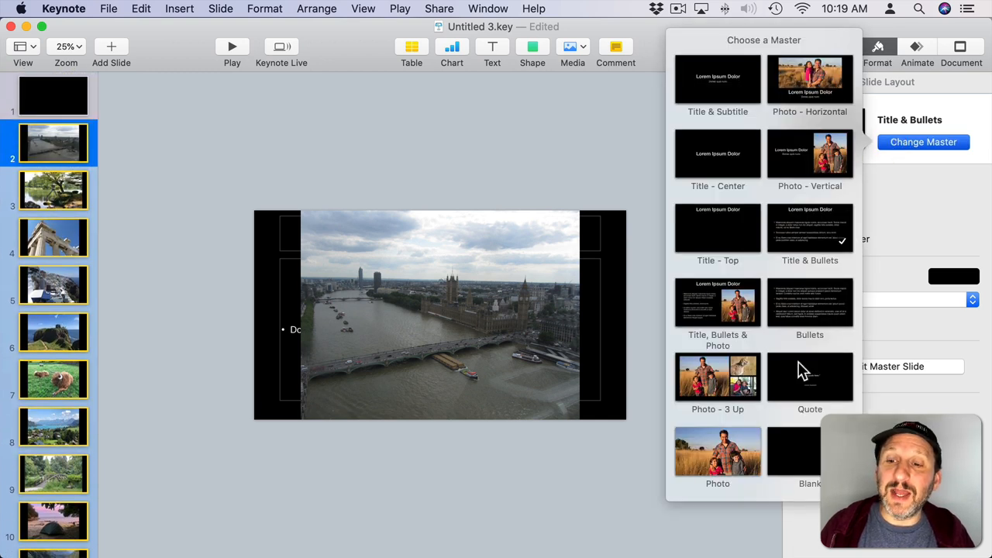
click(810, 452)
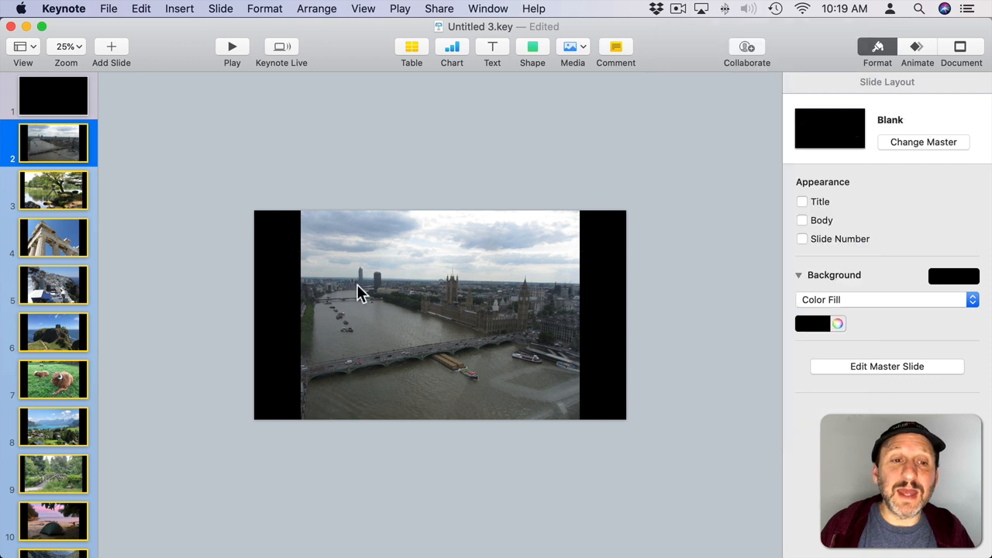
mouse_move(300, 326)
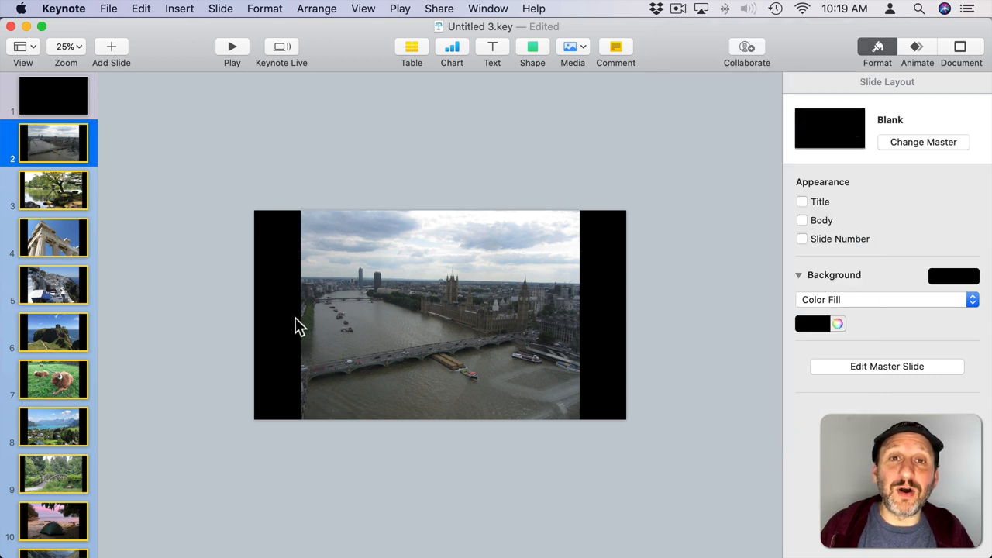
click(52, 96)
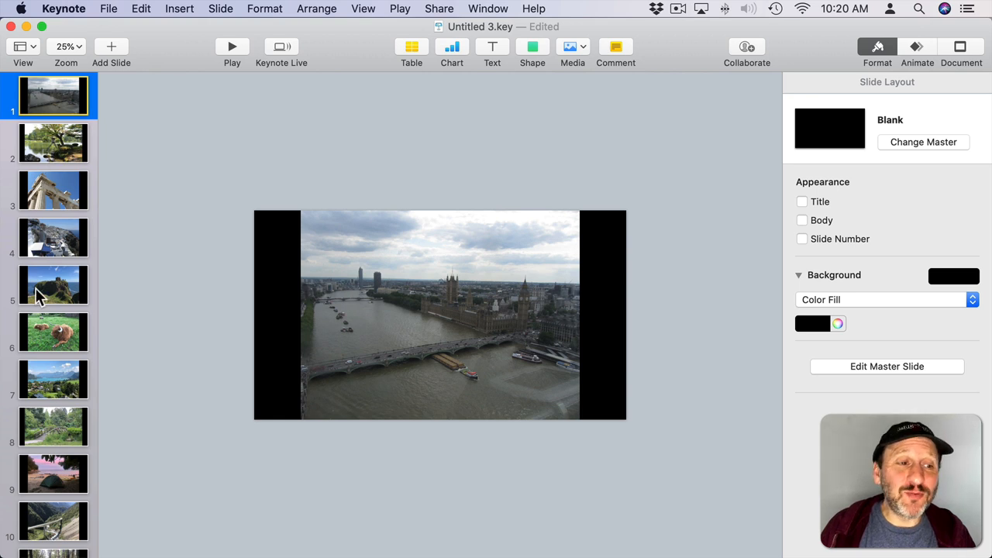
click(52, 237)
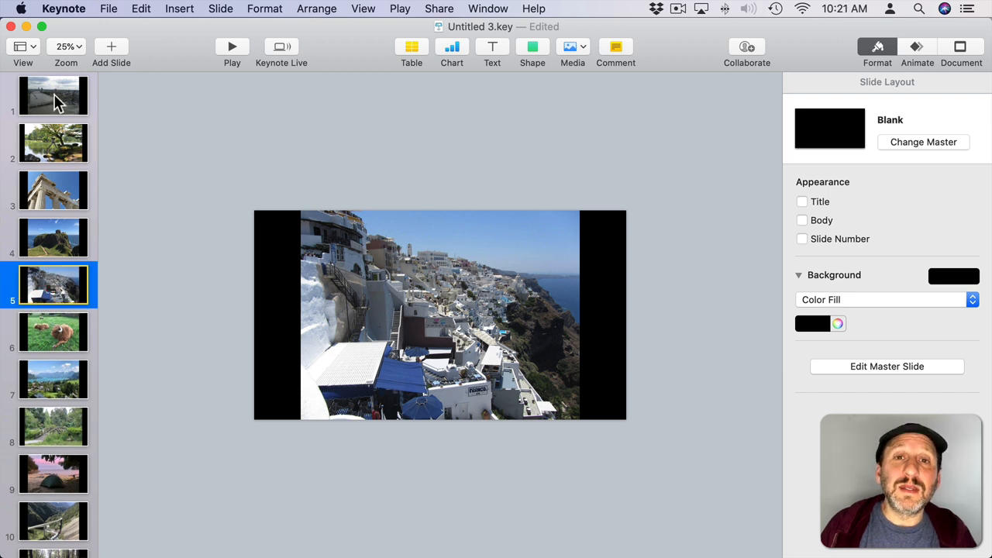
Stretch the London photo on slide 1 until it spans the full slide
click(53, 94)
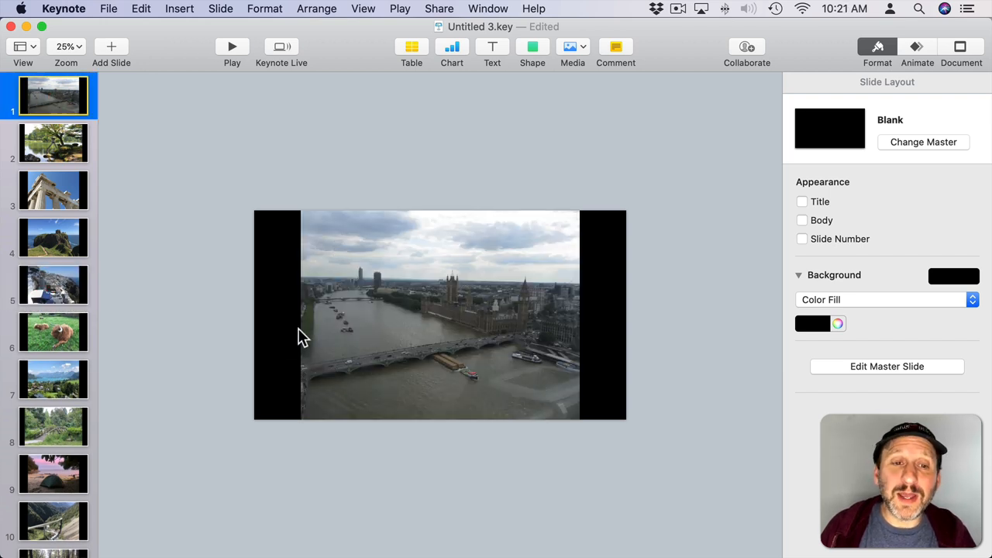
mouse_move(484, 314)
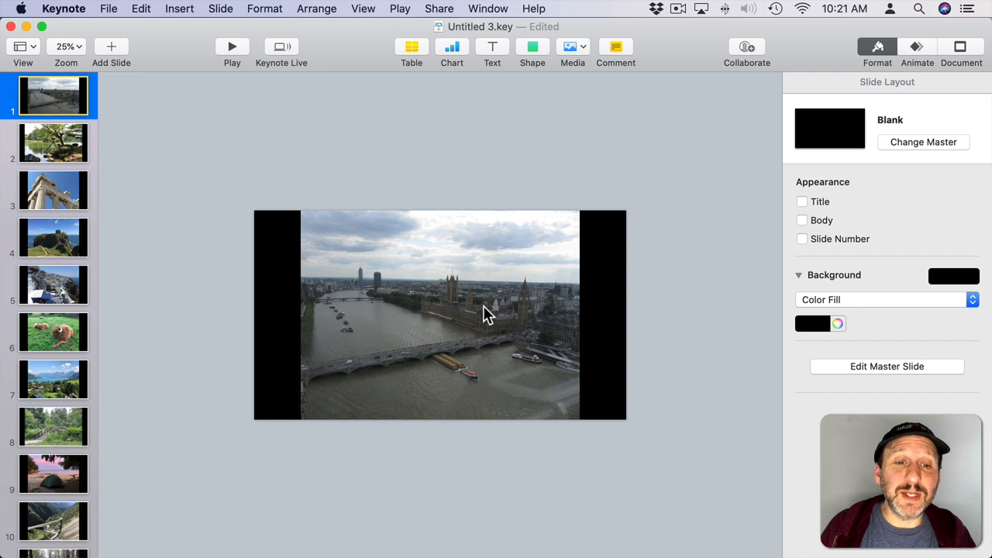
click(439, 313)
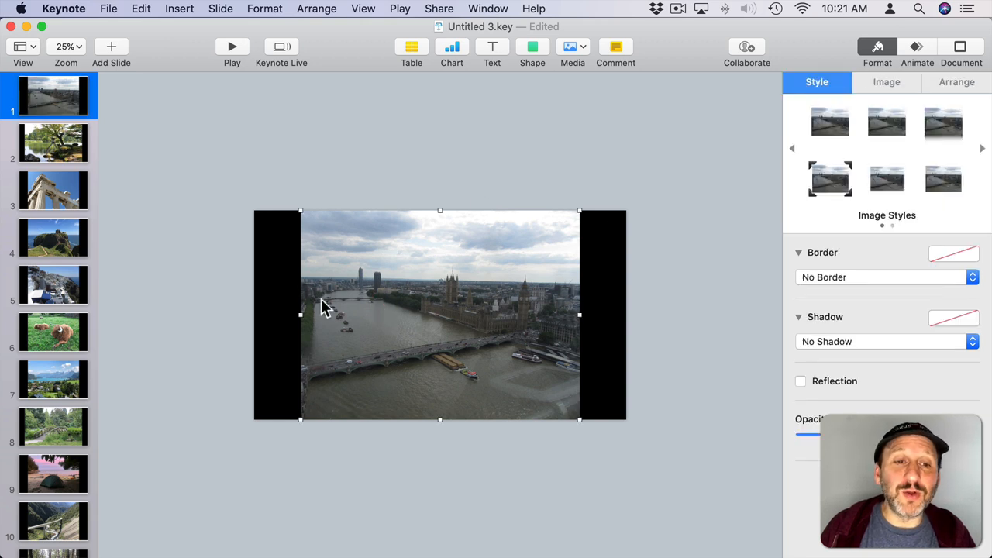
mouse_move(601, 488)
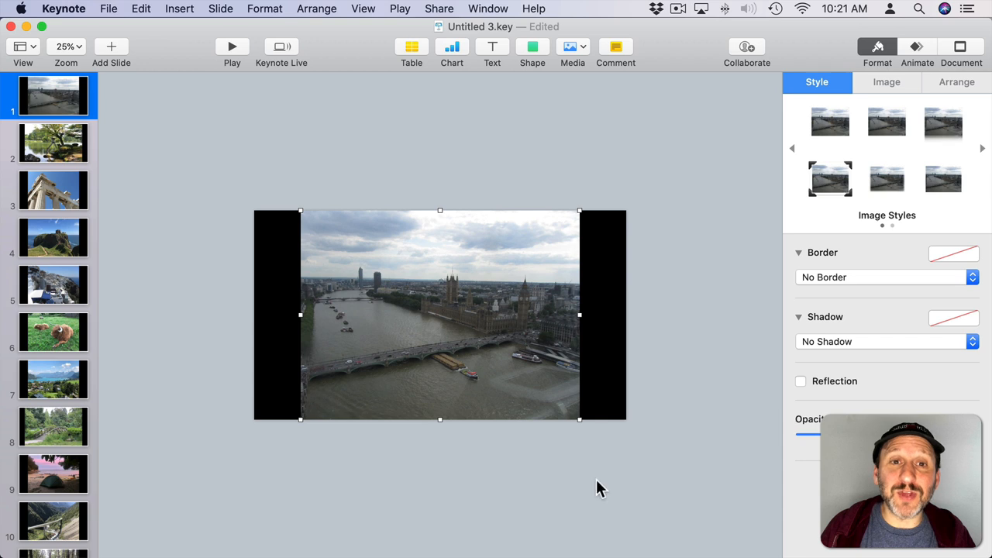
mouse_move(300, 324)
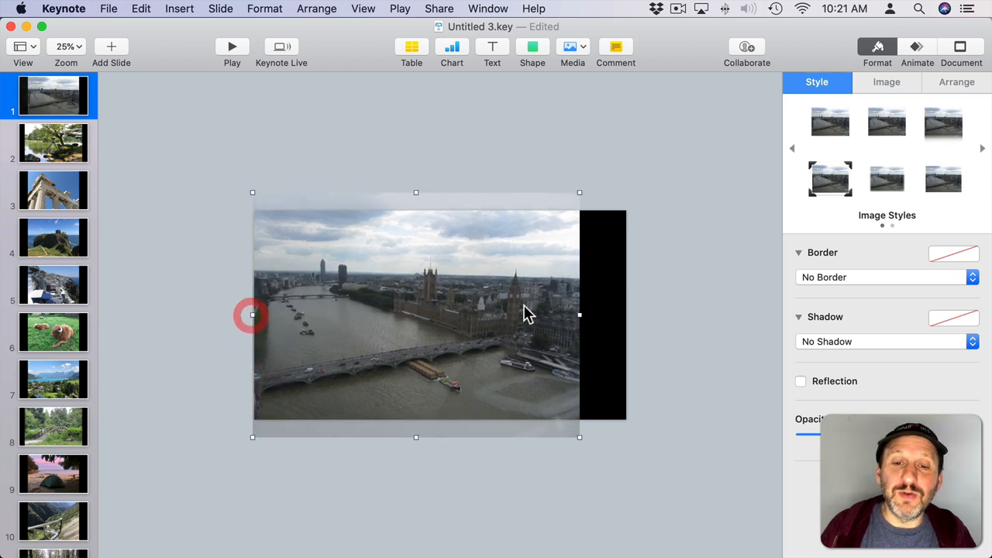
drag(579, 315, 625, 316)
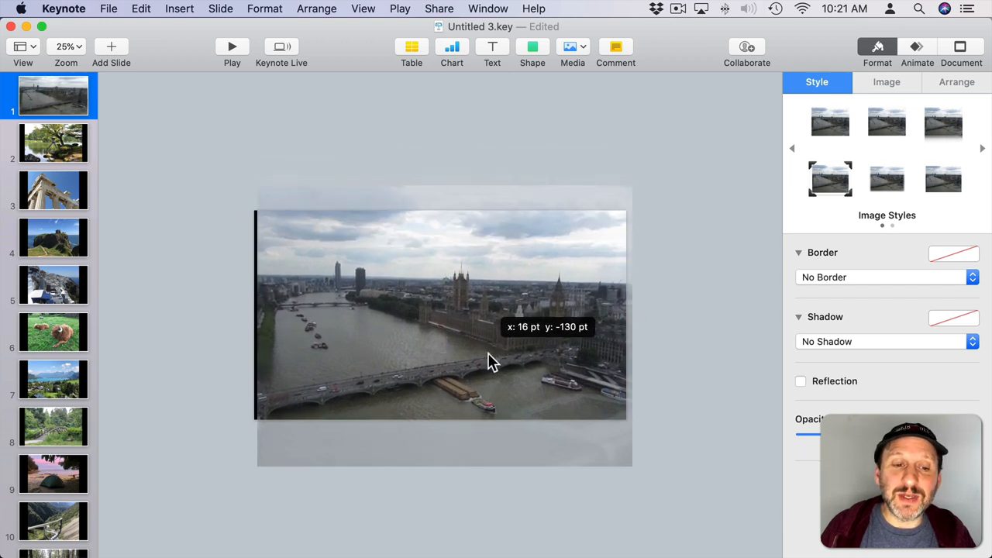
drag(494, 360, 494, 333)
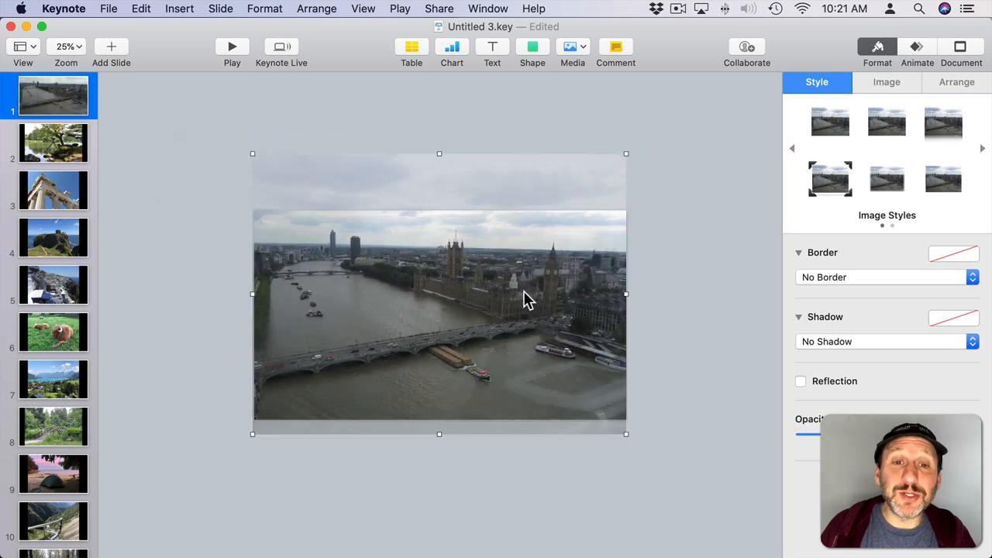
mouse_move(412, 332)
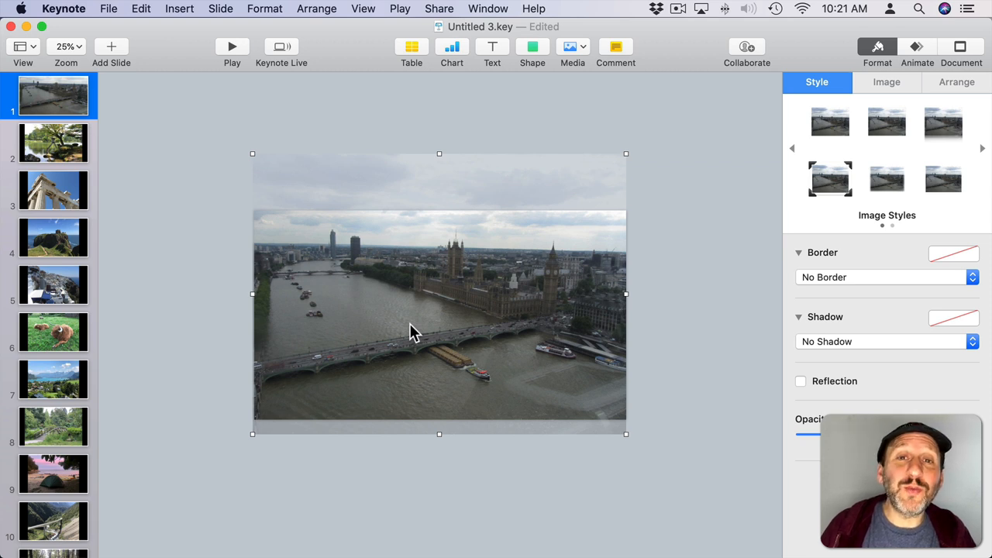
mouse_move(488, 56)
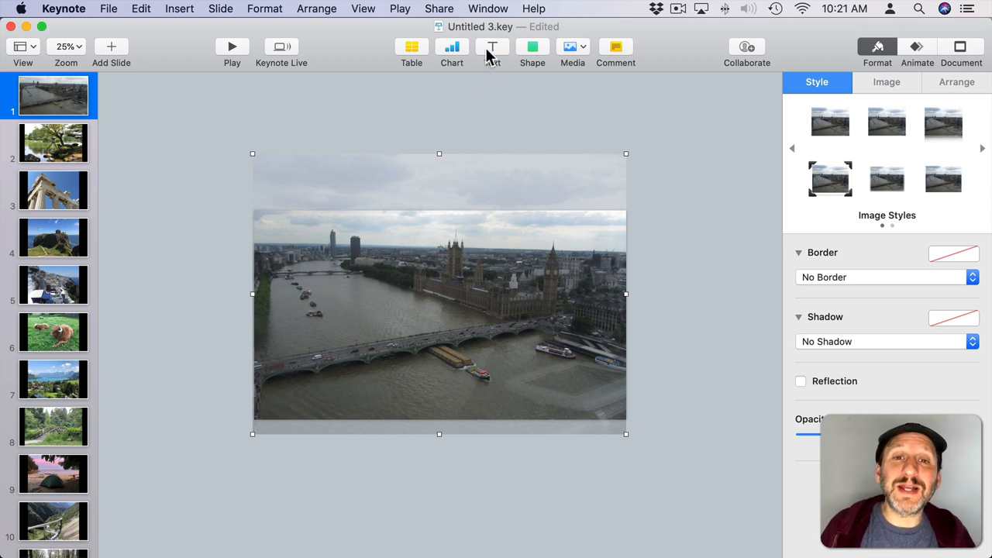
Add the caption 'The view of London from atop the London Eye.' in enlarged Minion Pro
click(492, 46)
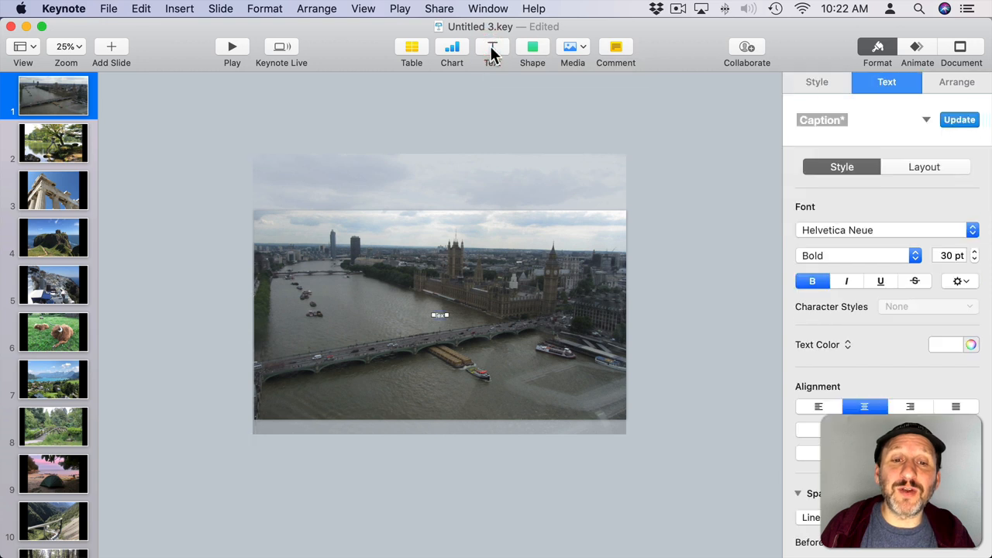
mouse_move(442, 320)
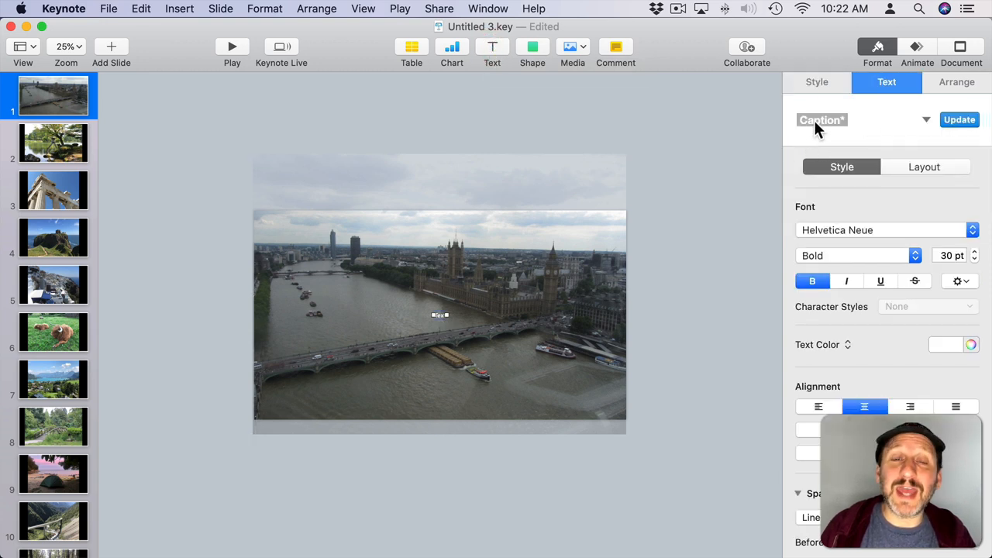
mouse_move(442, 316)
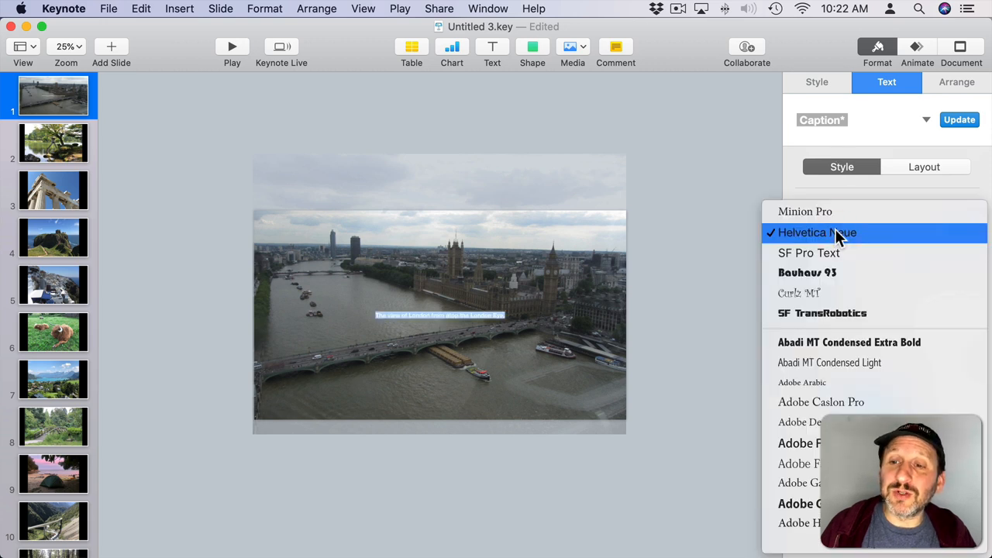
click(804, 211)
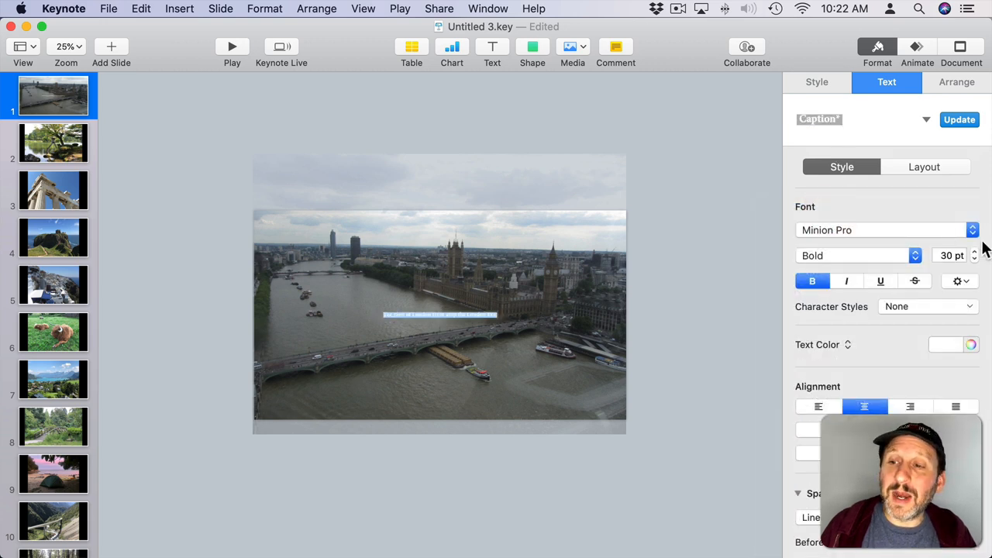
click(974, 251)
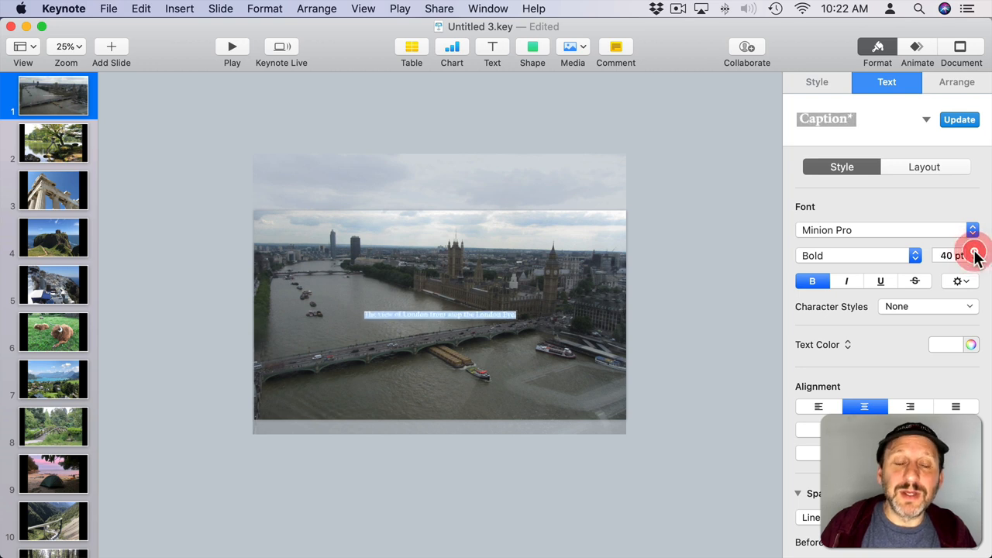
click(975, 252)
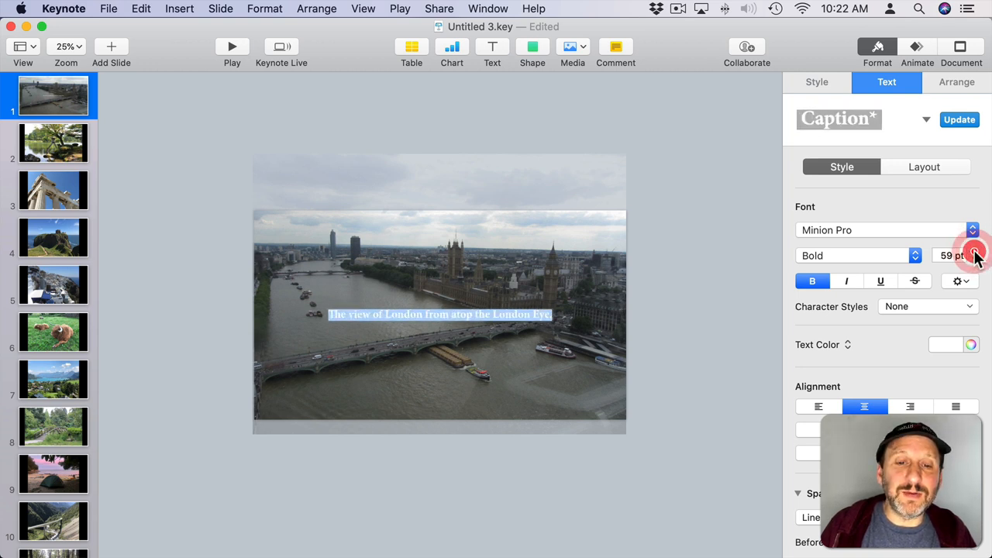
click(975, 251)
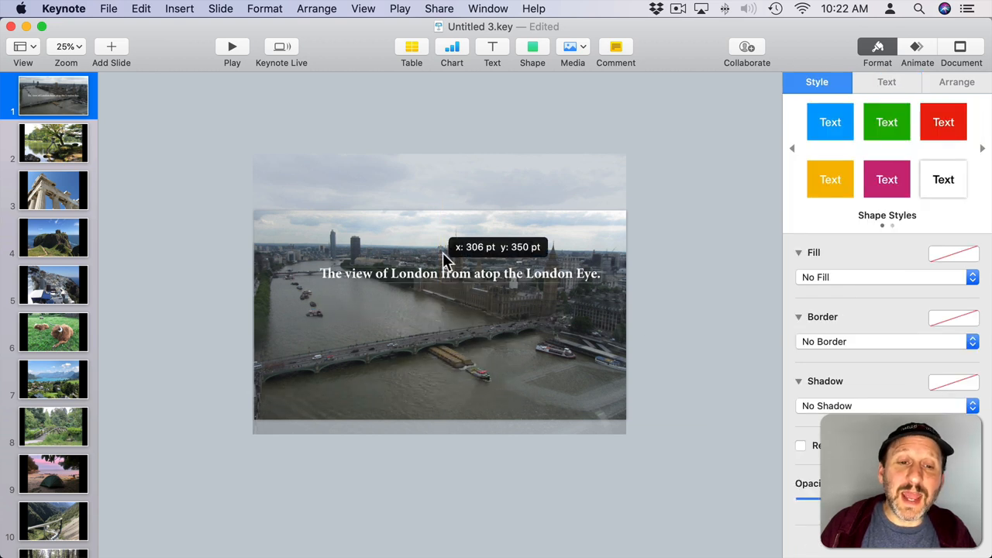
Move the caption to the bottom left, remove bold, and update the Caption style
drag(457, 272, 440, 402)
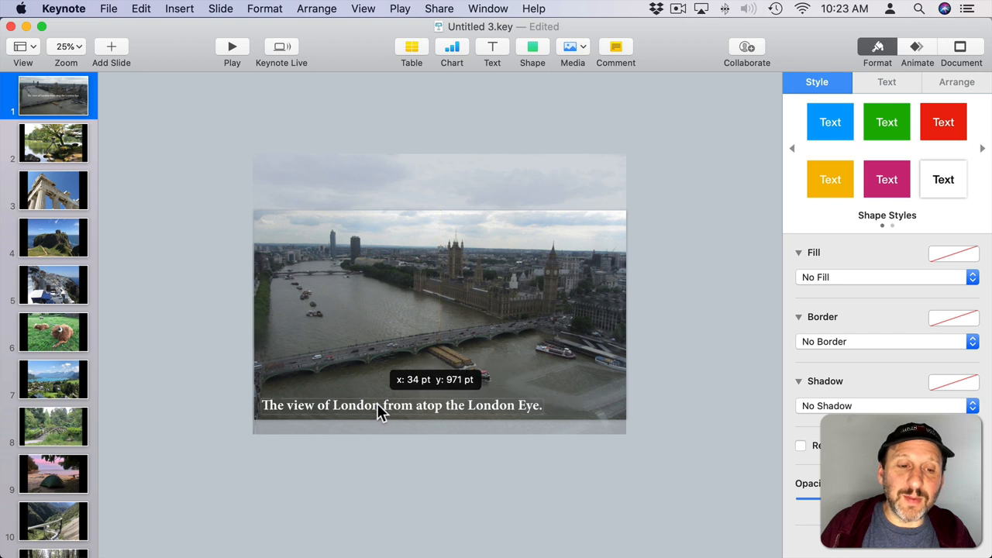
click(886, 82)
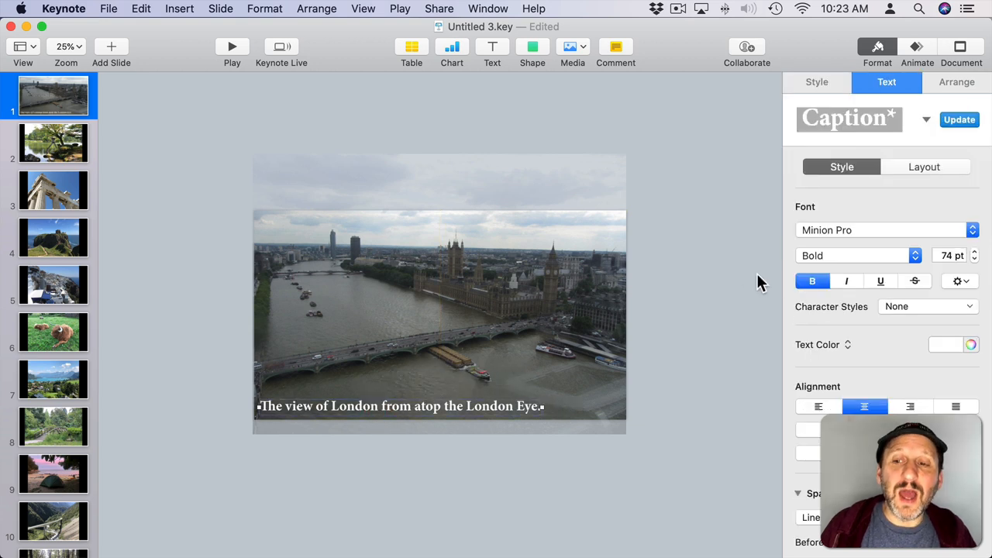
click(812, 281)
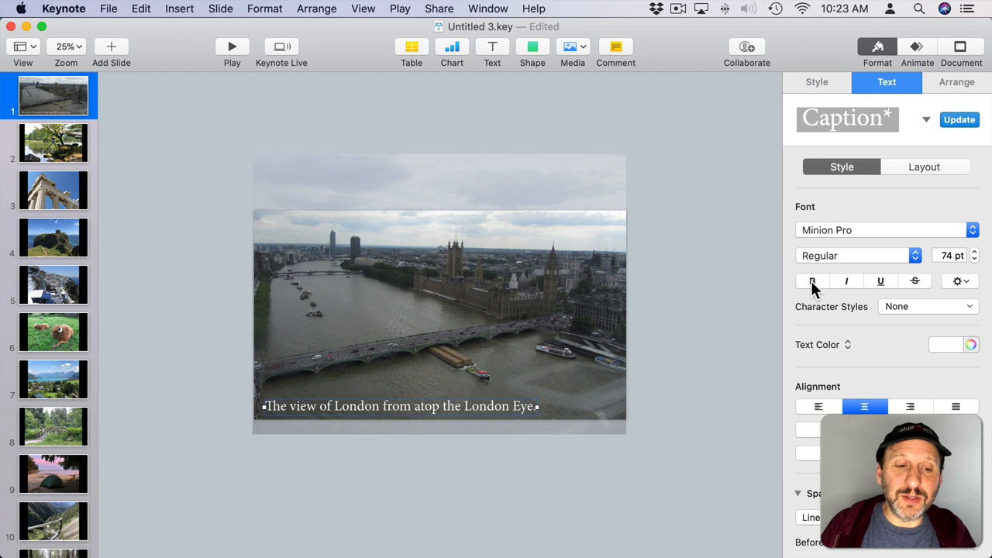
mouse_move(841, 167)
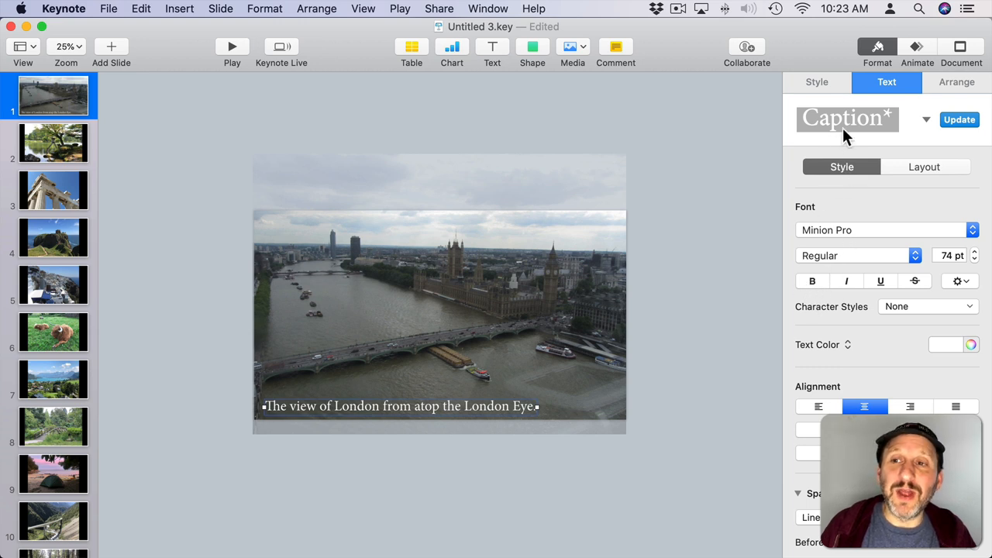
mouse_move(369, 380)
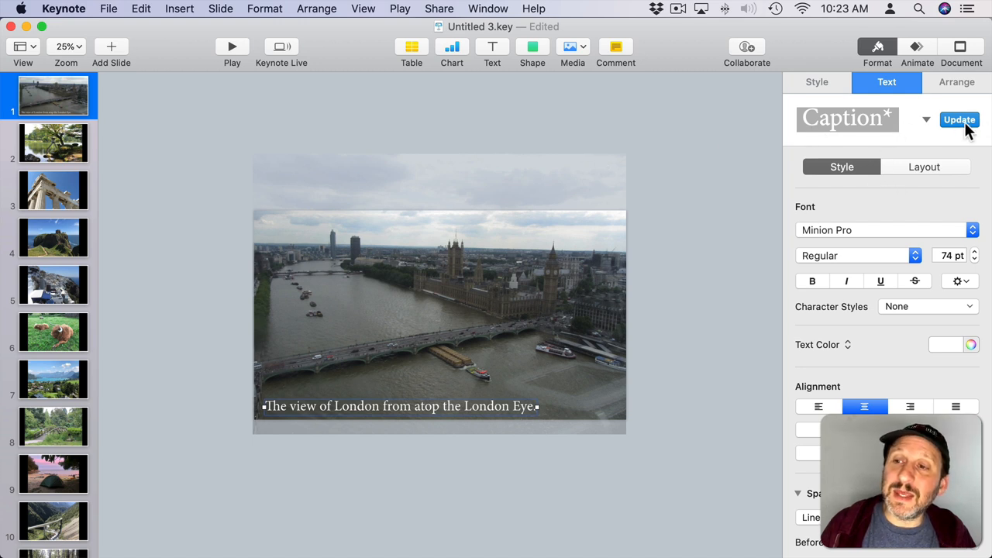
click(960, 119)
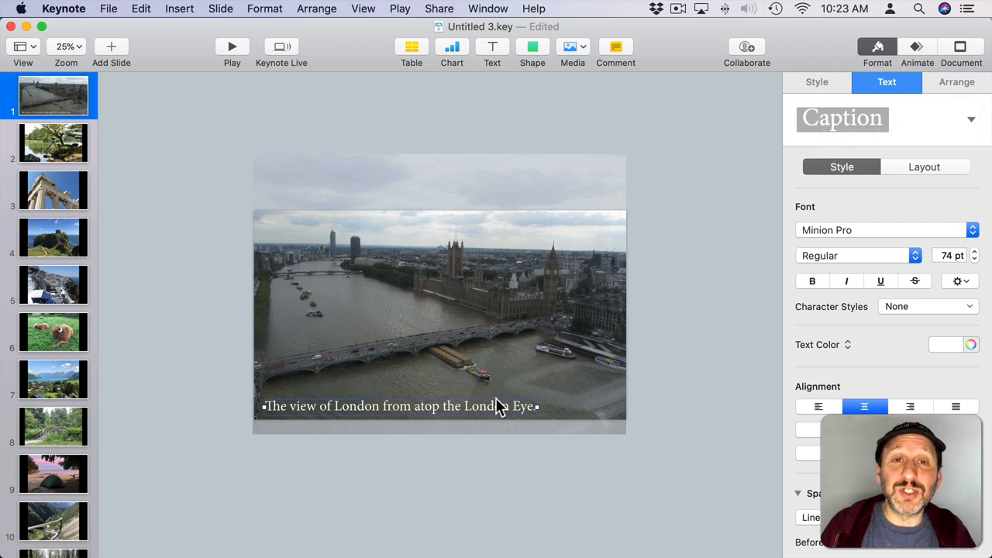
mouse_move(353, 411)
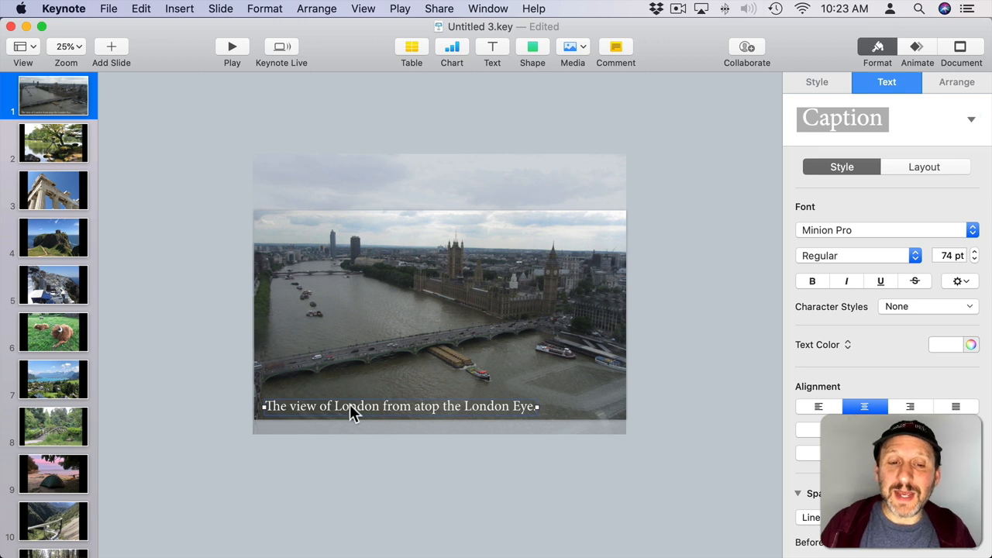
mouse_move(662, 359)
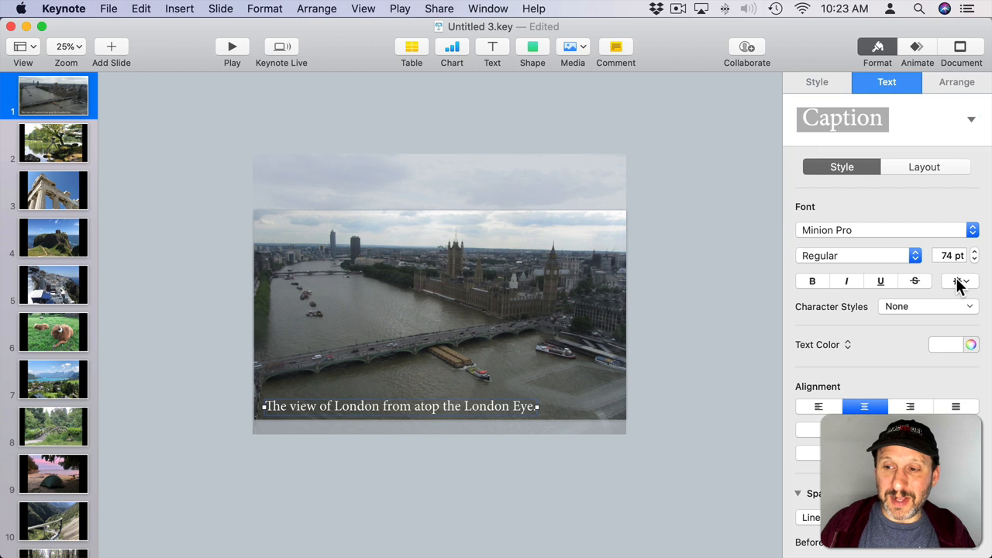
Give the caption a 5 pt blur shadow with 0 pt offset and a 0.5 pt outline
click(960, 280)
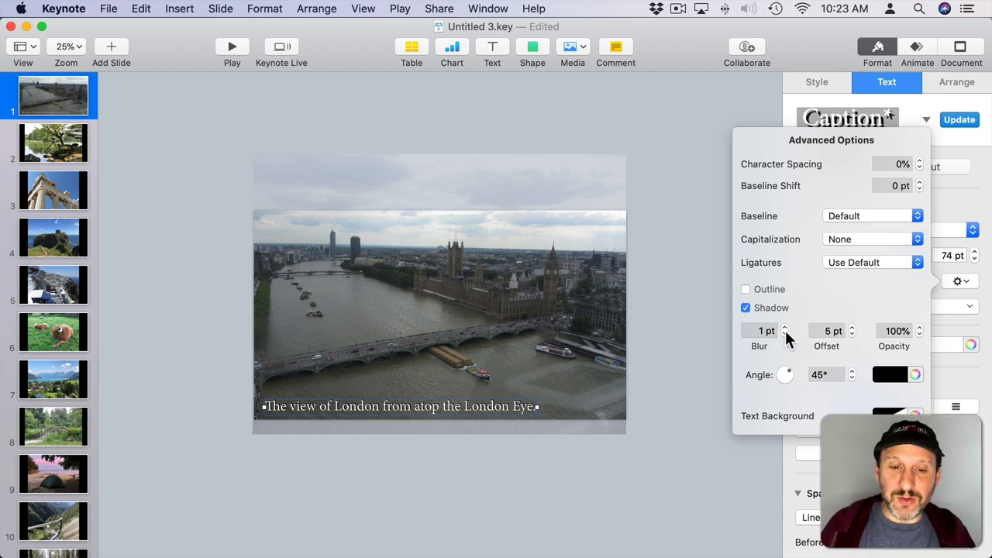
click(786, 327)
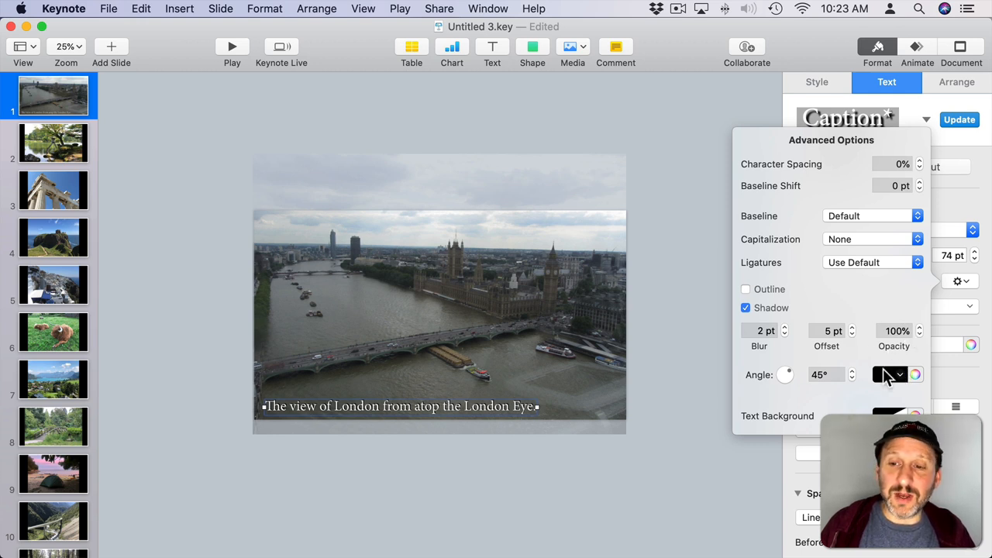
click(764, 330)
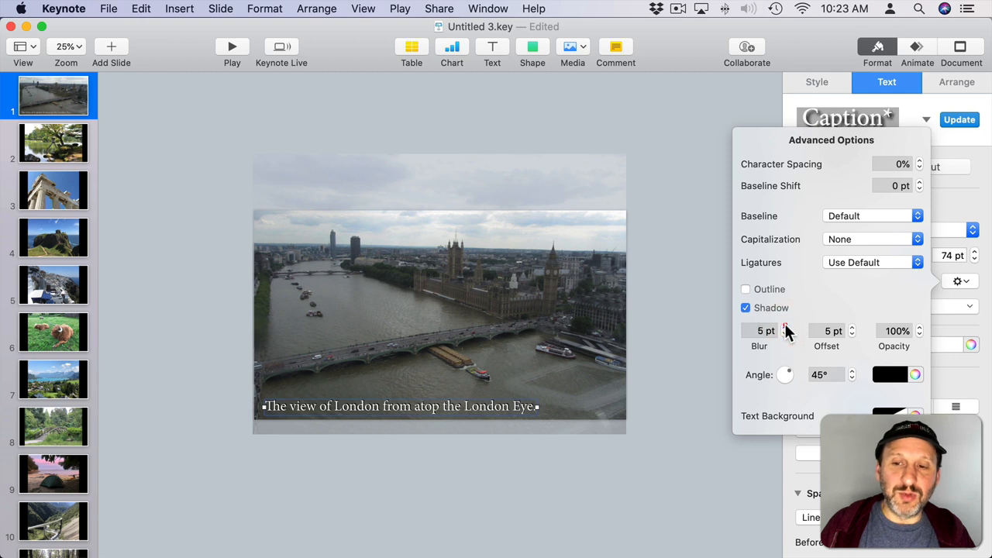
click(852, 334)
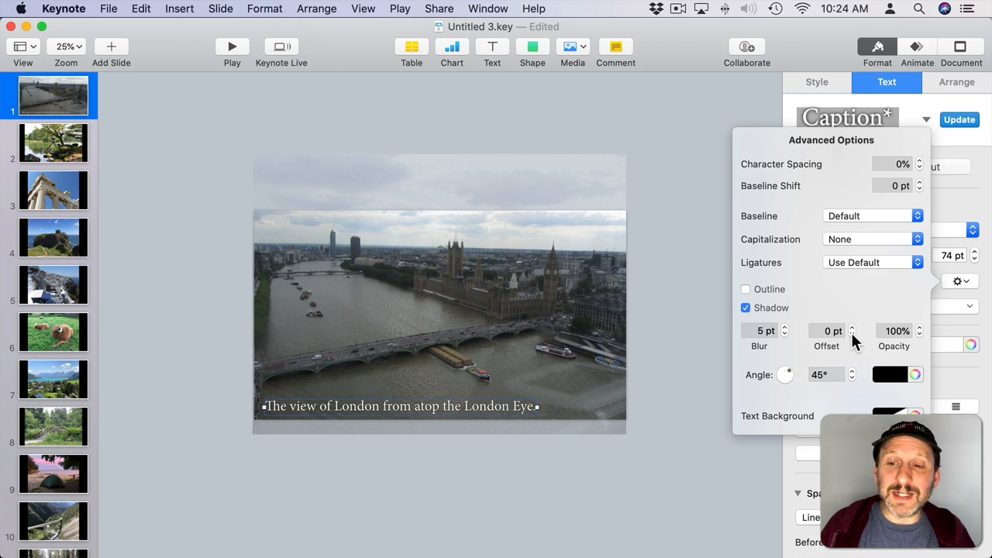
mouse_move(778, 325)
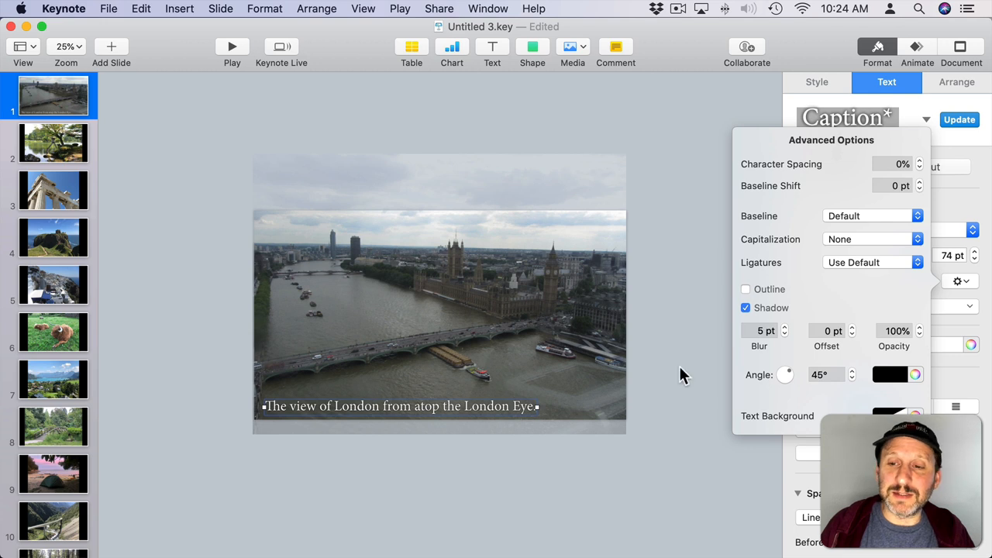
click(745, 273)
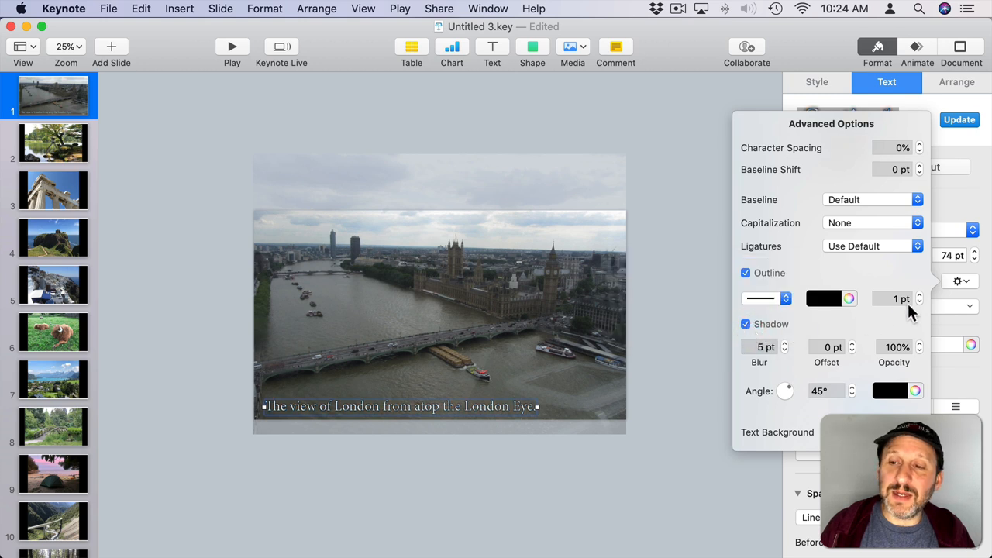
click(892, 299)
text(0.5)
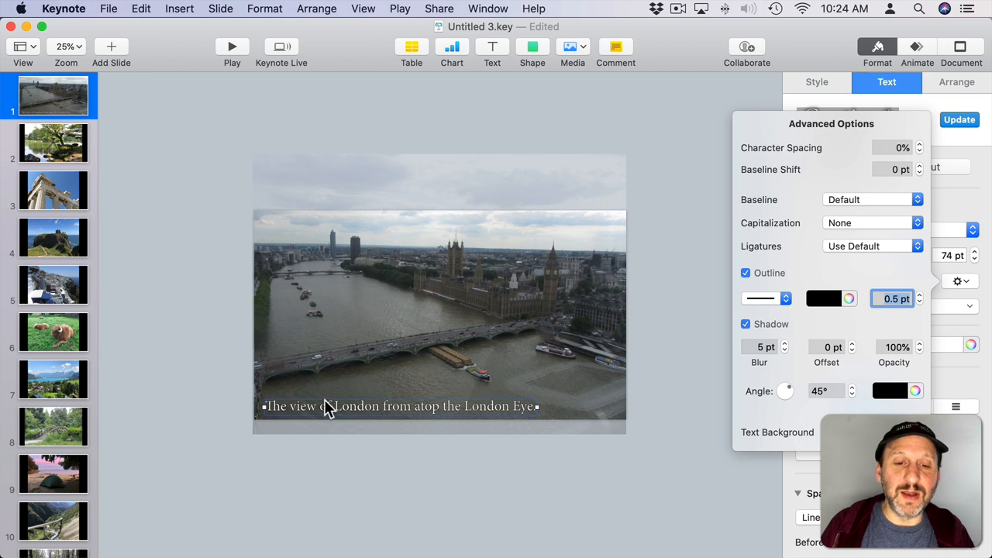
mouse_move(518, 415)
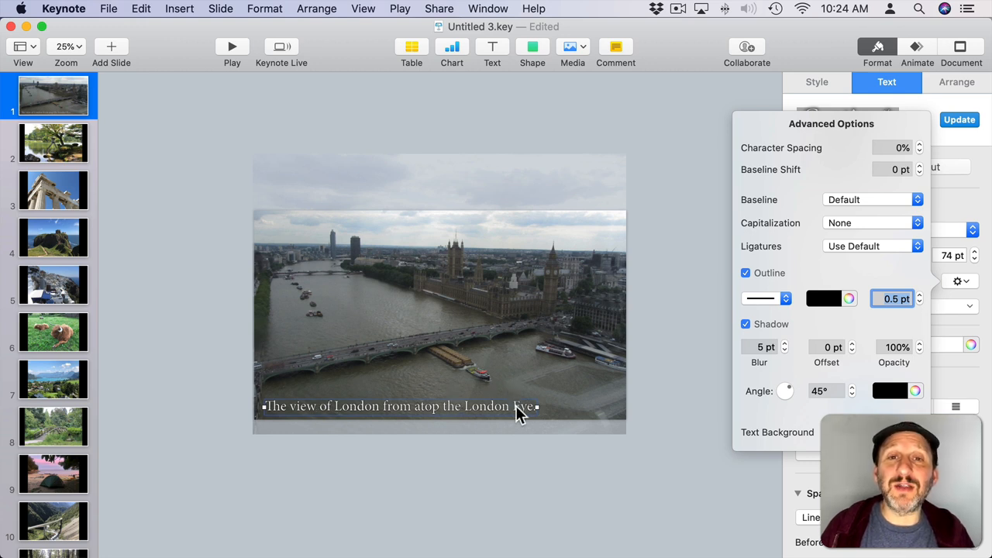
mouse_move(294, 411)
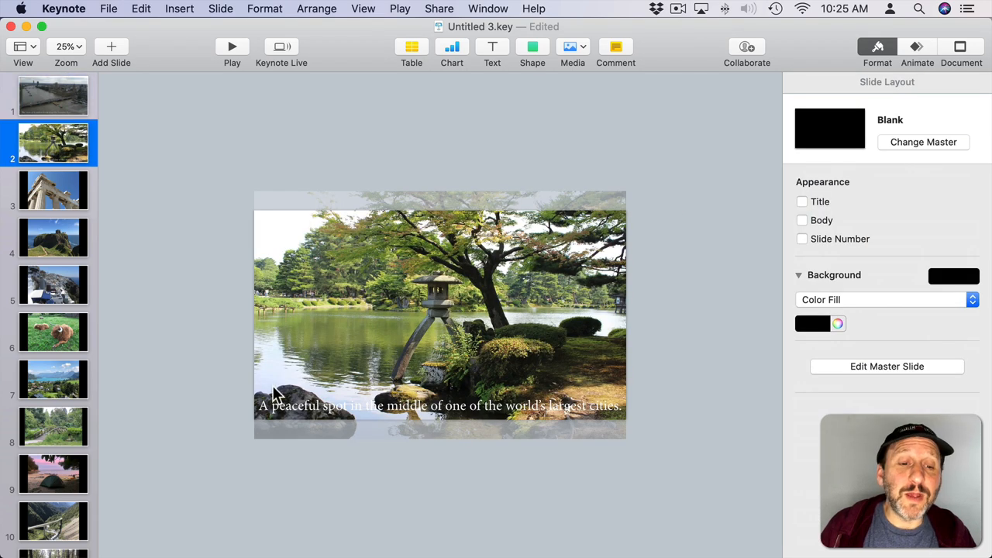
mouse_move(558, 411)
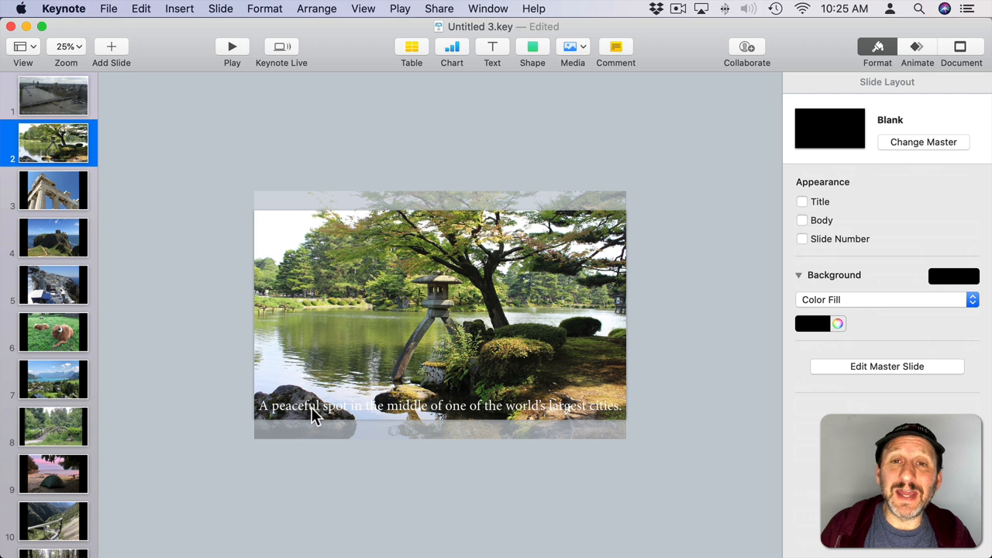
mouse_move(361, 410)
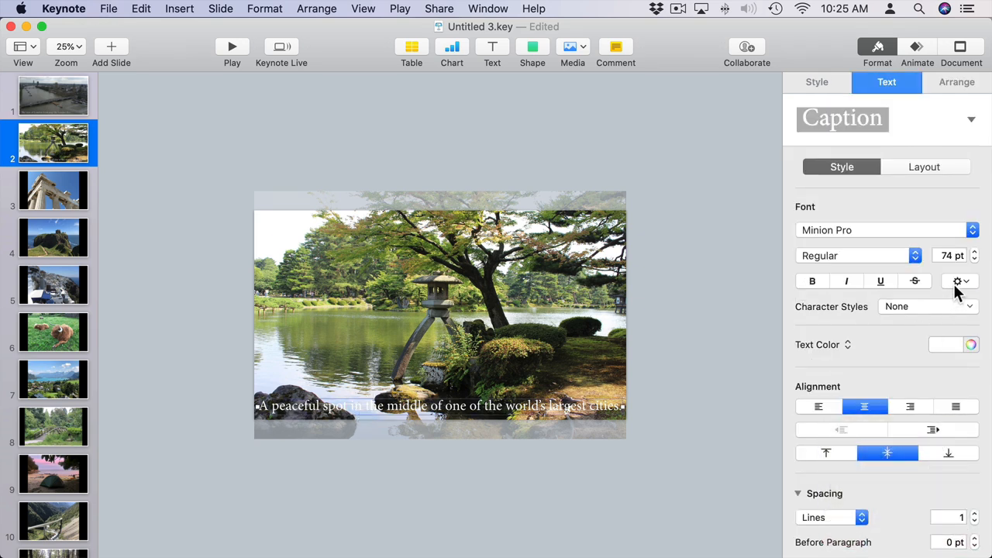
Give the garden caption on slide 2 a shadow with 5 pt blur and 0 pt offset
click(960, 281)
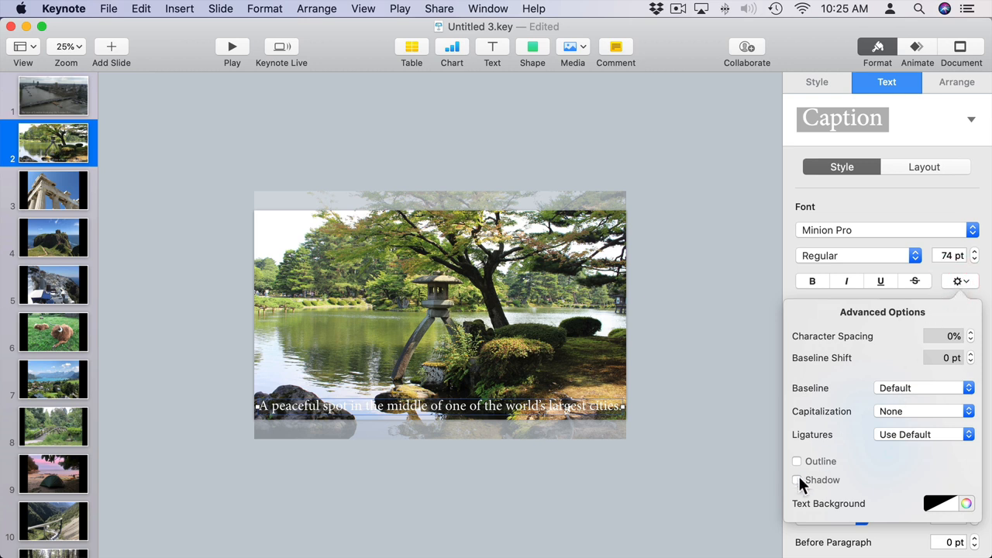
click(797, 480)
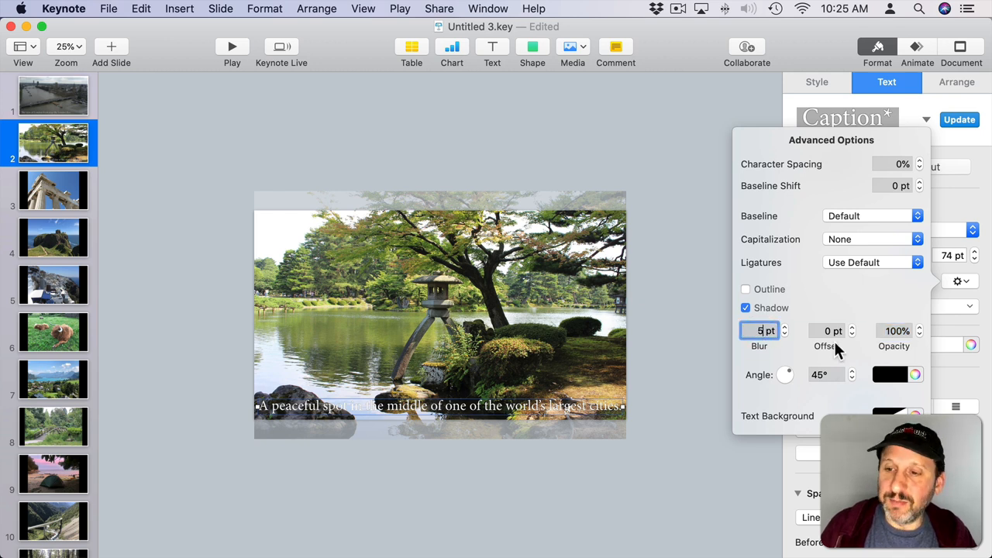
click(830, 331)
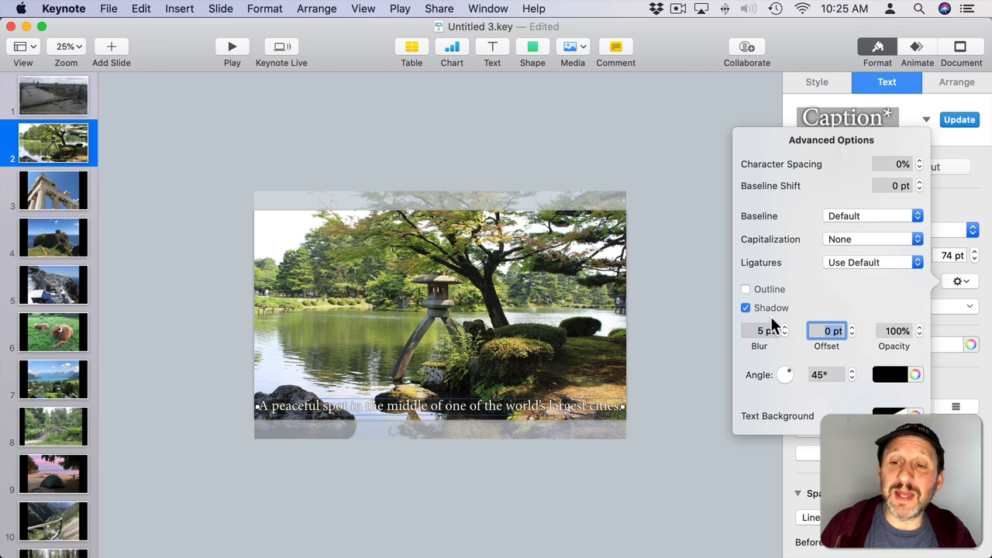
click(745, 272)
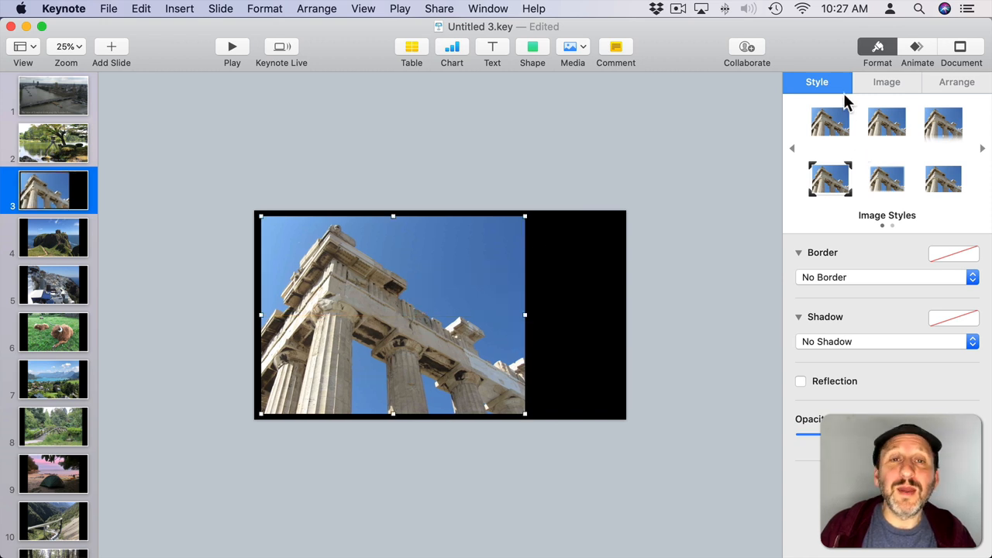
Add a Picture Frame border to the Parthenon photo, scaled to about 75%
click(885, 277)
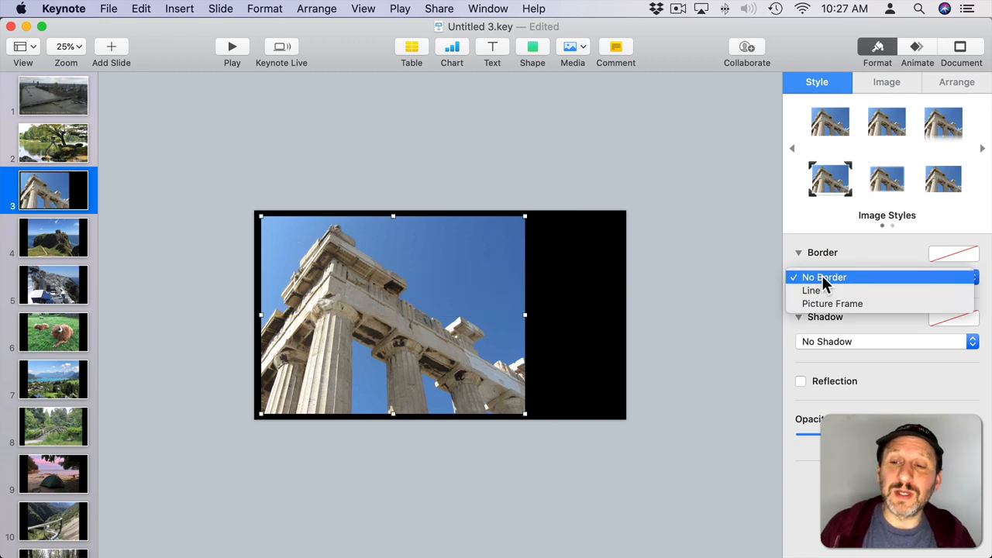
click(833, 303)
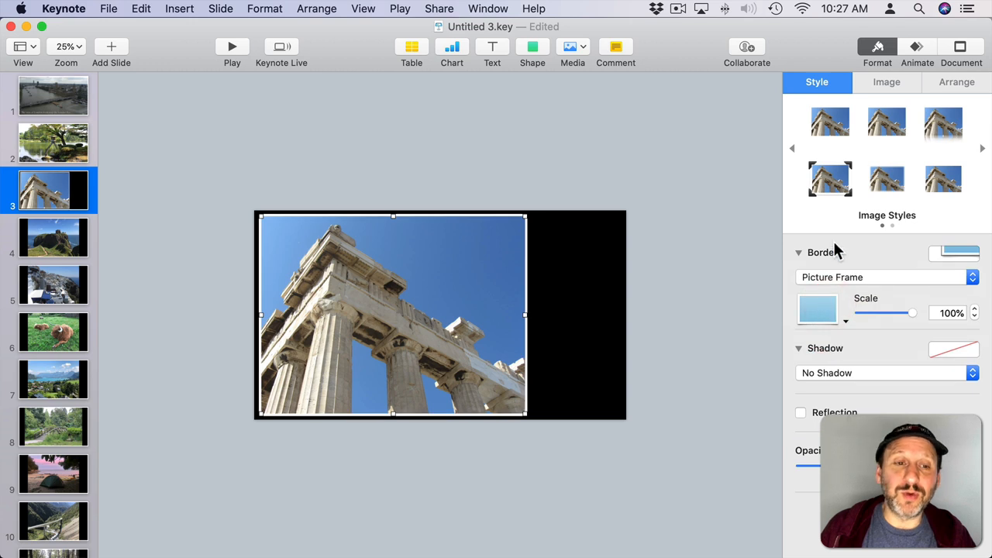
drag(912, 313, 895, 312)
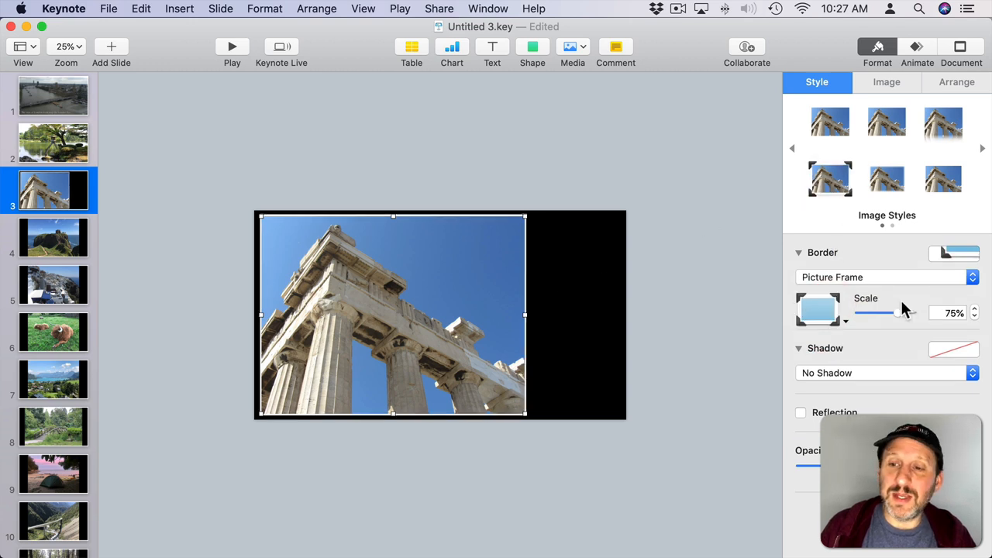
drag(896, 313, 913, 312)
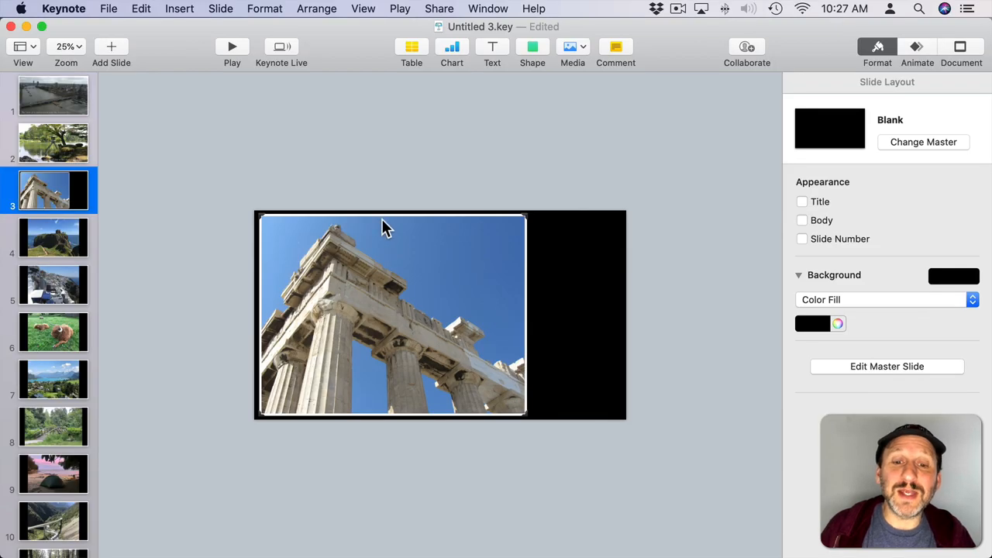
mouse_move(464, 69)
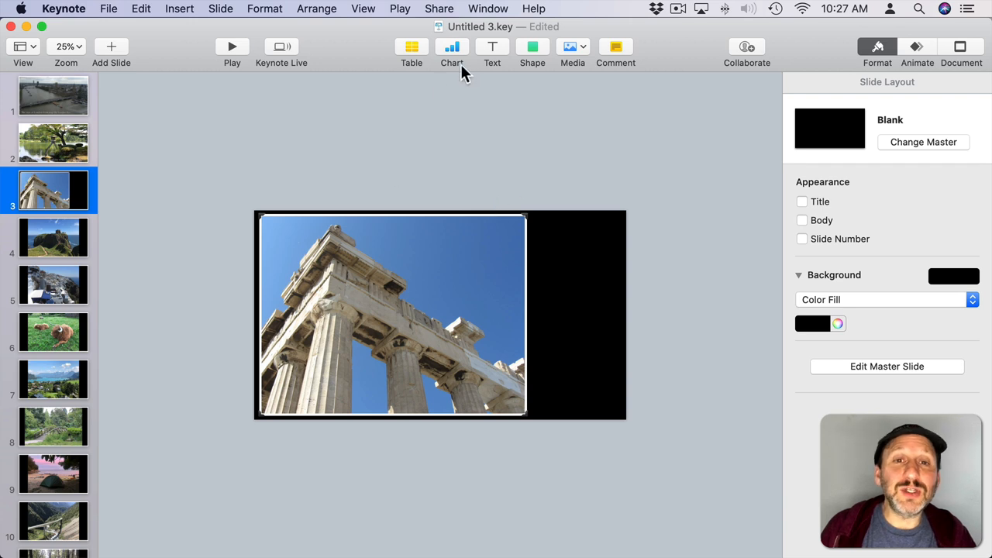
Insert a rectangle on slide 3 and send it behind the Parthenon photo
click(532, 47)
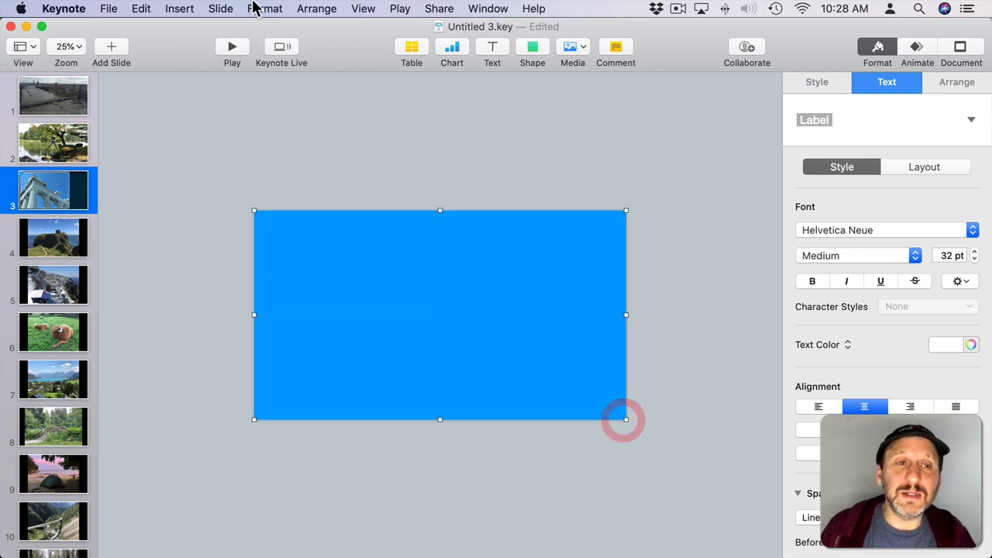
click(316, 9)
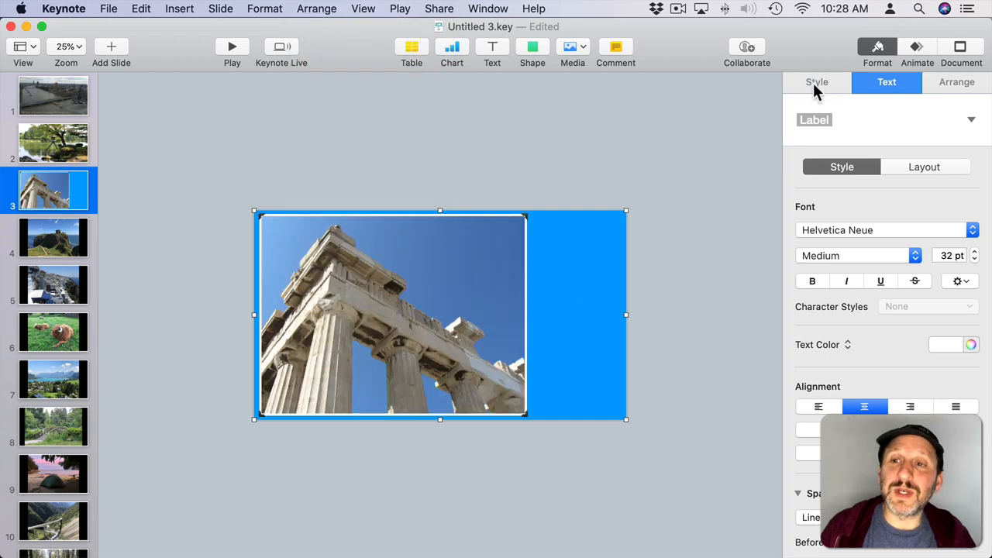
click(816, 83)
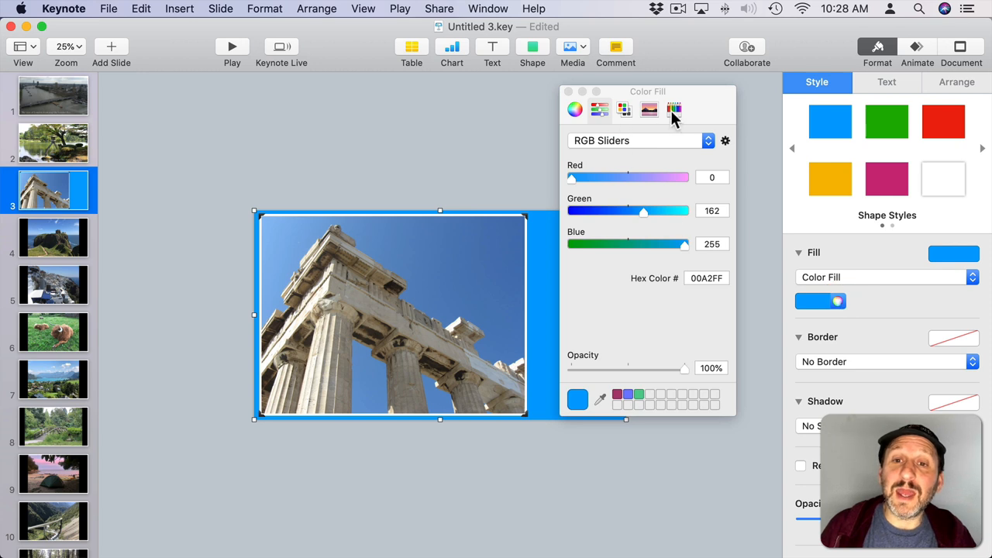
Try preset colours and a tiled texture image for the rectangle's fill
click(575, 109)
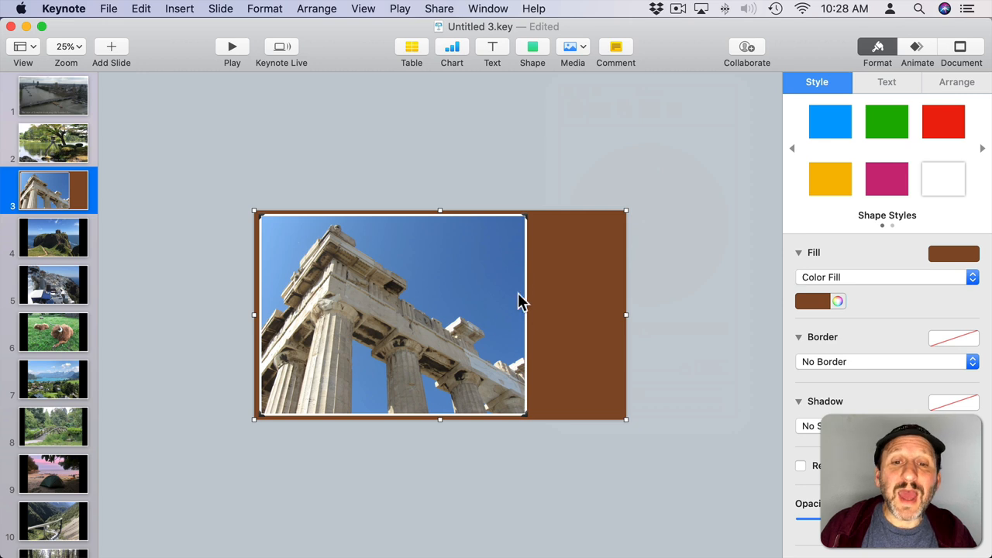
click(886, 277)
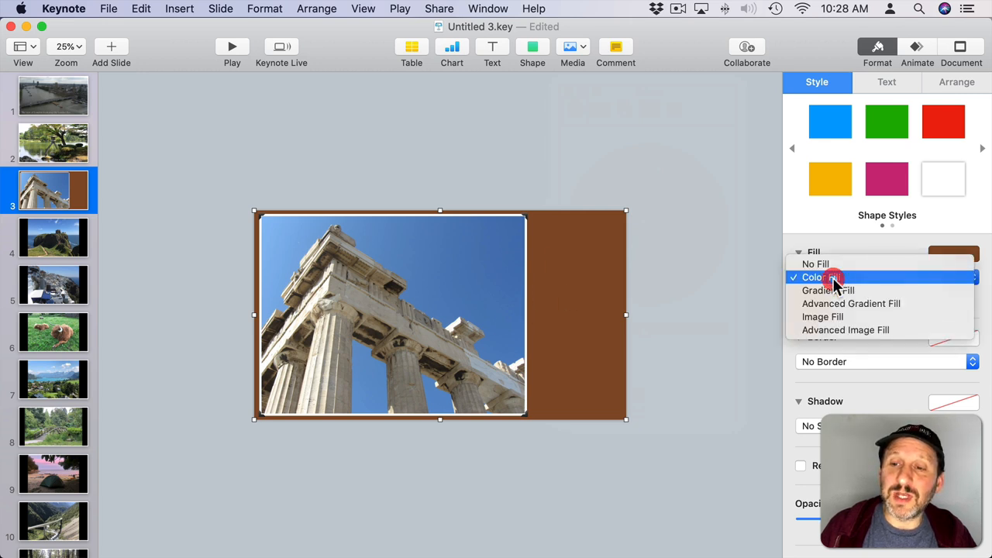
click(845, 330)
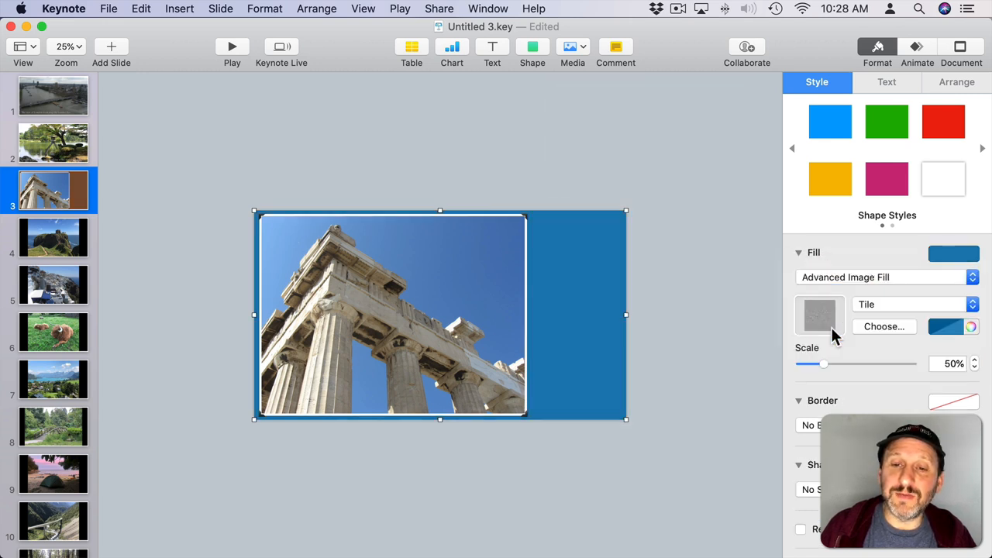
mouse_move(819, 315)
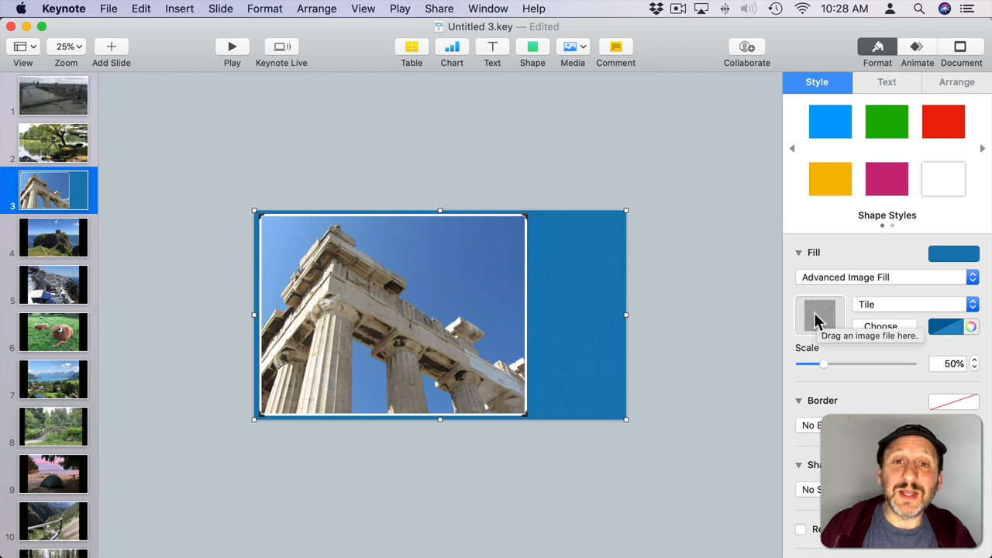
mouse_move(684, 281)
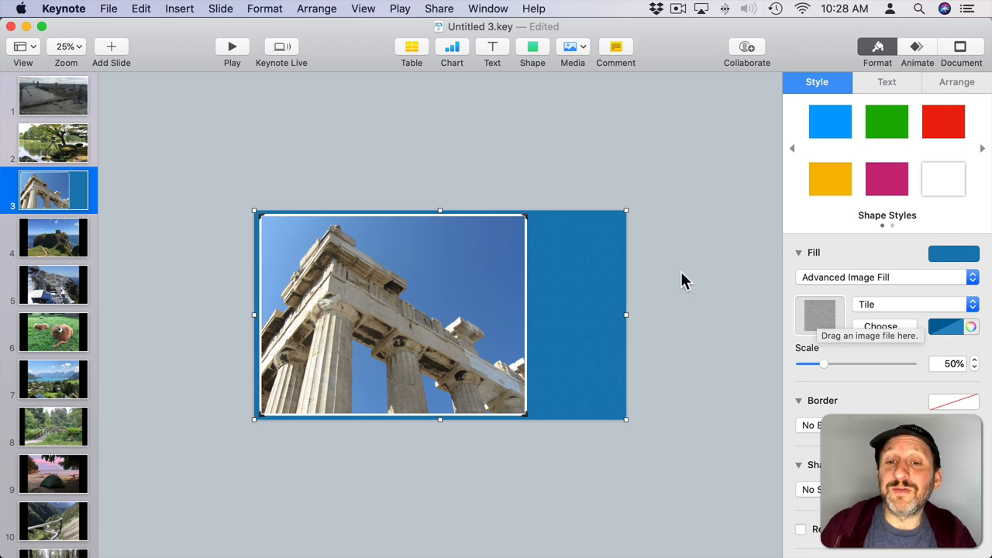
mouse_move(875, 313)
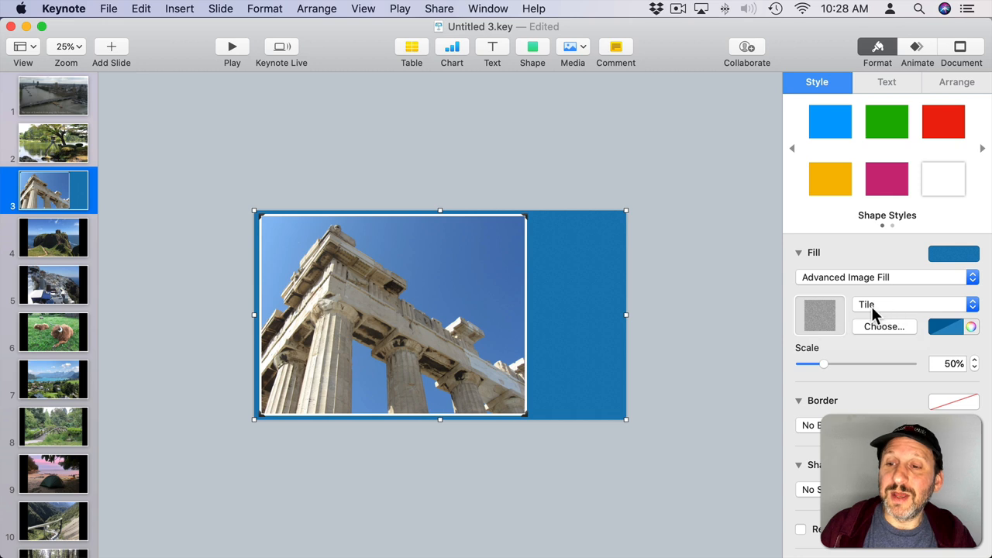
click(949, 327)
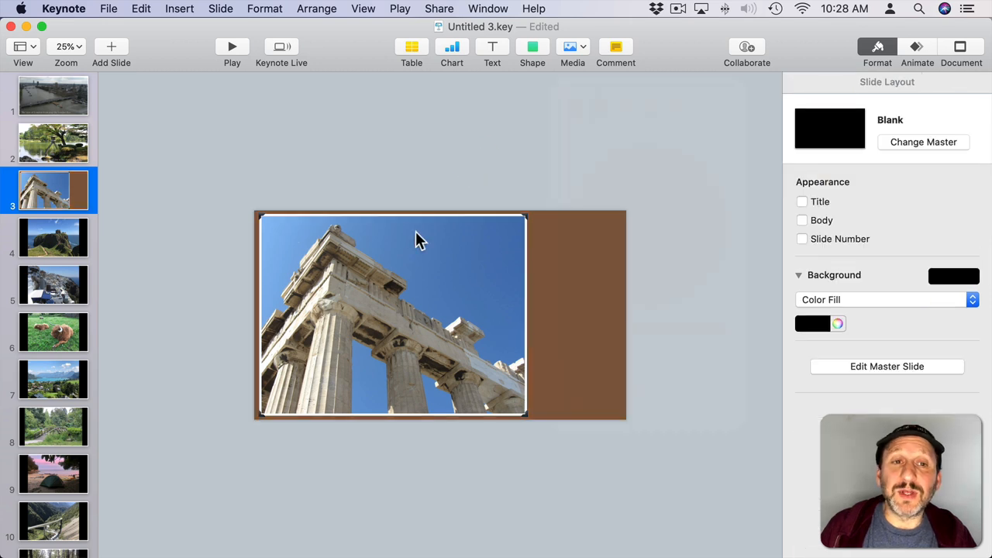
mouse_move(484, 63)
text(Ancient architecture among a modern city.)
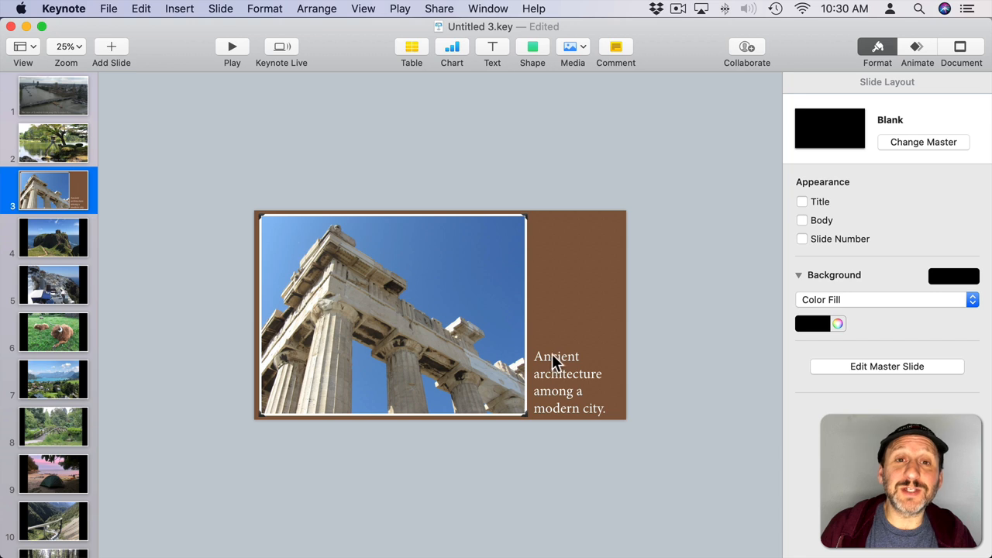
Set the Parthenon caption's line spacing to Exactly, about 89 pt
click(566, 374)
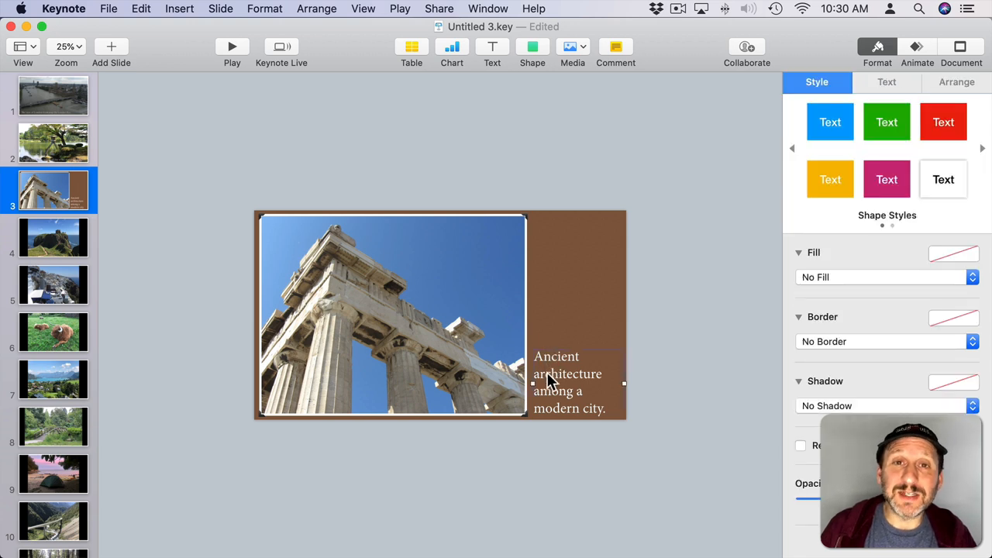
click(887, 83)
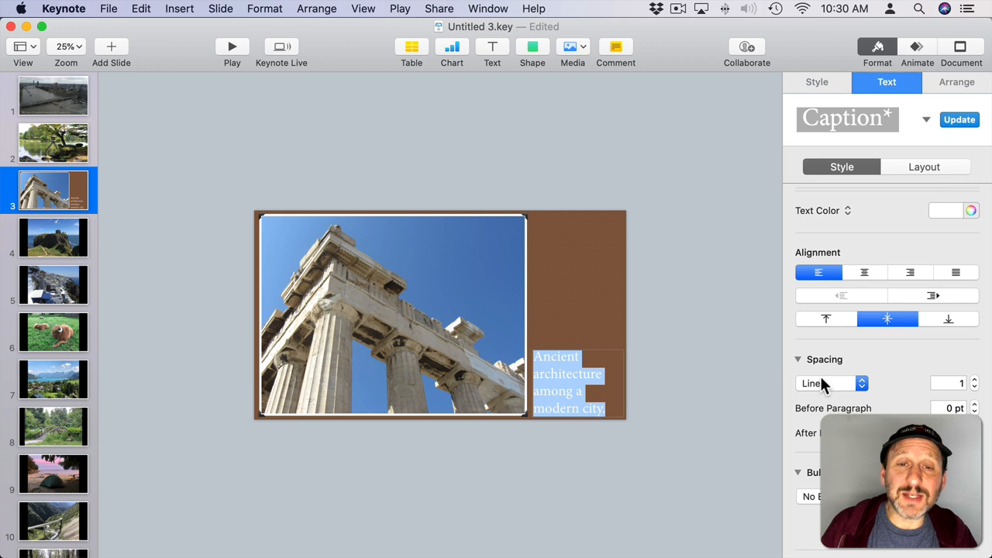
click(829, 383)
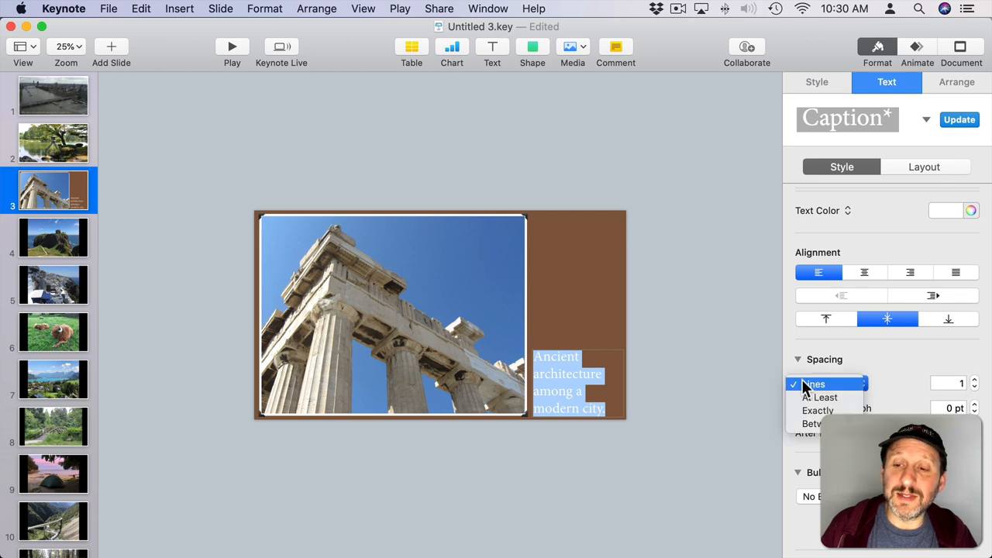
click(817, 410)
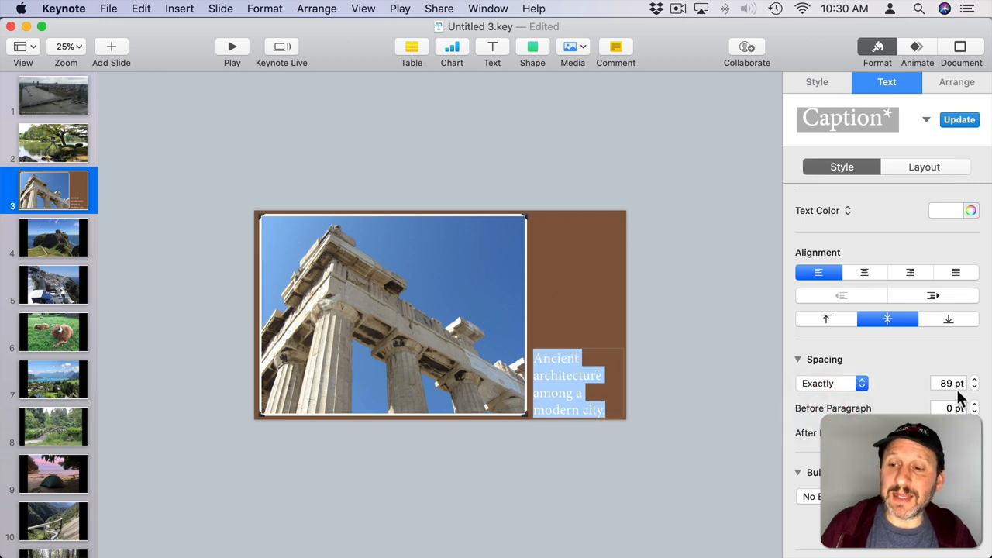
click(947, 383)
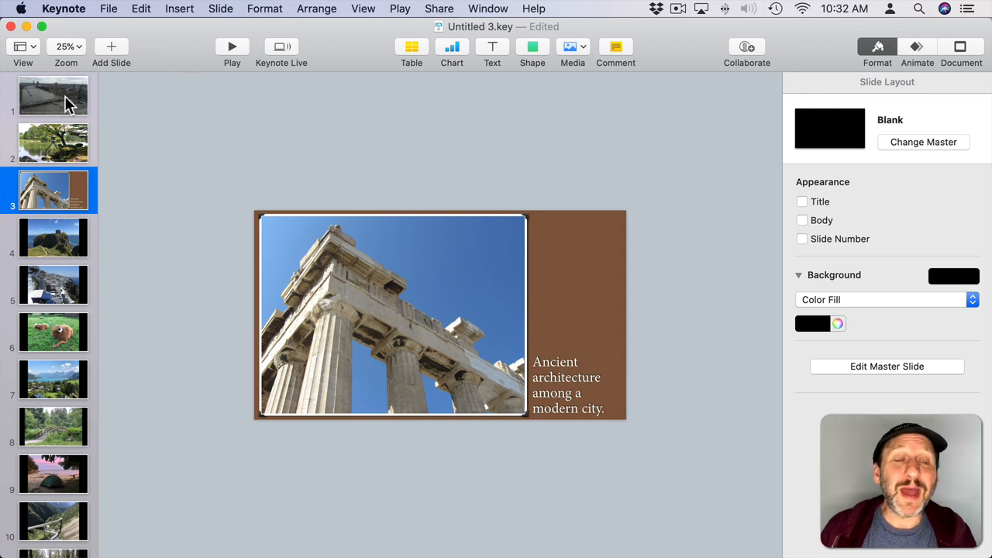
mouse_move(66, 115)
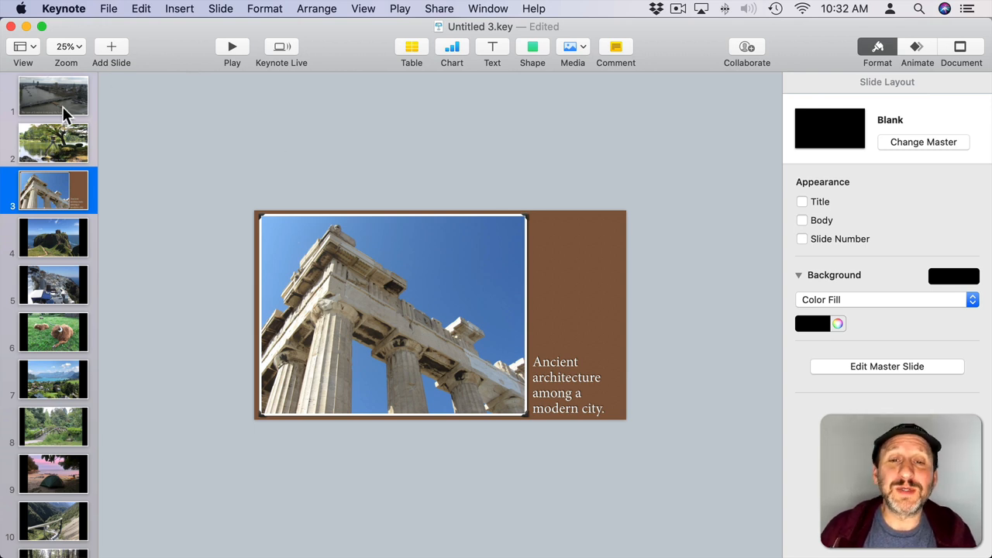
Preview Push, then give the London slide a 1.5-second Dissolve transition
click(53, 95)
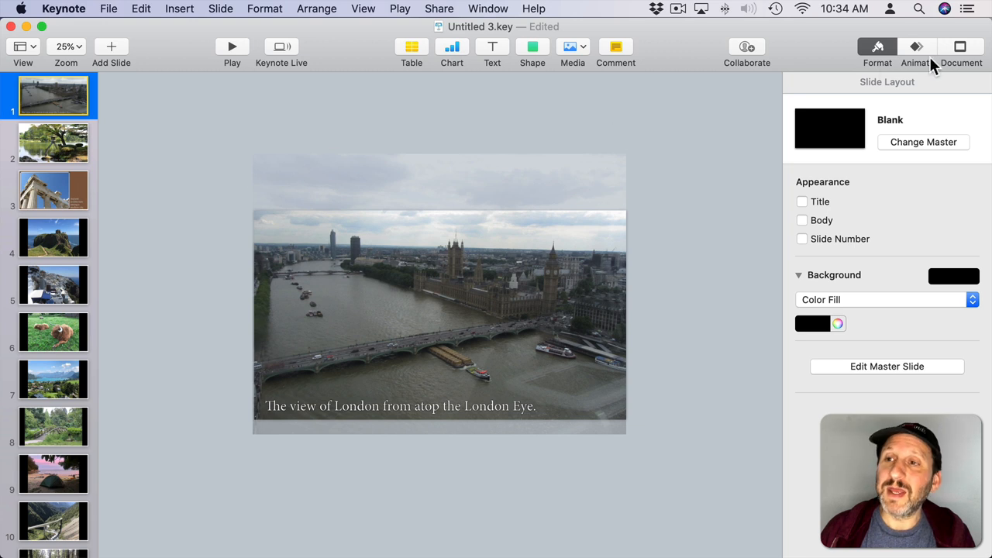
click(916, 46)
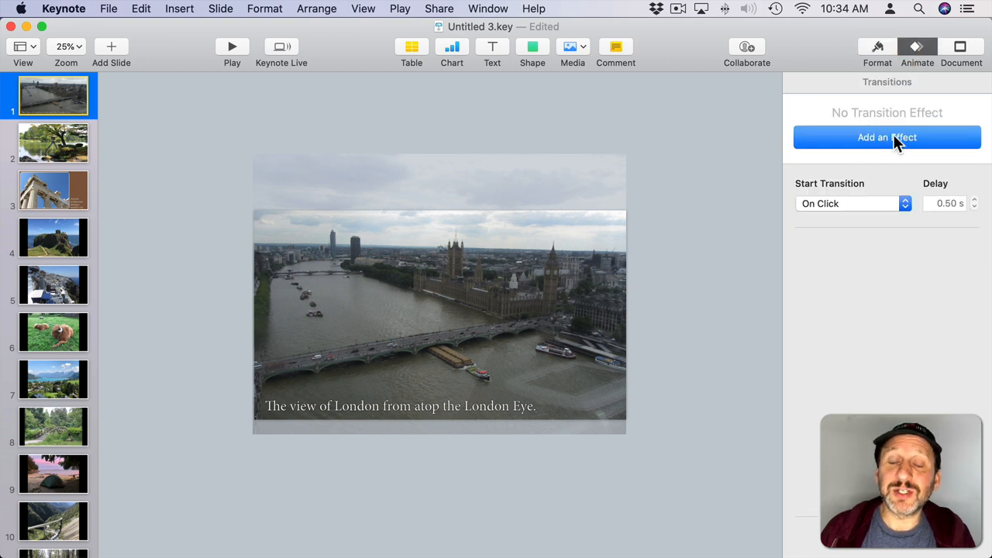
click(887, 137)
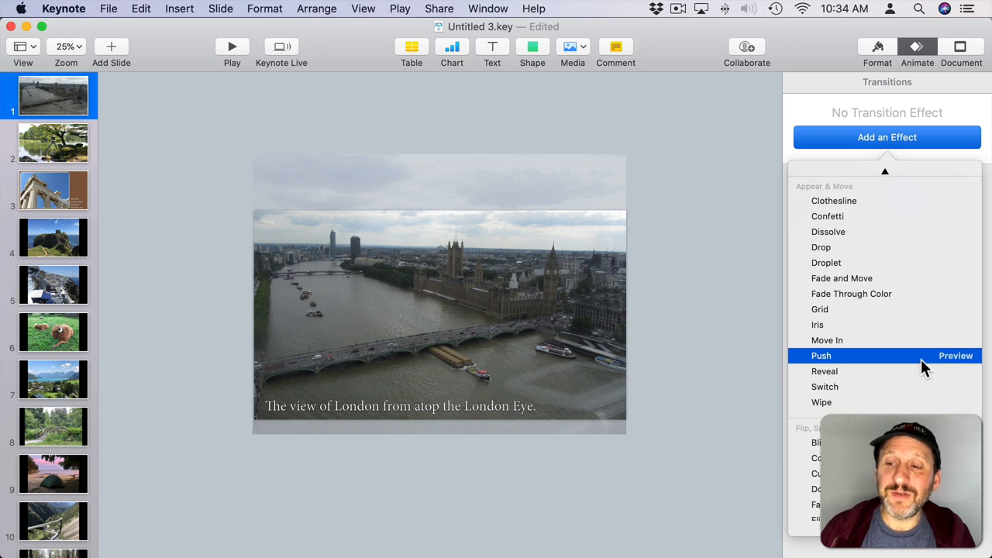
click(955, 355)
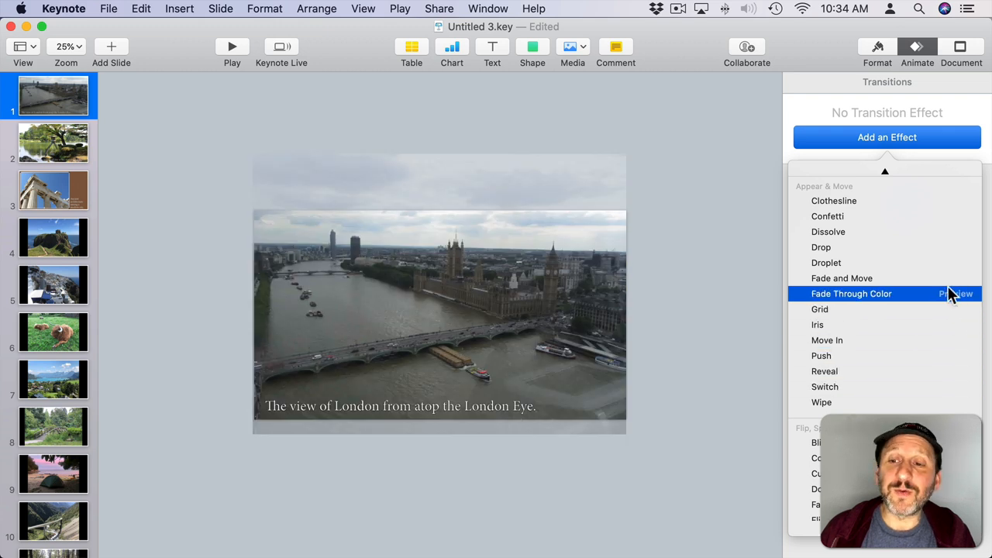
mouse_move(852, 278)
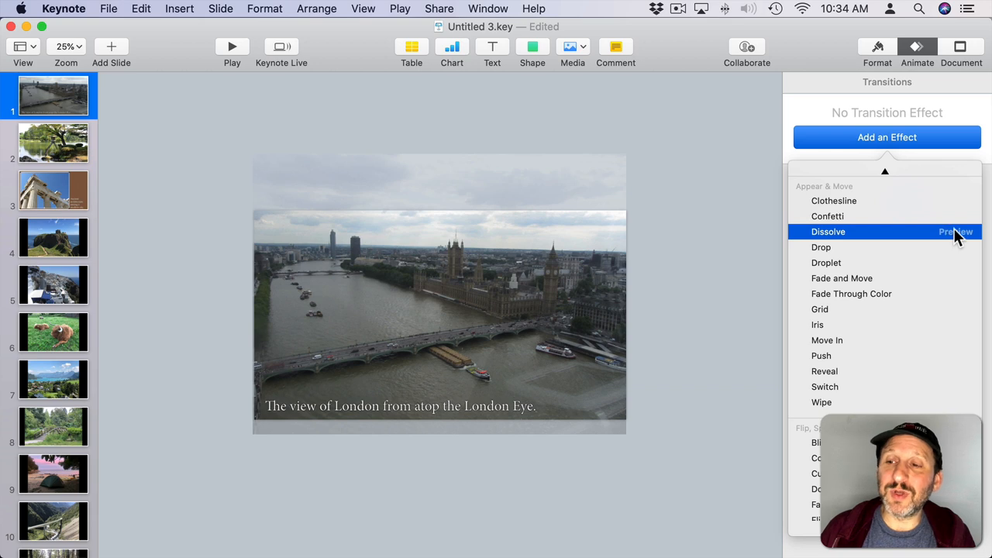
click(956, 232)
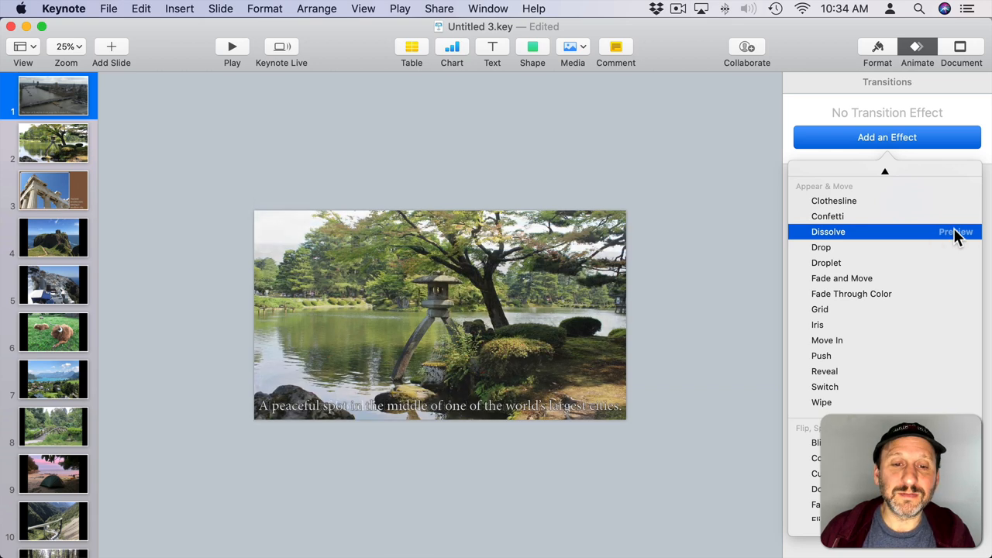
click(828, 231)
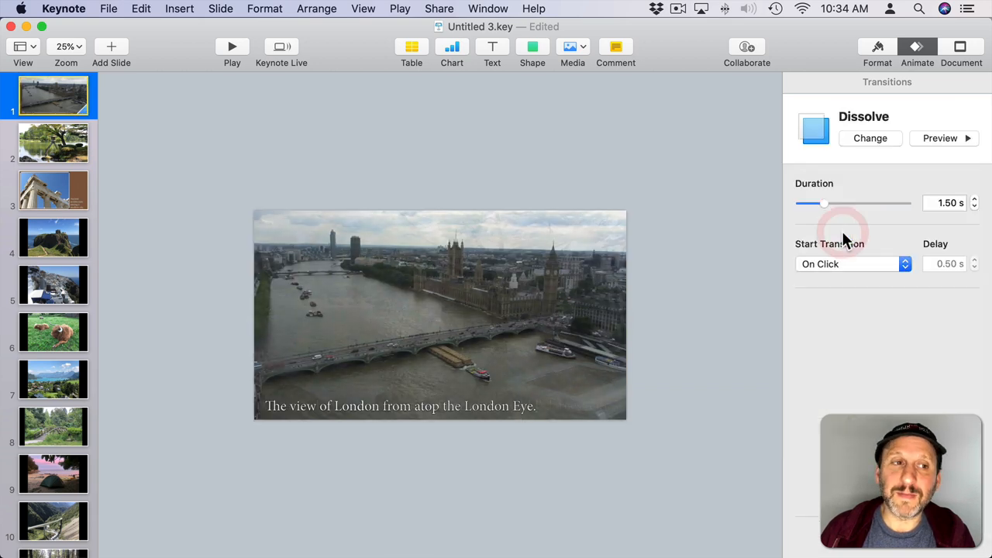
click(53, 143)
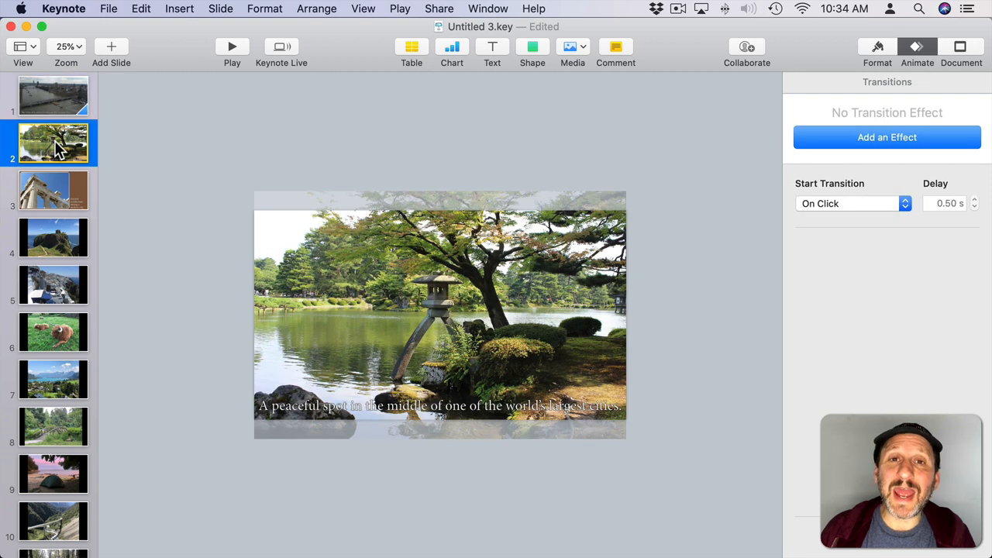
mouse_move(74, 210)
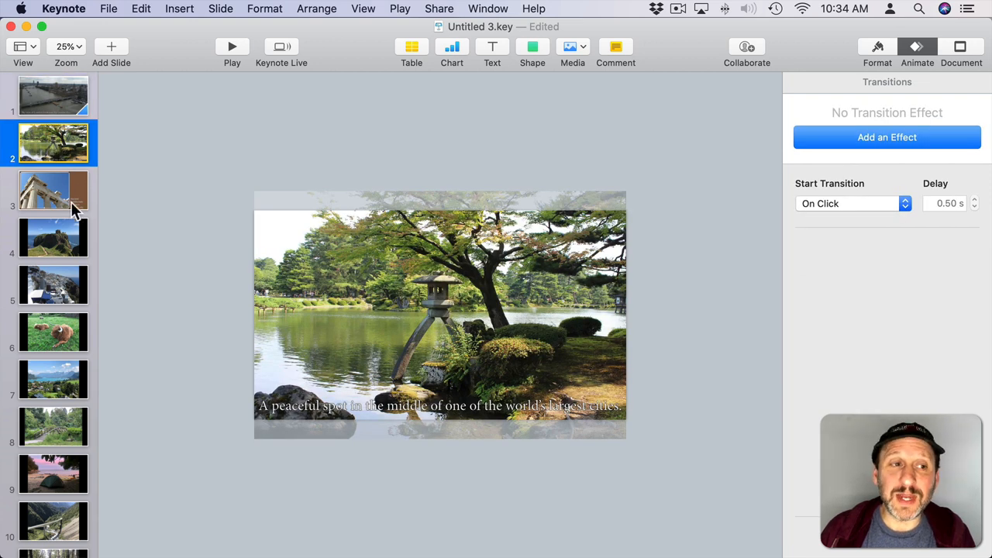
Apply the 1.5-second Dissolve transition to all slides through slide 11
click(53, 96)
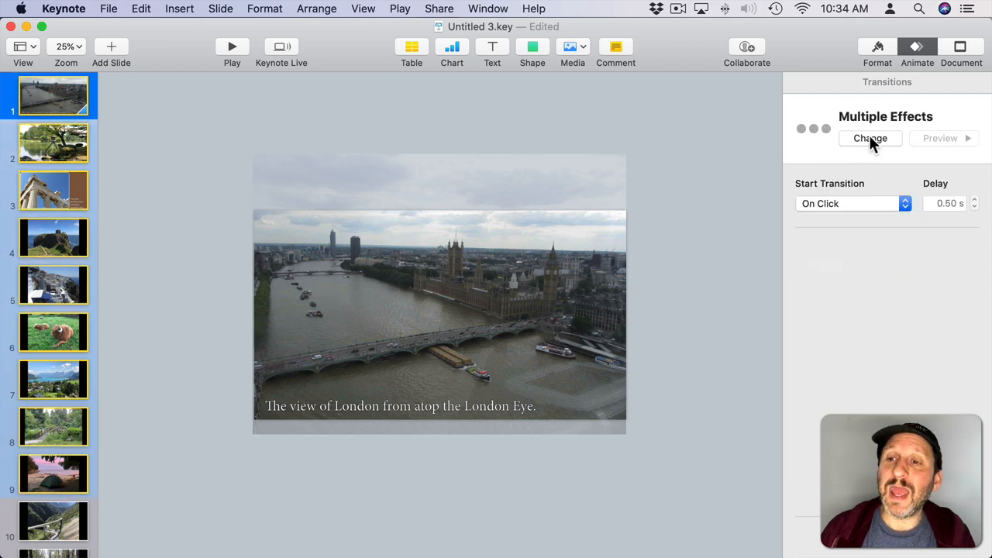
click(870, 138)
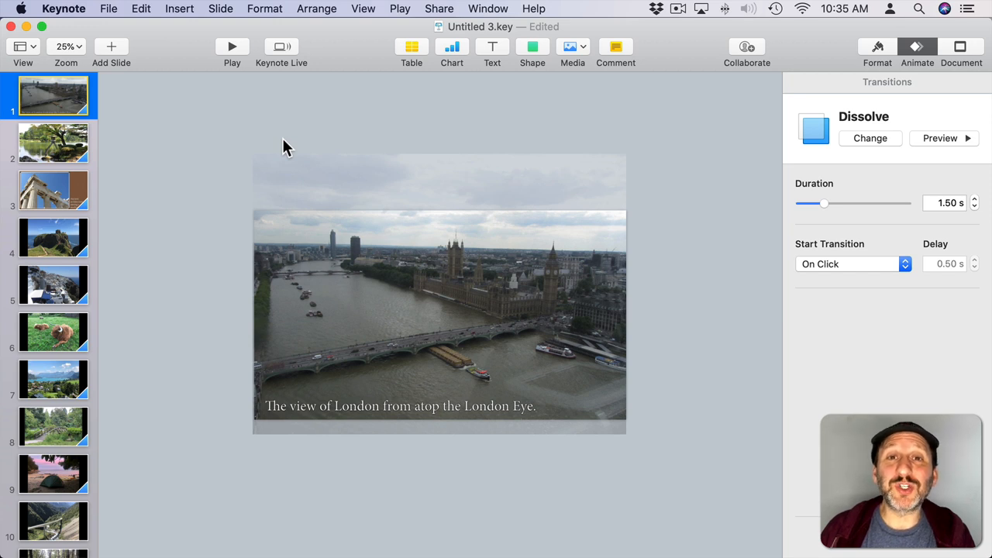
mouse_move(281, 417)
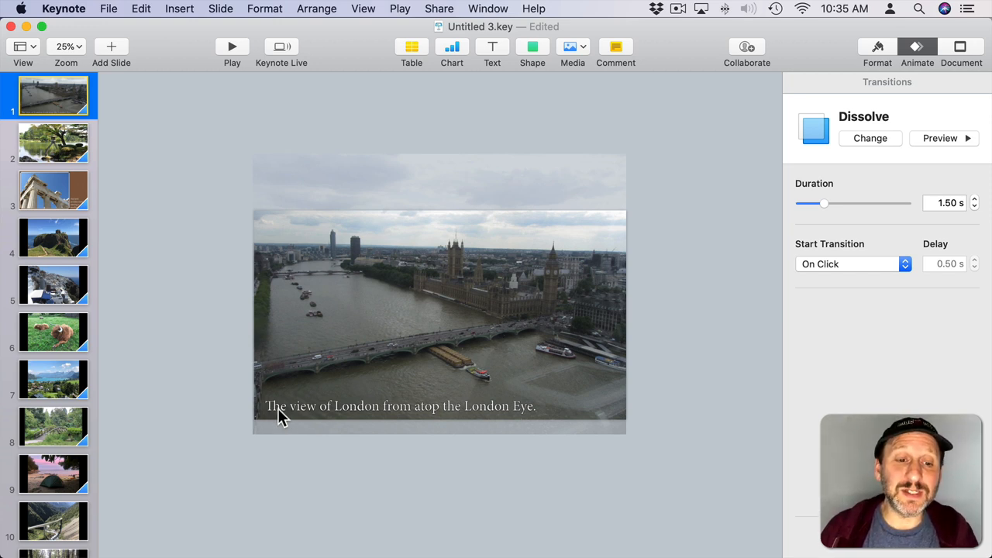
mouse_move(293, 411)
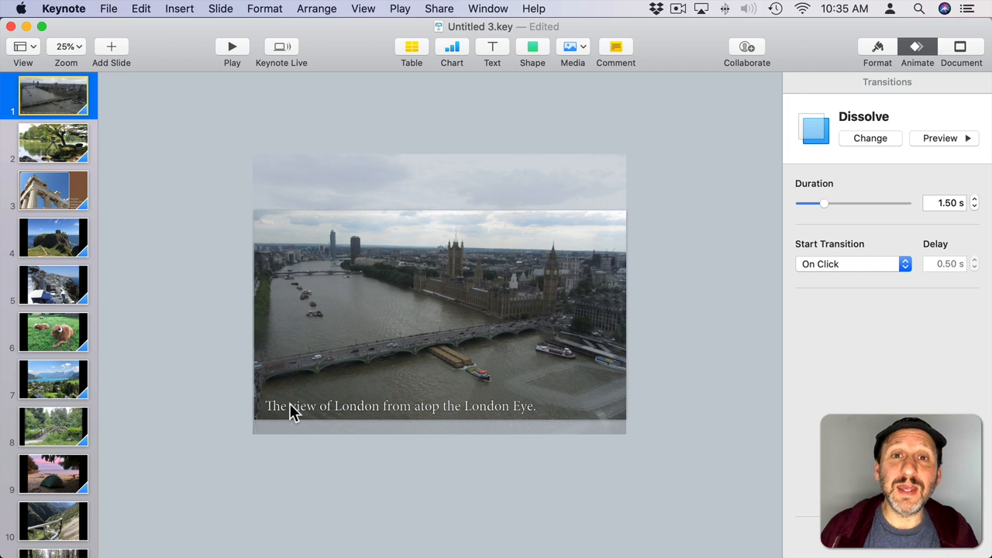
Give the London caption a 2.5-second Fade and Scale build-in
click(400, 407)
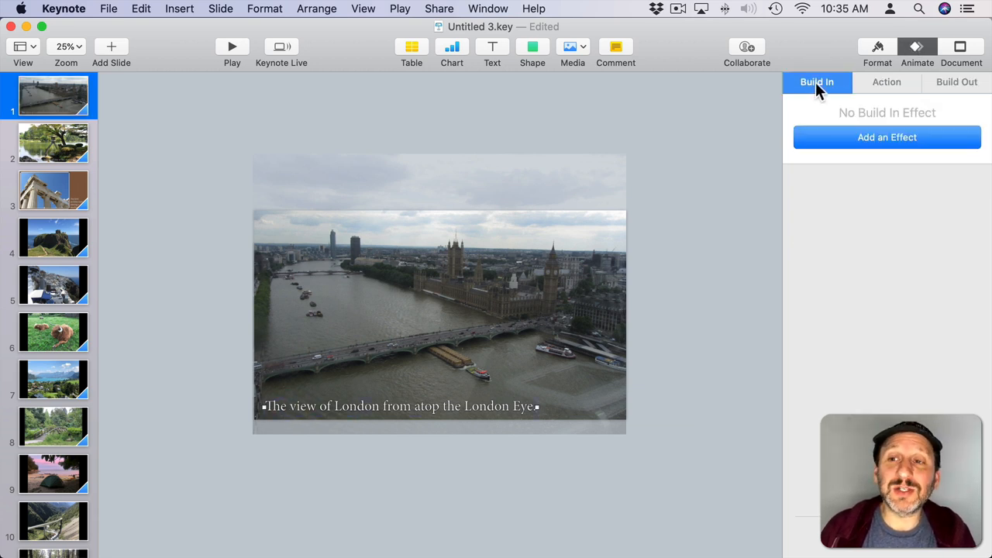
click(886, 138)
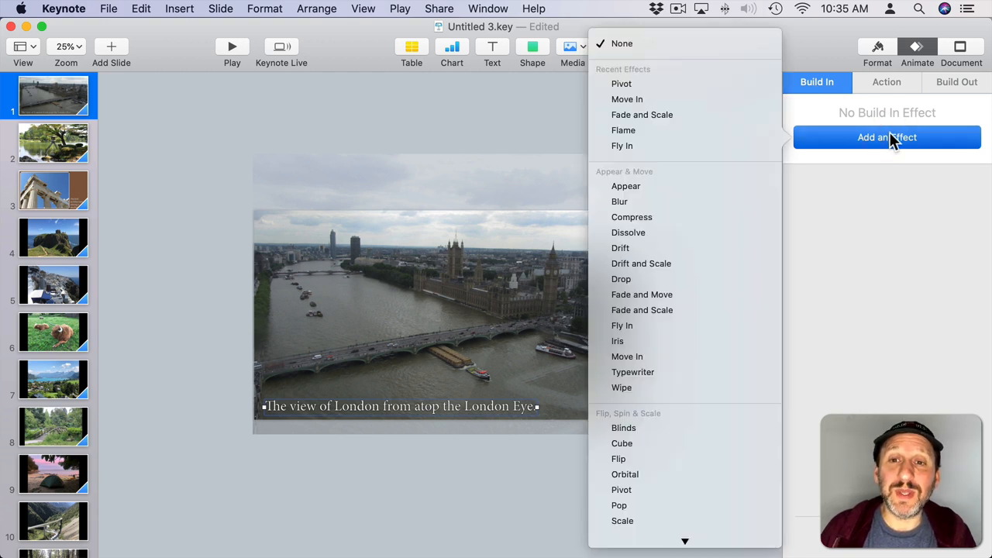
mouse_move(642, 294)
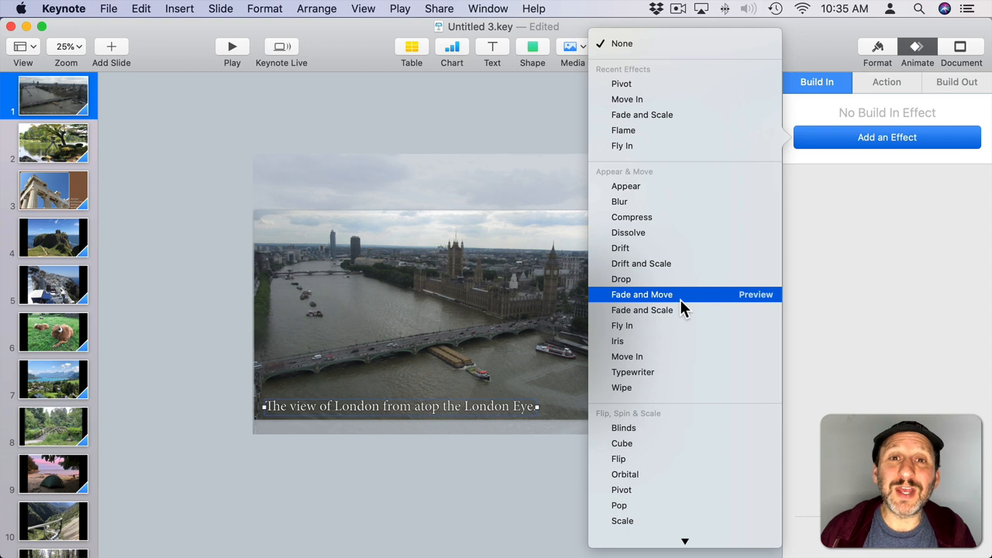
mouse_move(682, 314)
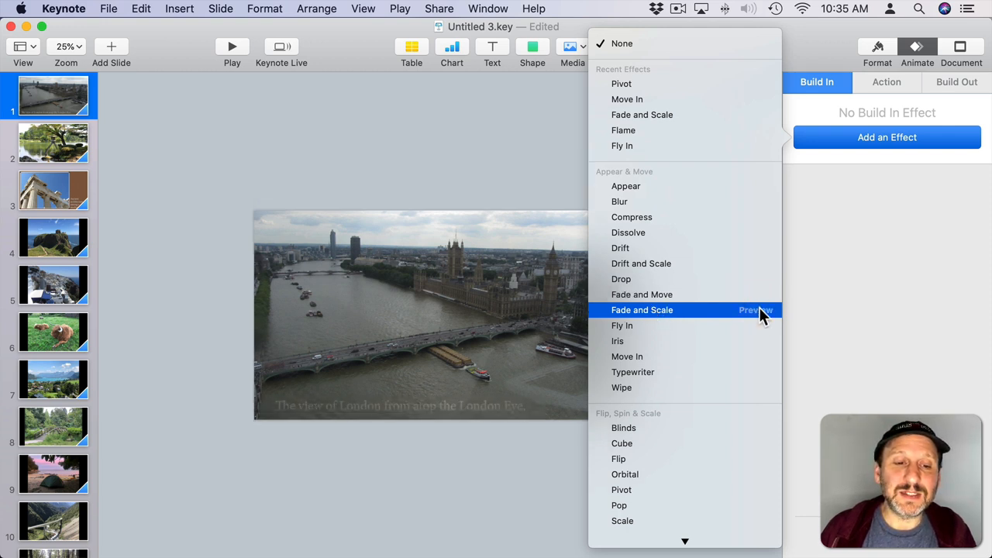
click(642, 309)
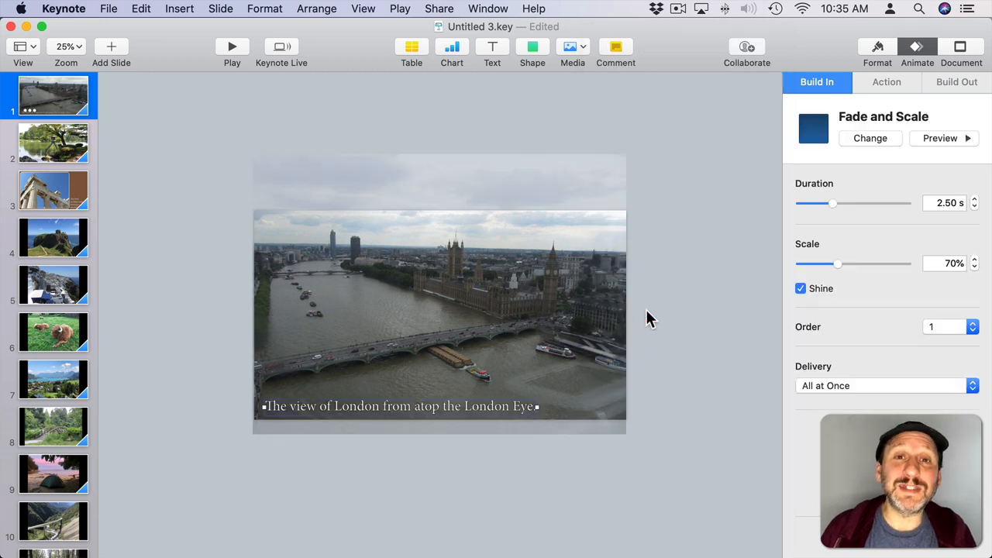
mouse_move(830, 103)
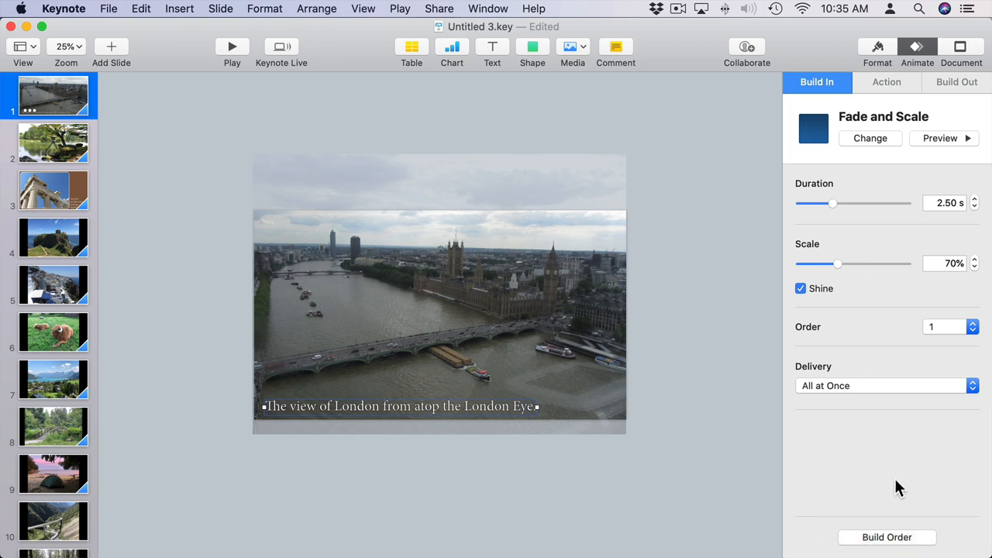
Make the London caption build start After Transition with a 1-second delay
click(886, 537)
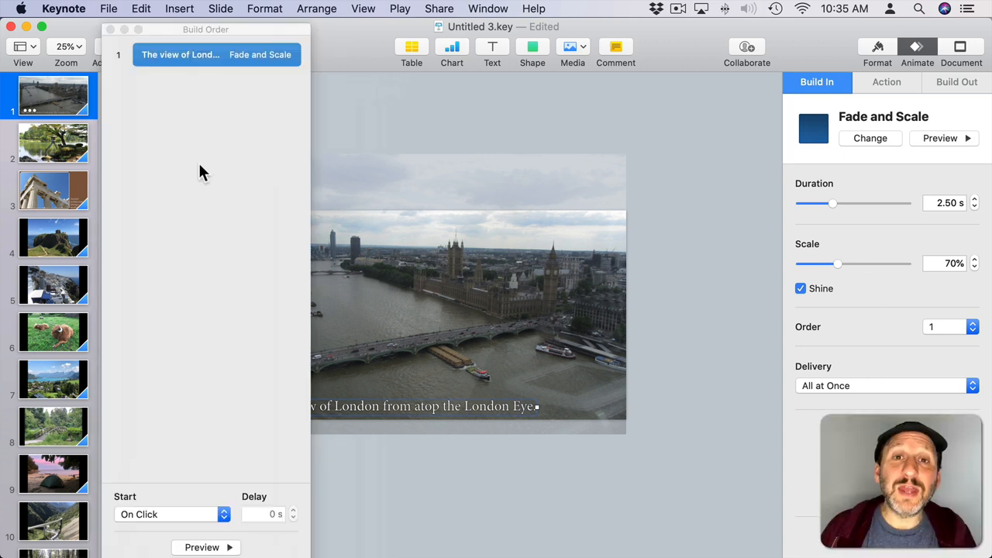
mouse_move(147, 502)
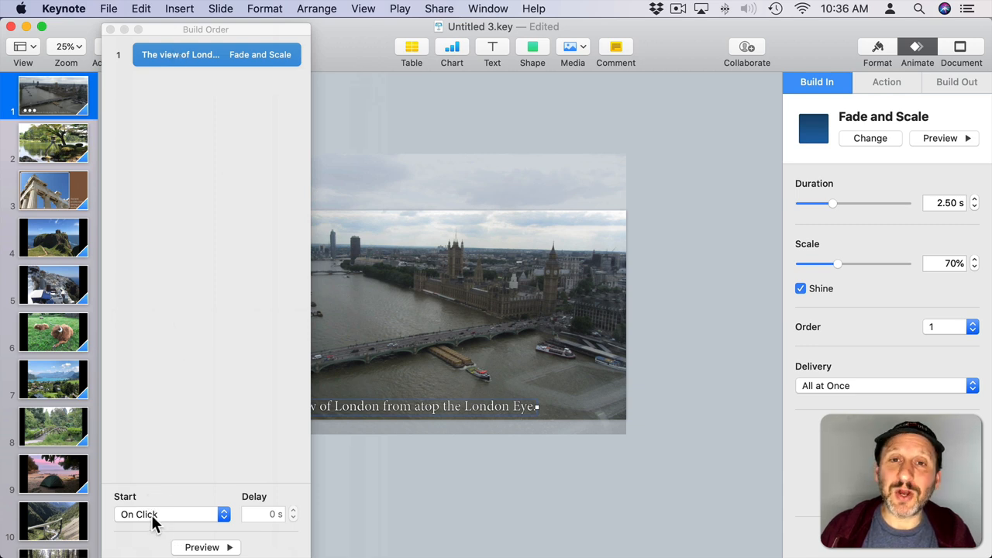
mouse_move(152, 514)
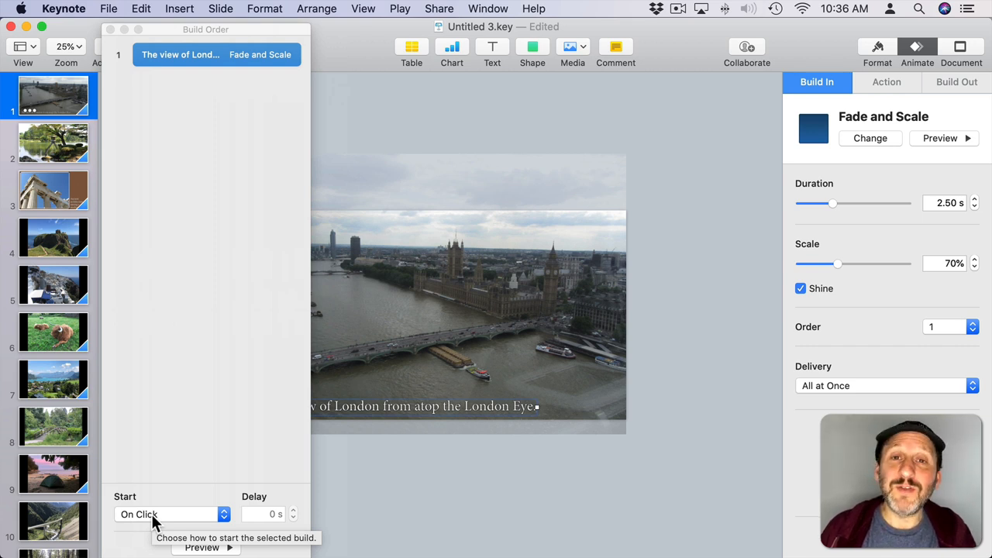
click(171, 514)
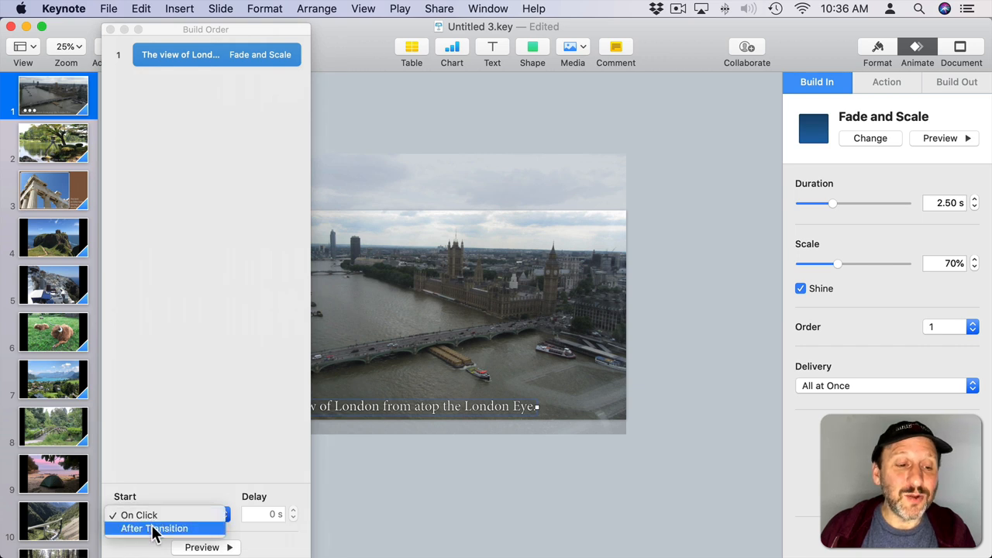
click(154, 528)
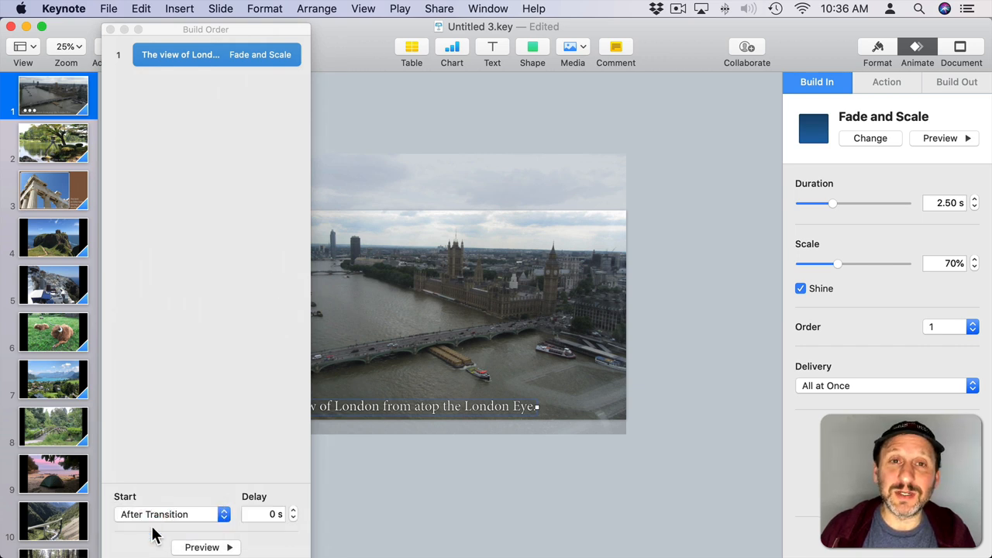
mouse_move(272, 525)
text(1)
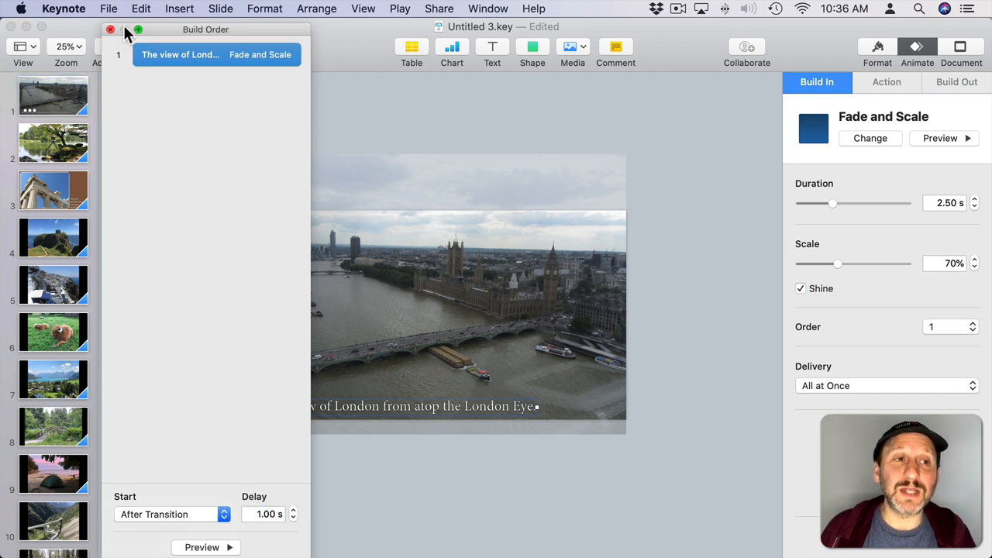
click(110, 30)
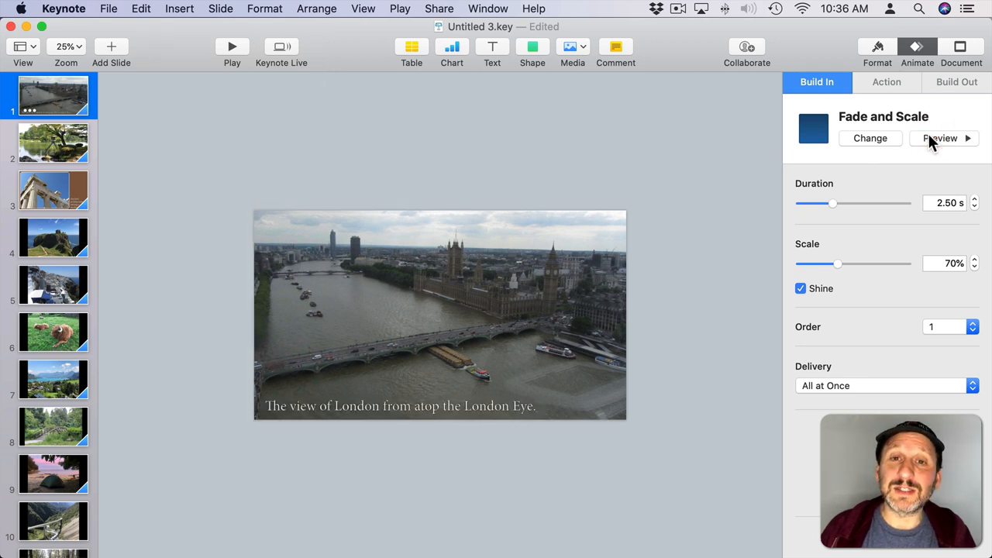
On slide 3, give the columns photo Move In and the caption Fade and Scale
click(52, 189)
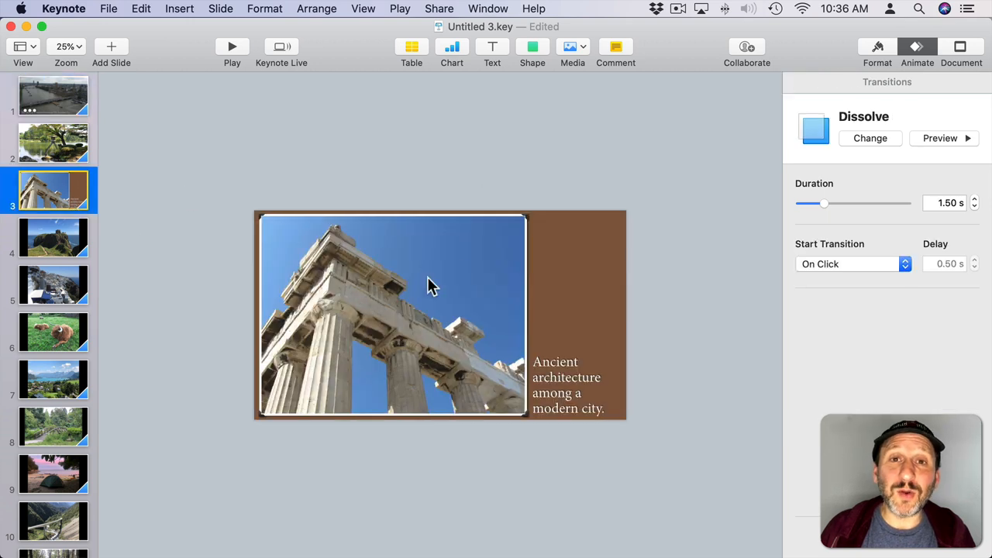
mouse_move(566, 372)
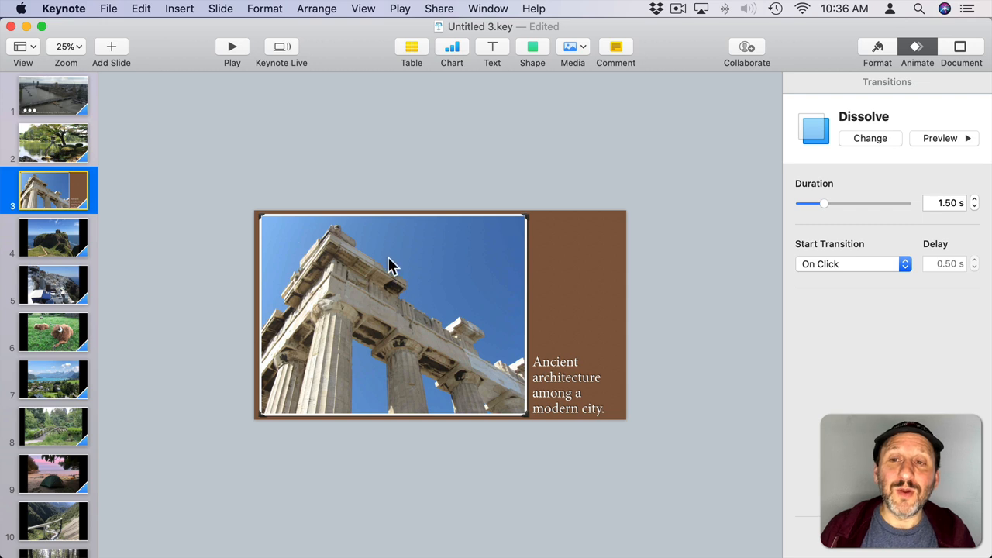
click(816, 81)
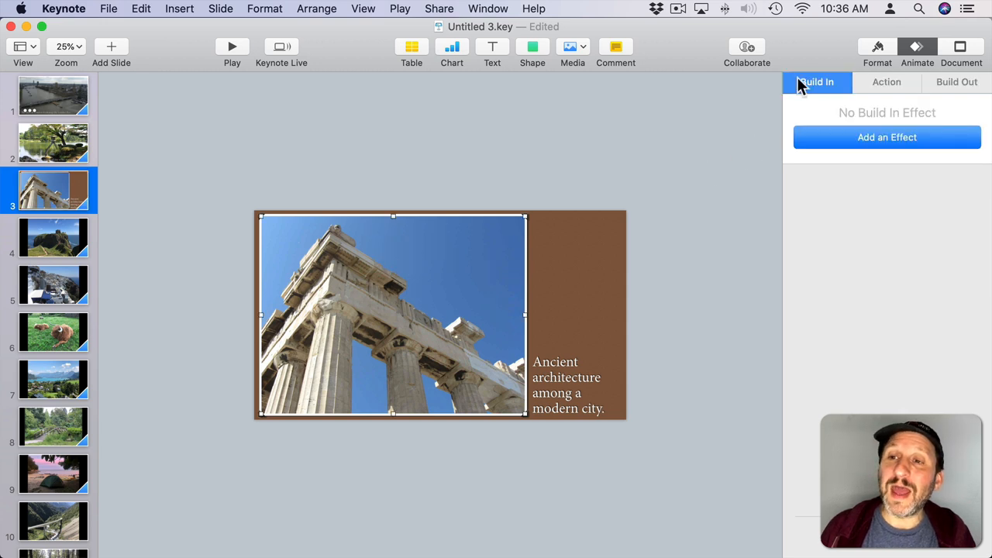
click(886, 137)
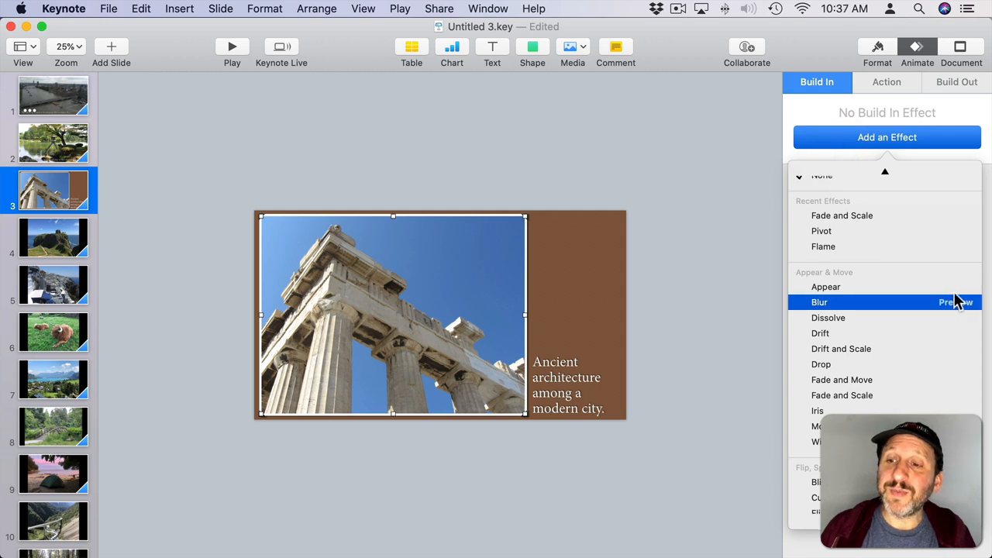
mouse_move(827, 426)
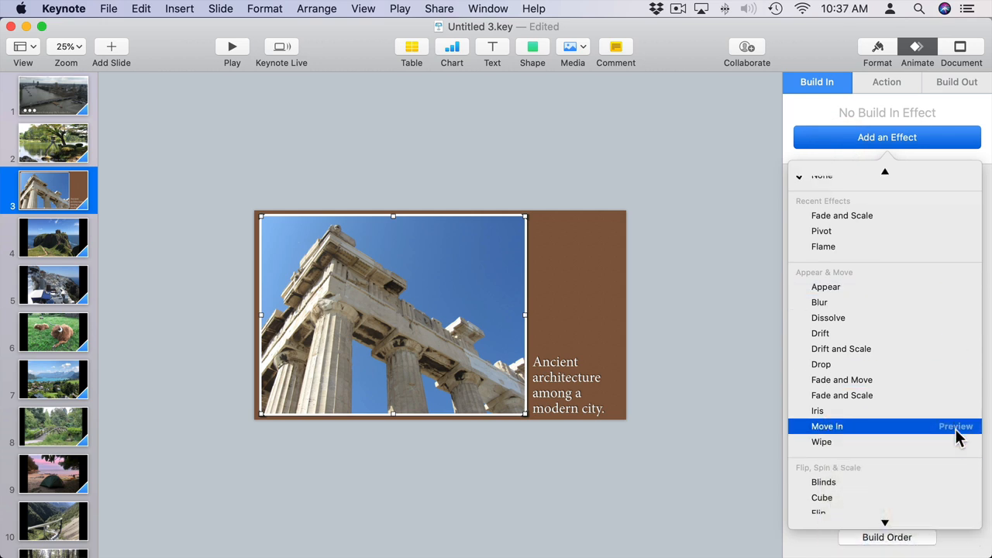
click(827, 426)
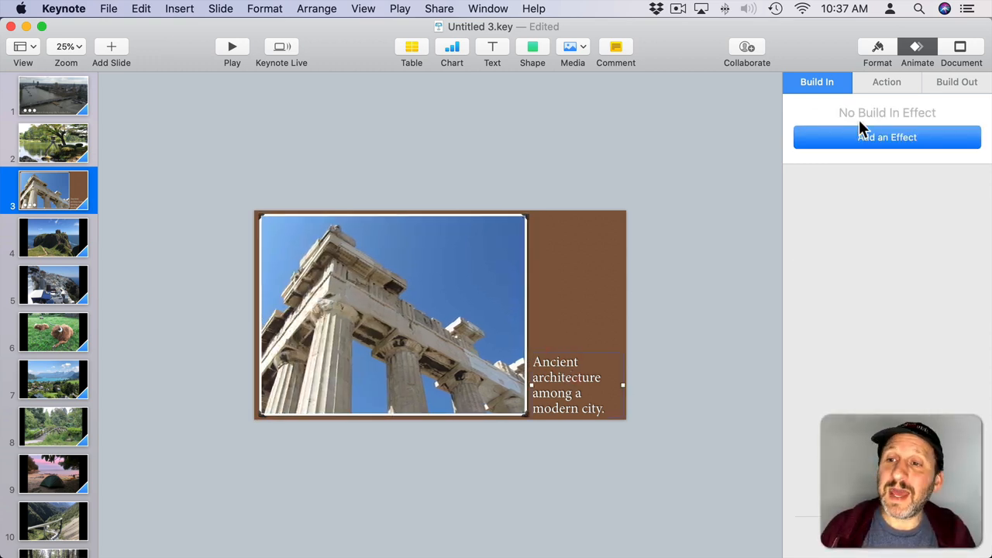
click(886, 137)
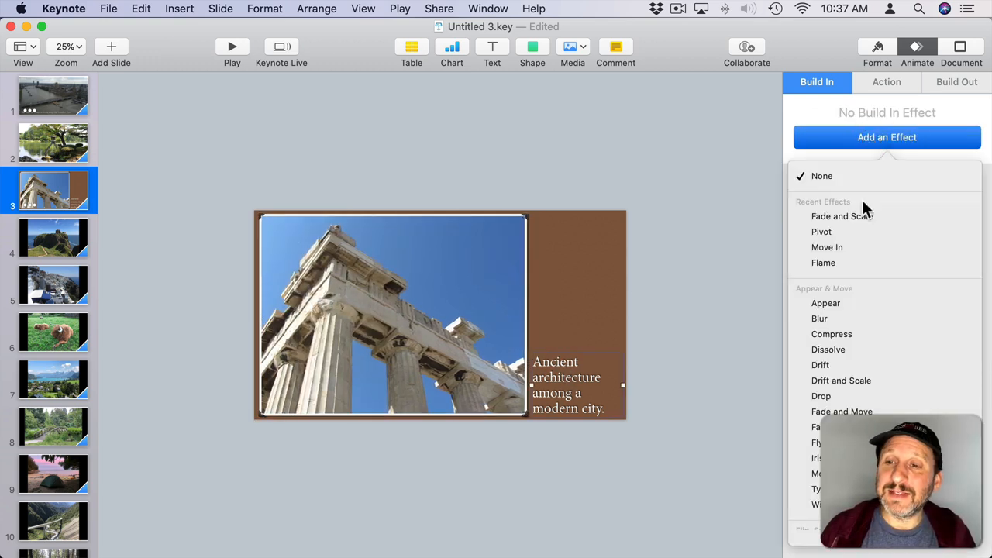
click(842, 216)
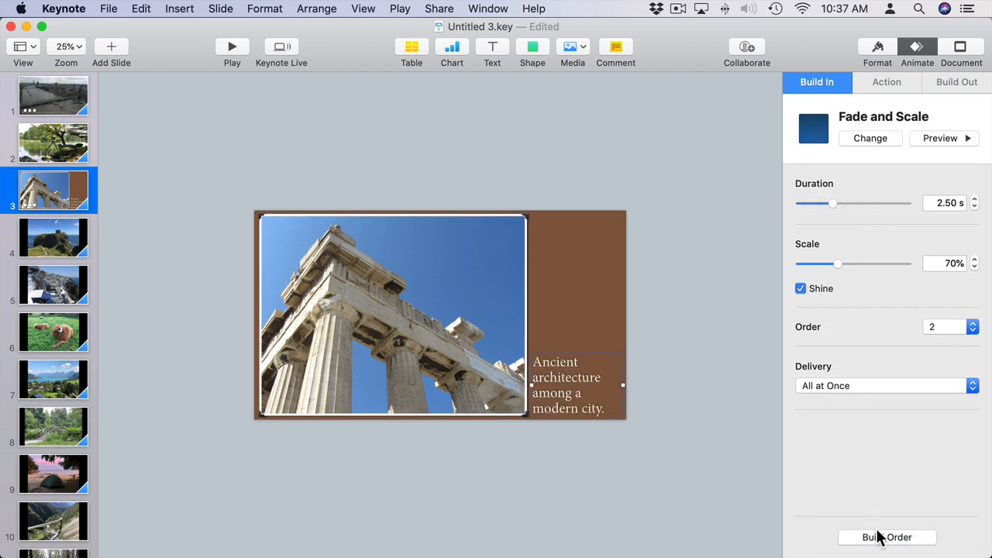
Set slide 3's caption build to start After Build 1 with a 1-second delay
click(886, 537)
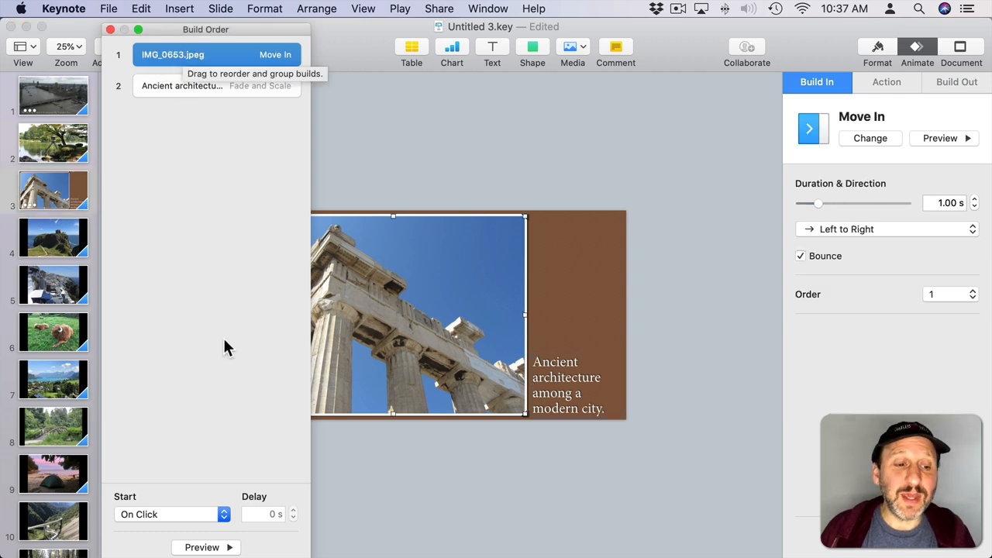
click(172, 513)
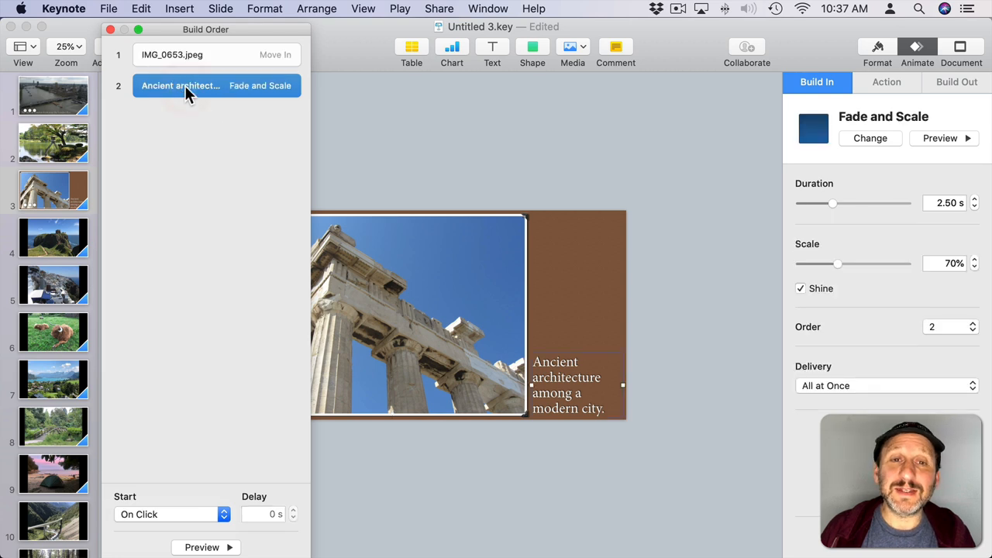
click(170, 514)
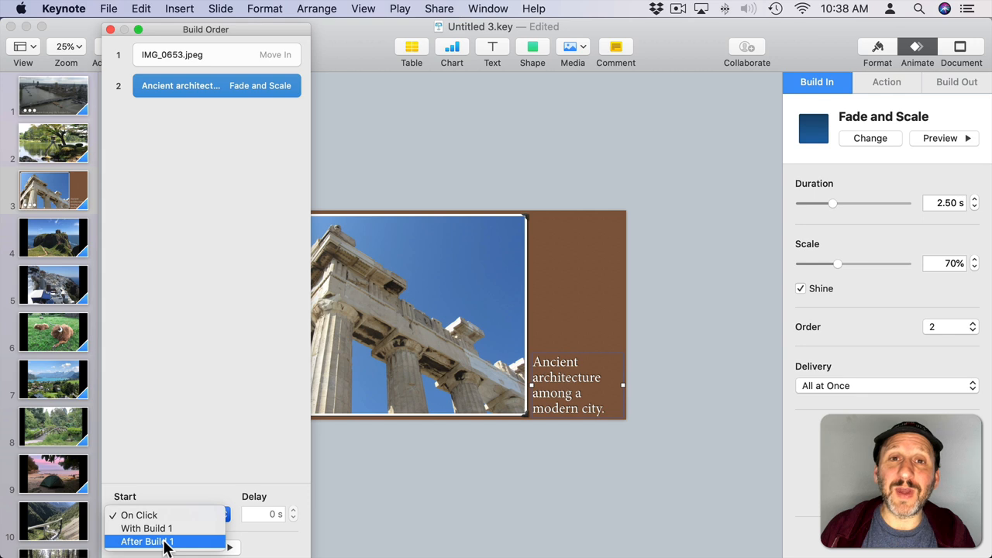
click(148, 541)
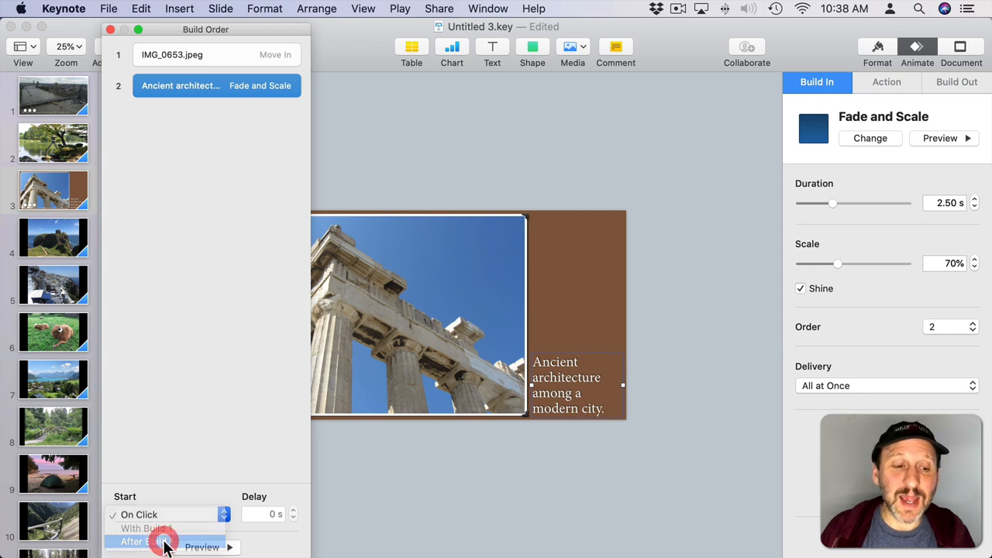
click(142, 541)
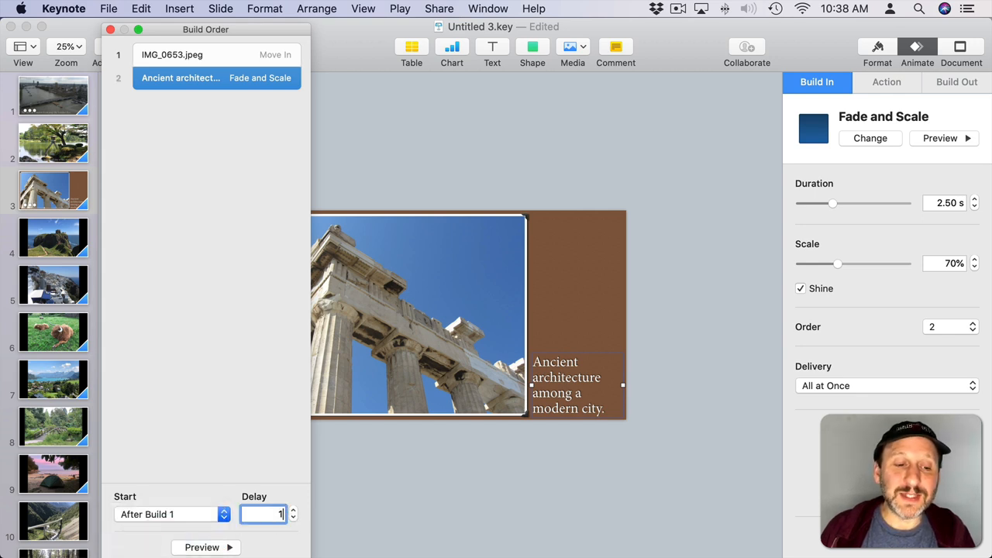
mouse_move(195, 61)
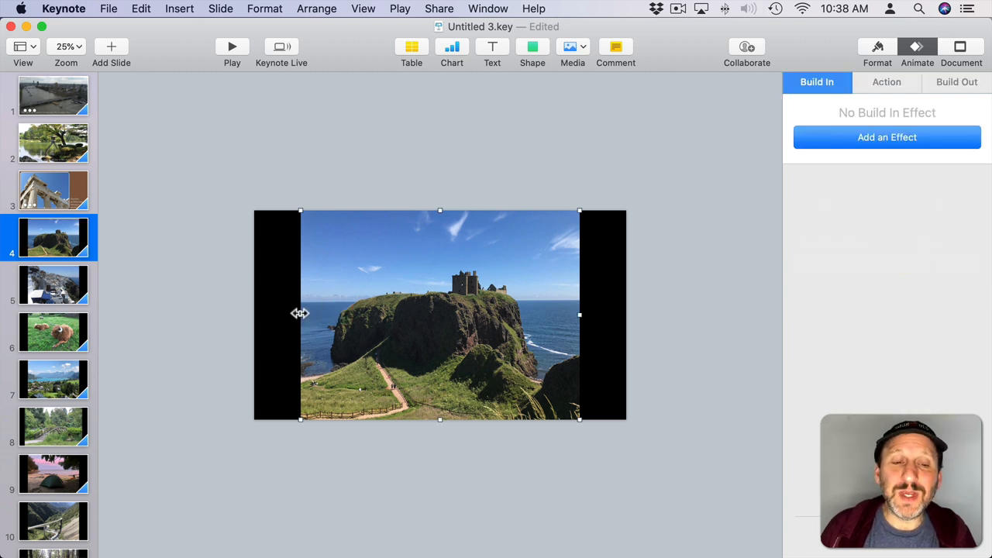
Drag the castle photo's side handle outward so it spans the full slide width
drag(301, 315, 257, 316)
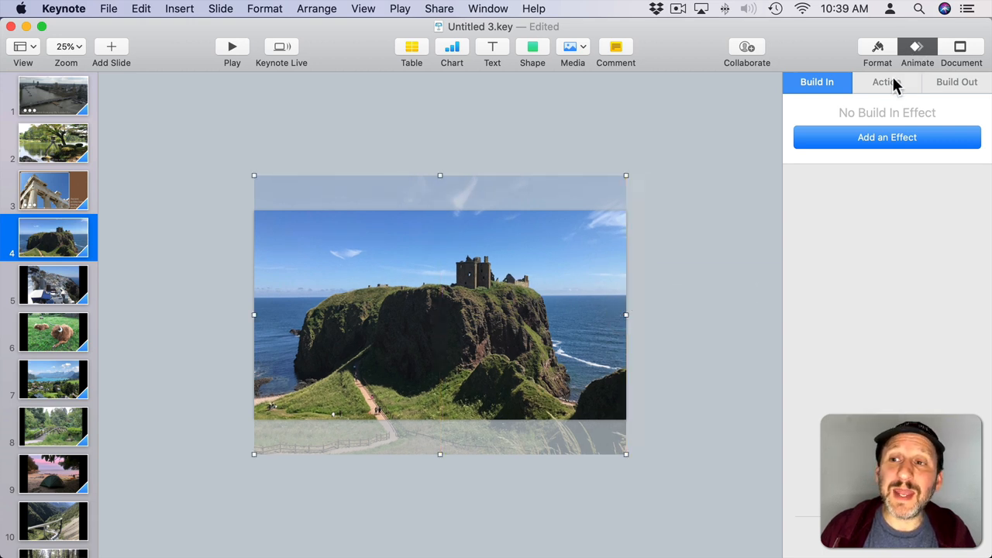
Give the castle photo a 1-second Move action followed by a 150% Scale action
click(886, 137)
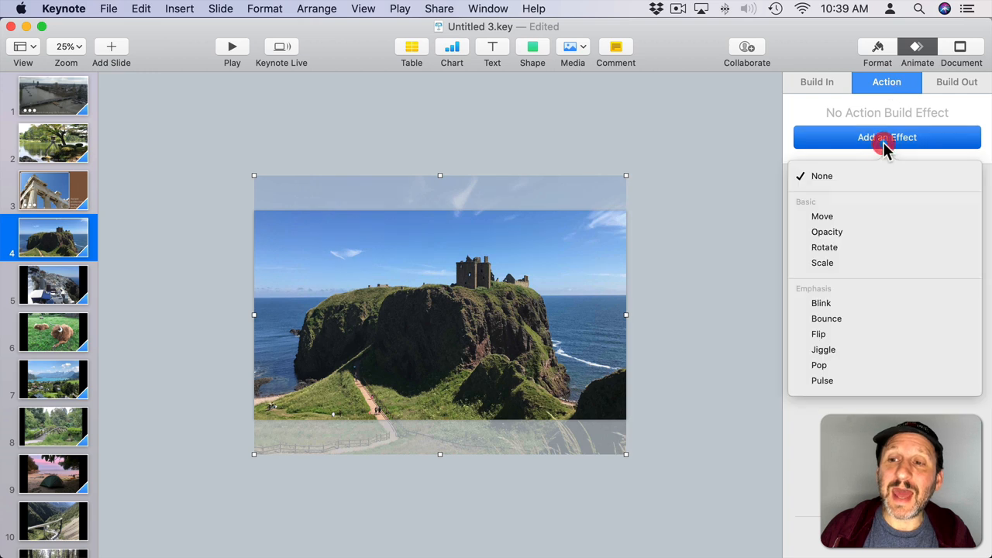
mouse_move(823, 216)
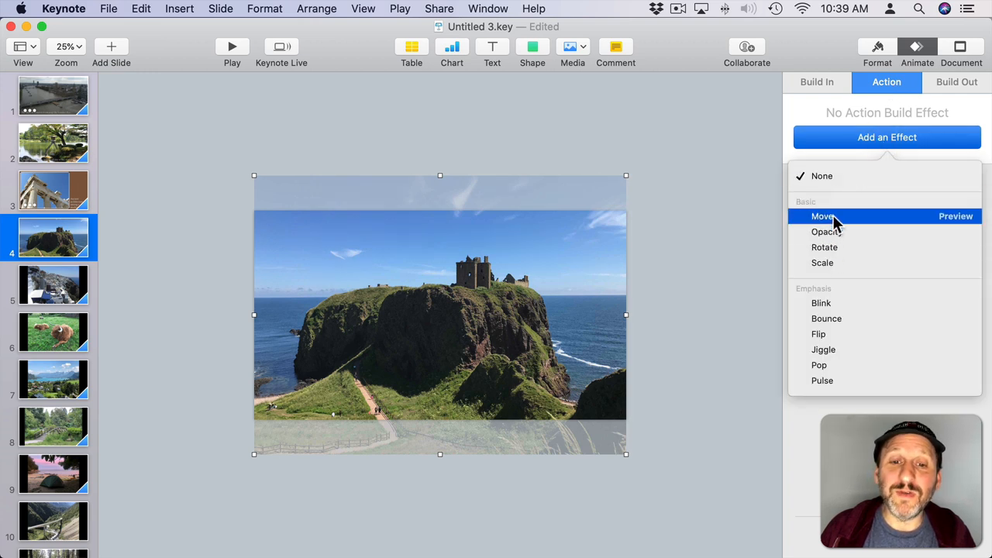
click(822, 216)
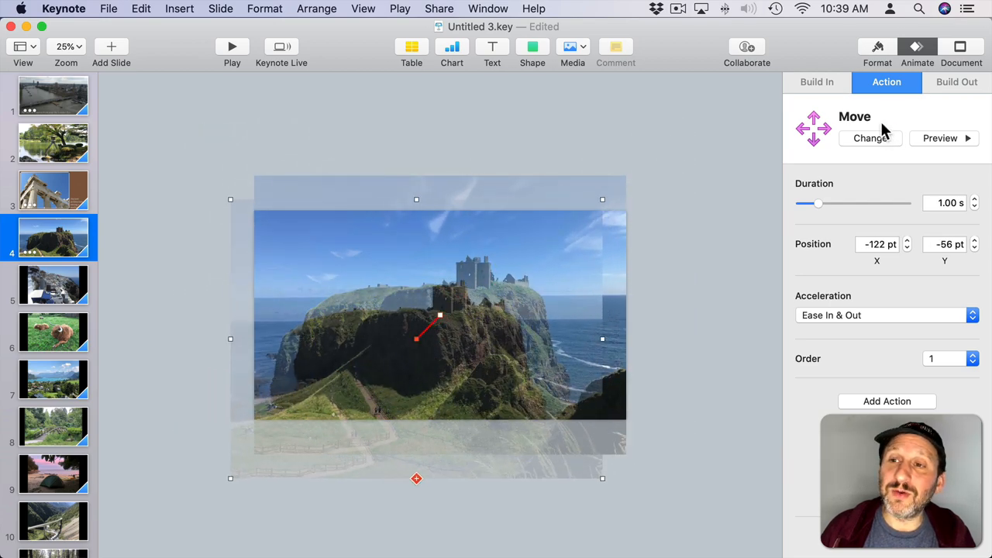
click(869, 138)
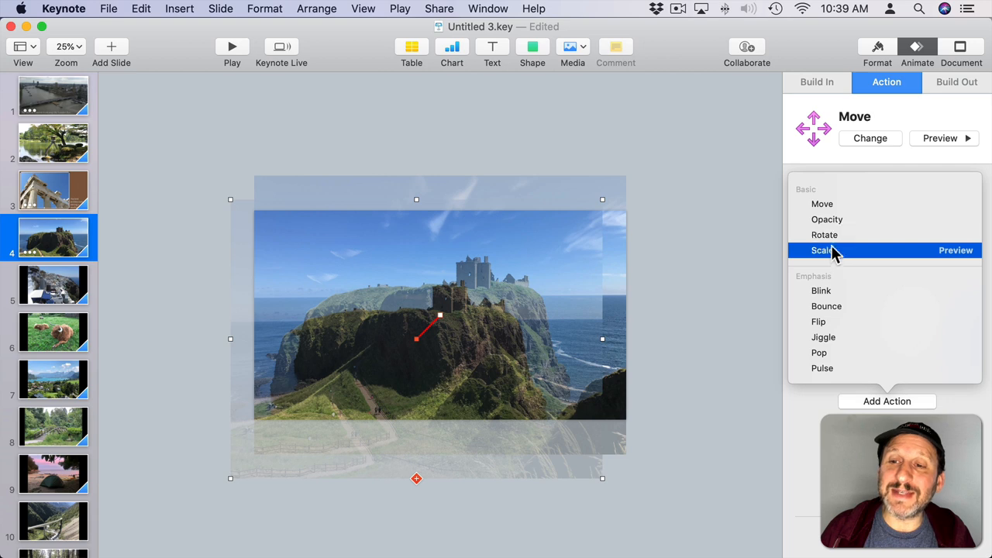
click(821, 250)
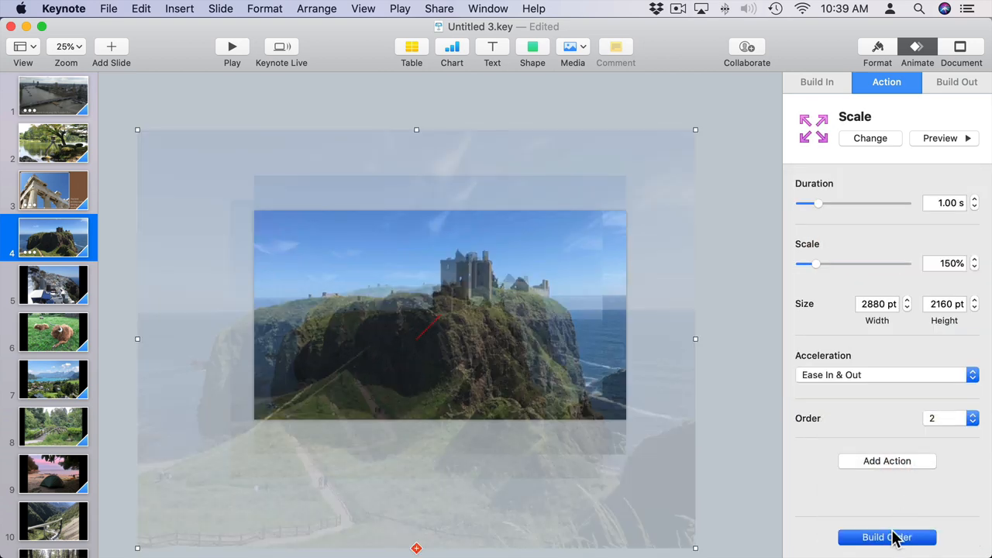
In Build Order, start the Move After Transition and run the Scale With Build 1
click(886, 537)
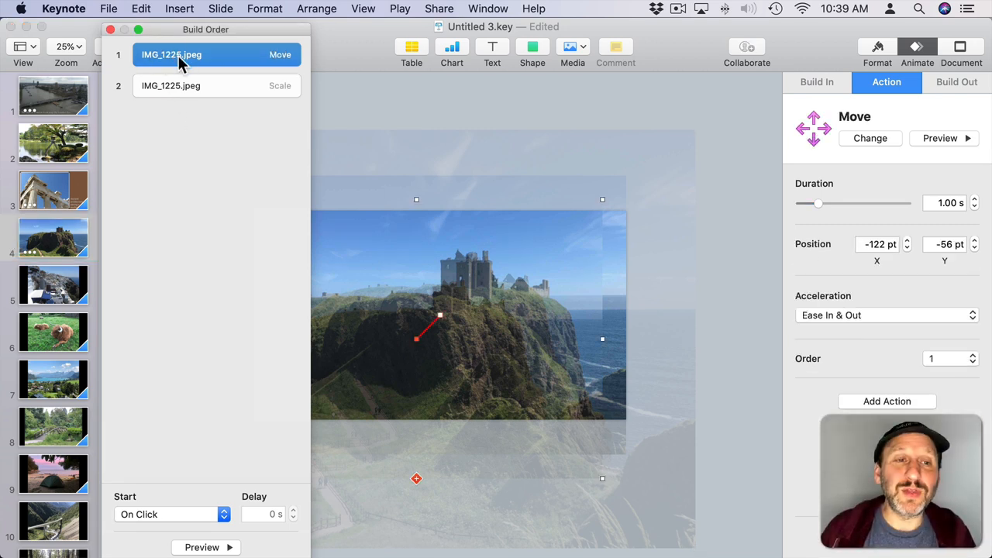
mouse_move(166, 63)
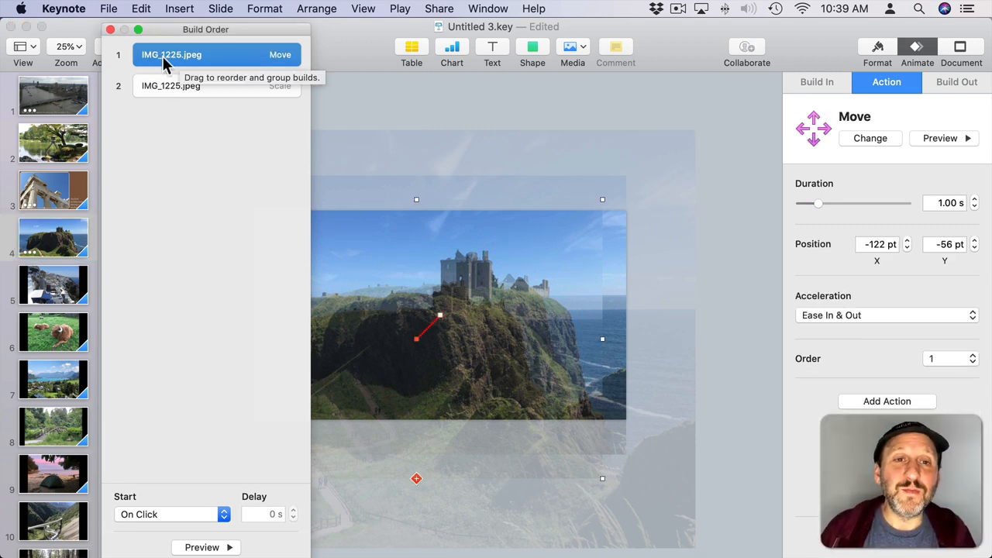
click(167, 514)
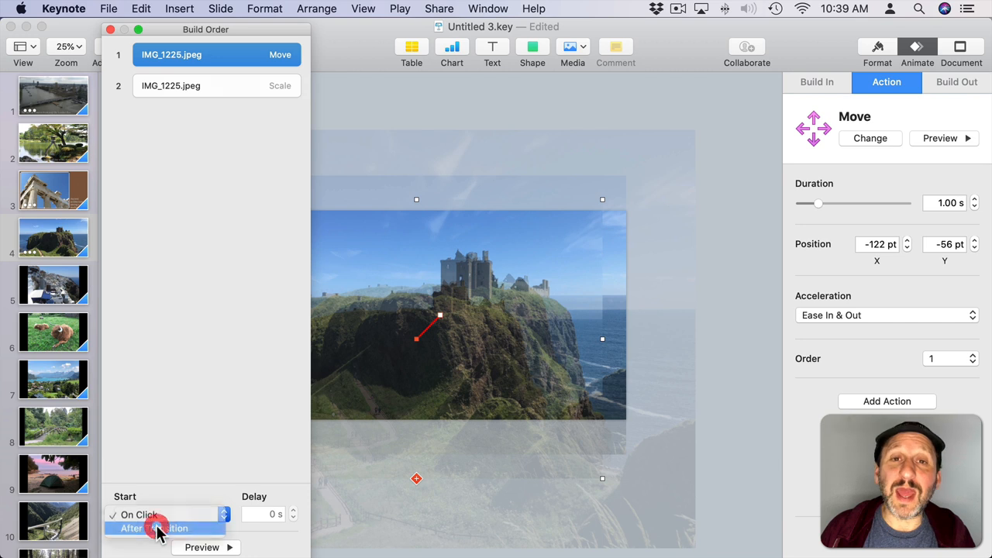
click(154, 527)
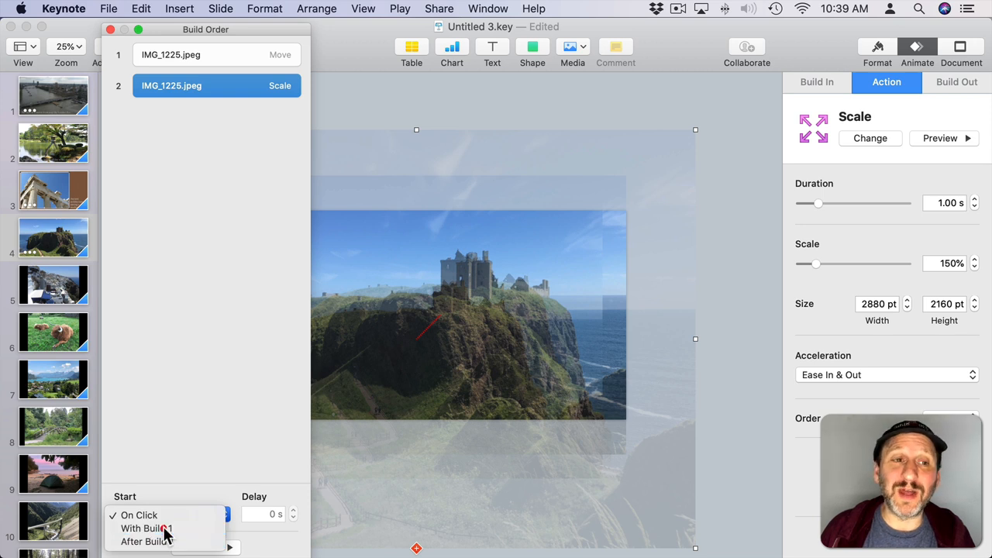
click(146, 528)
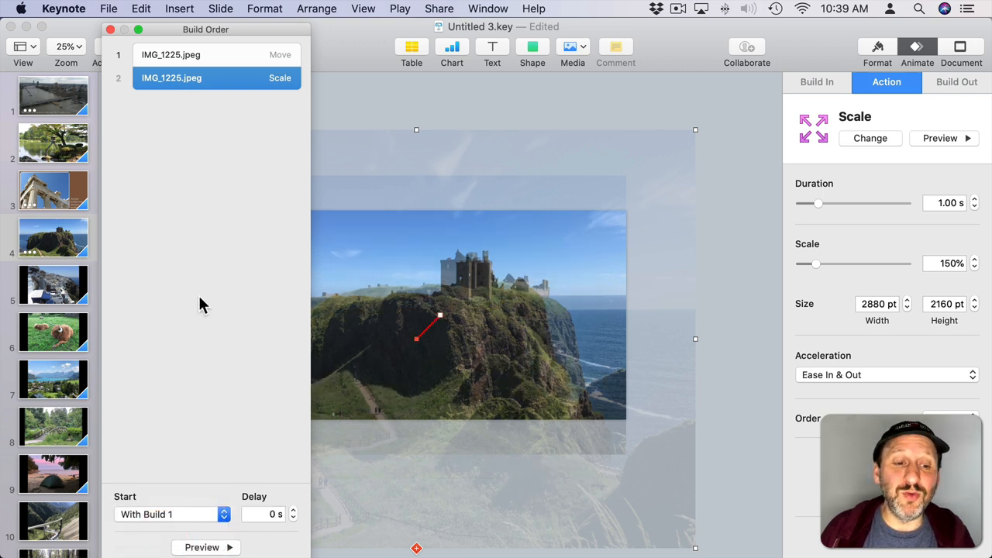
Set both Move and Scale durations to 6 seconds and shift the move's endpoint
click(170, 55)
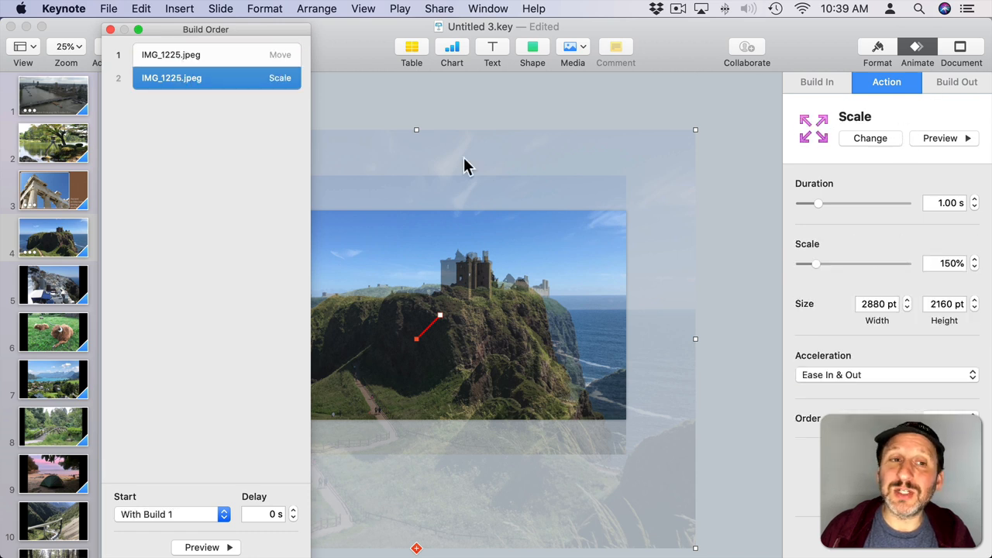
click(194, 54)
text(6)
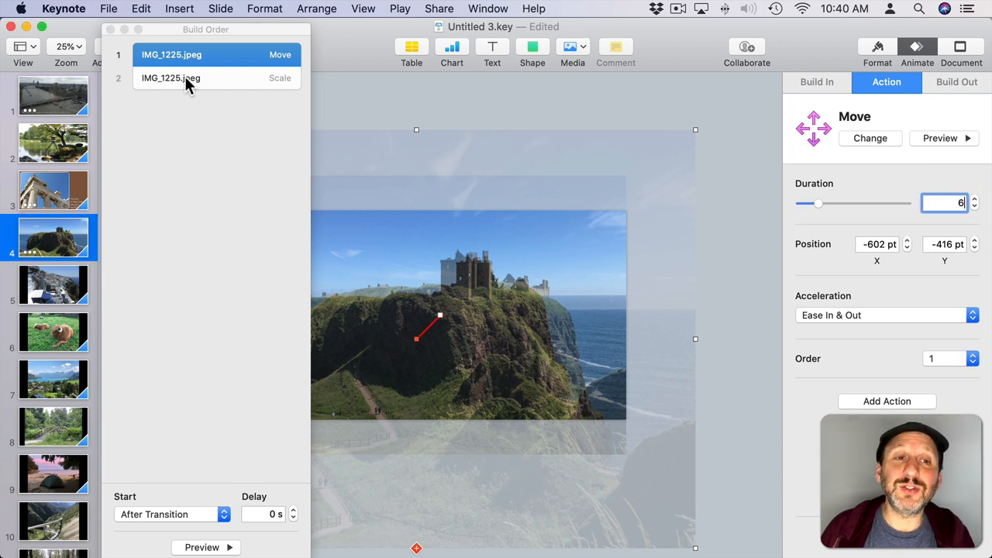
click(171, 77)
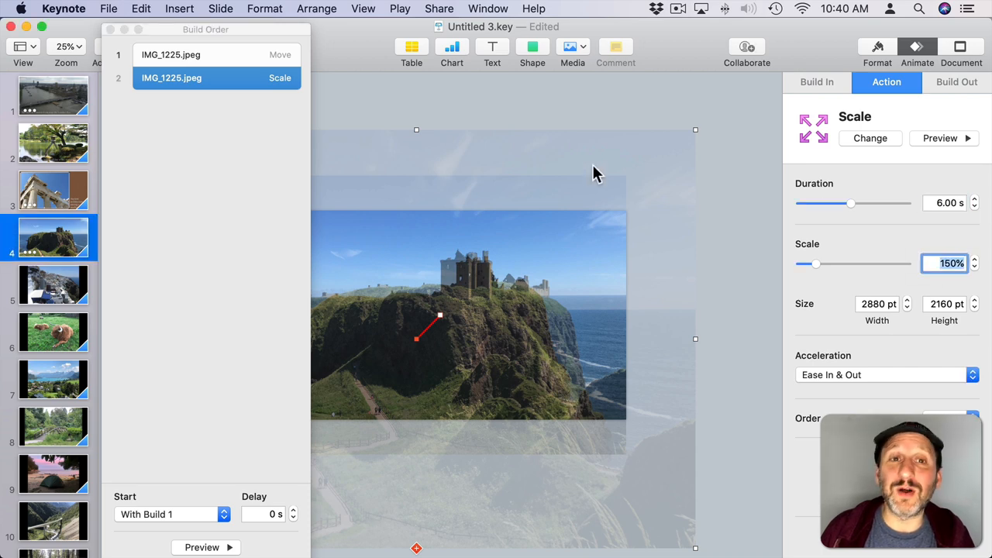
mouse_move(238, 66)
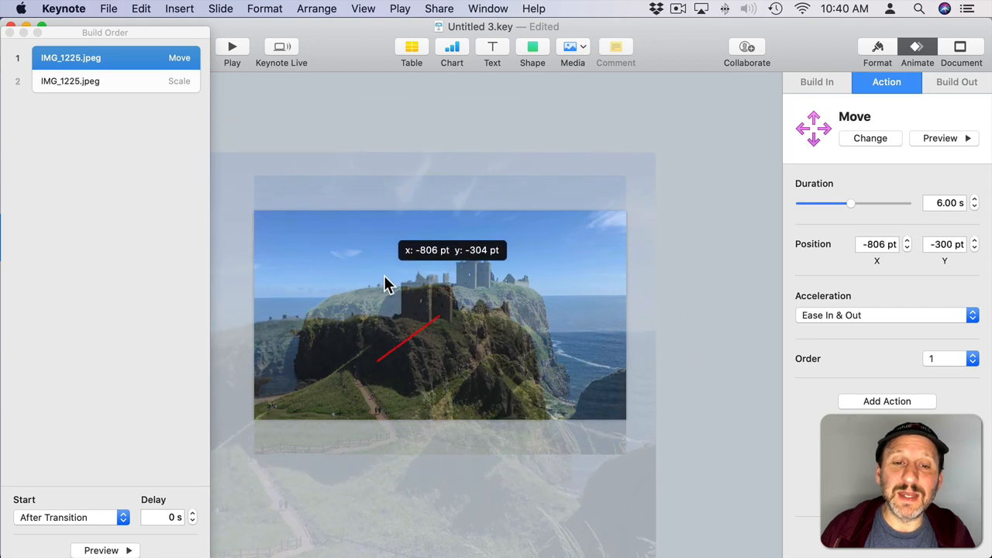
drag(387, 283, 403, 280)
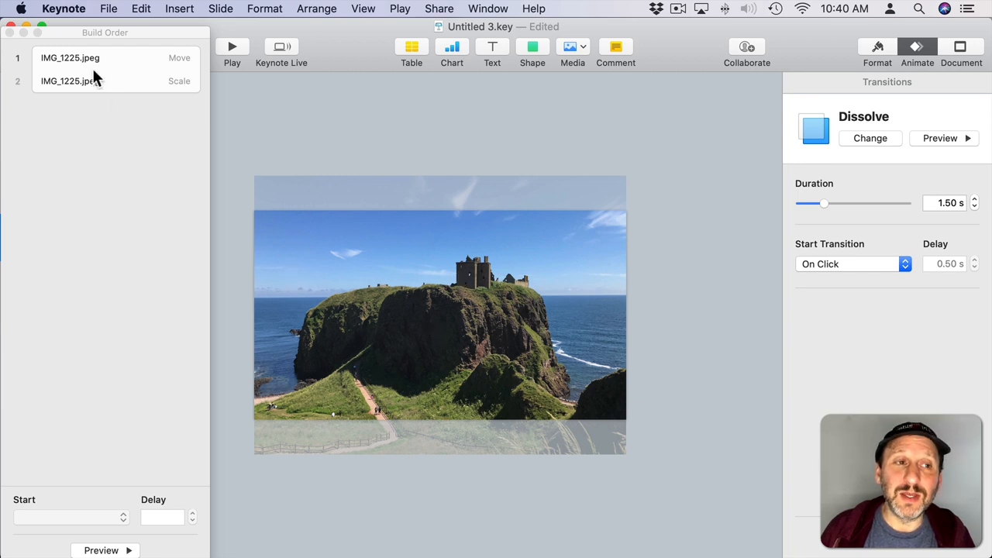
Preview the animation, set Acceleration to None for Move and Scale, and close Build Order
click(71, 58)
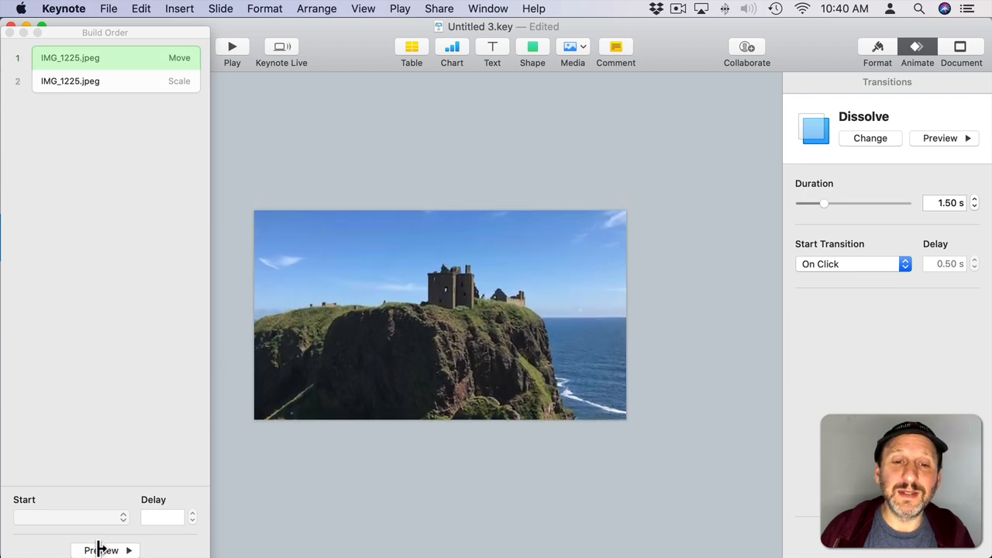
click(70, 57)
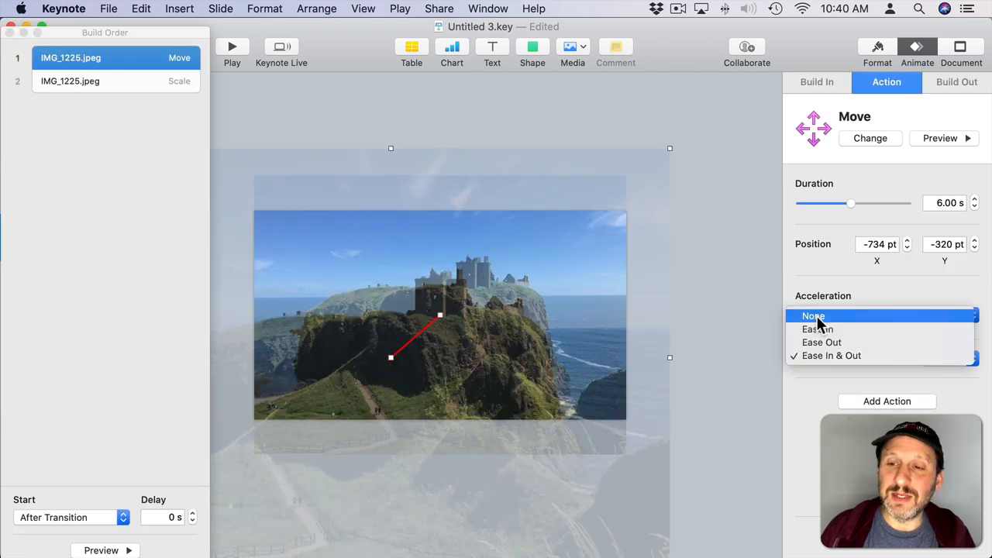
click(71, 81)
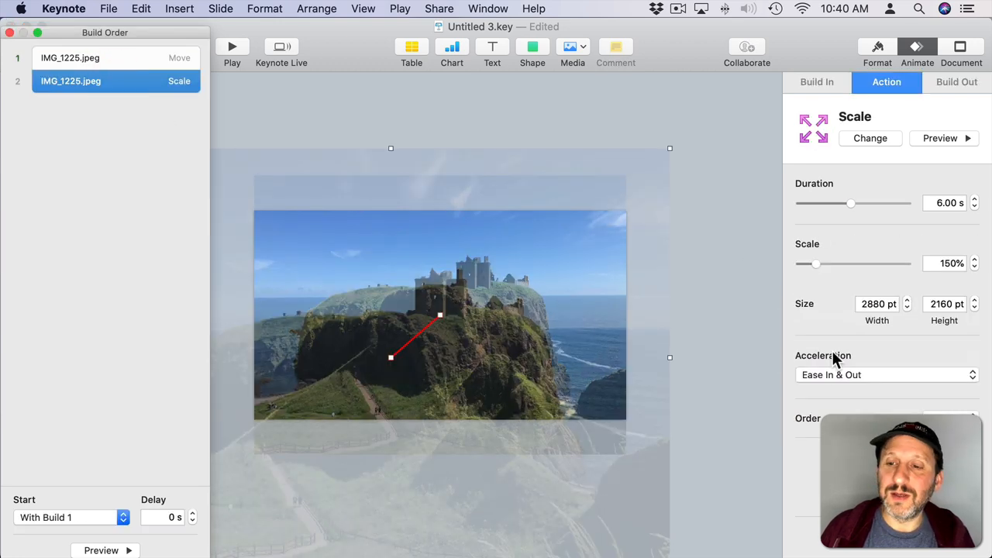
click(887, 374)
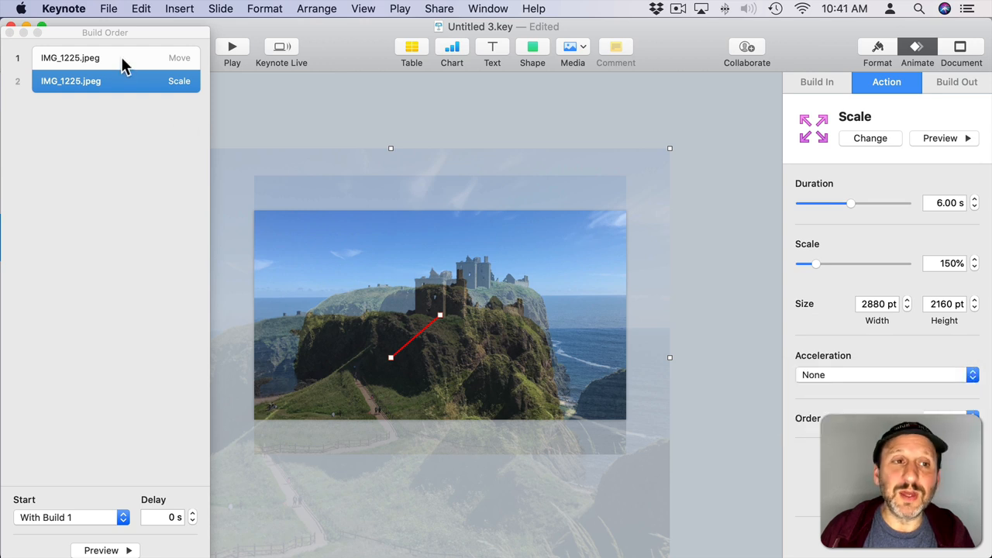
click(69, 58)
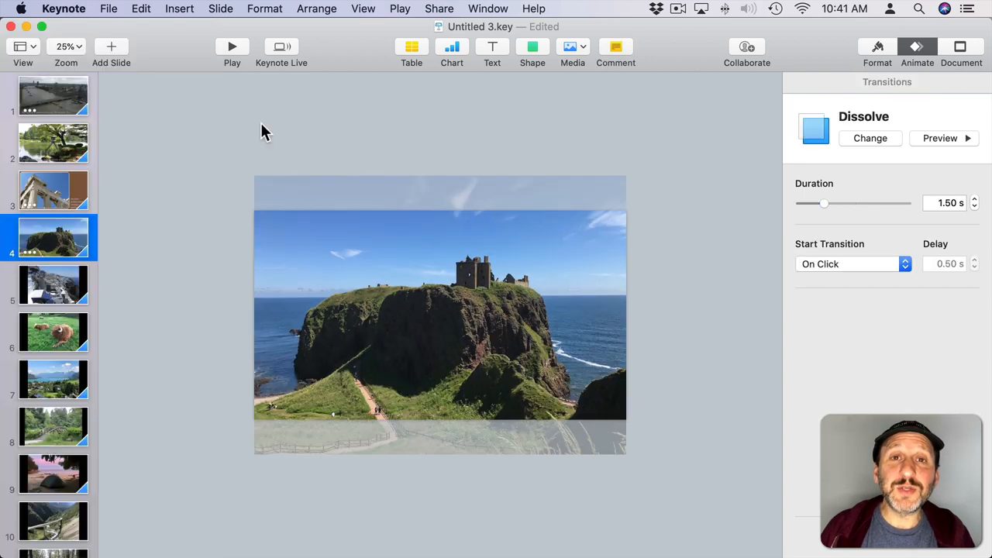
mouse_move(433, 105)
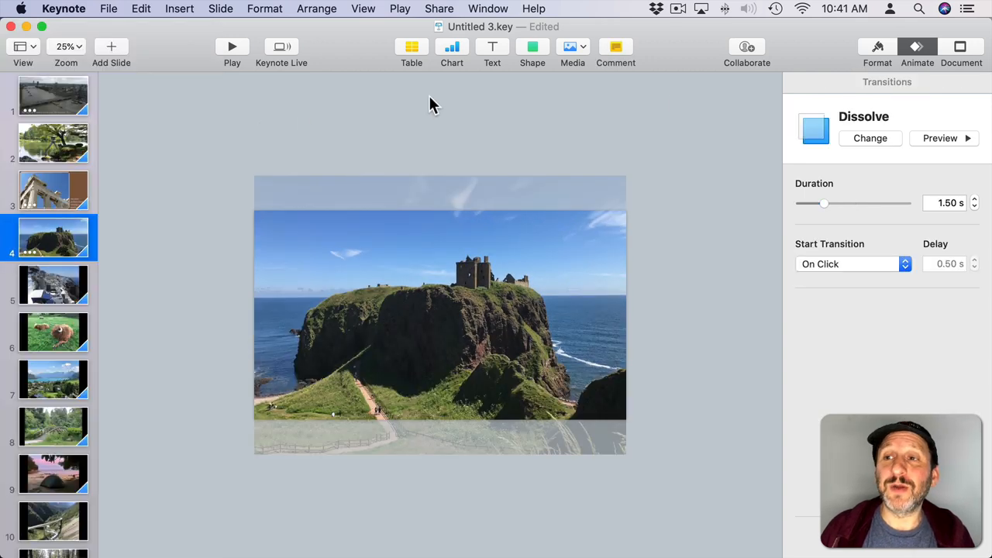
In Document Audio, add a Miles Davis track as soundtrack, set it to Loop, then remove it
click(961, 46)
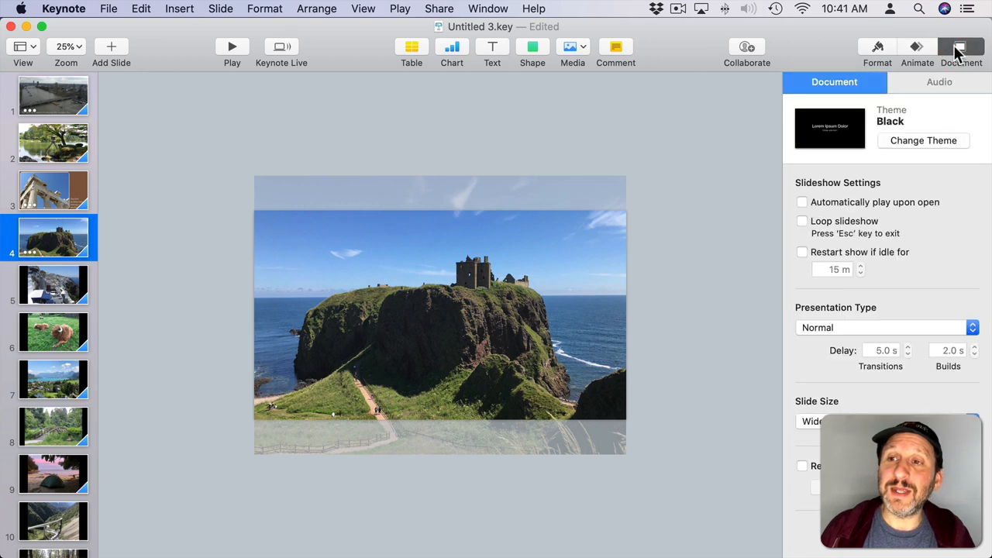
click(939, 81)
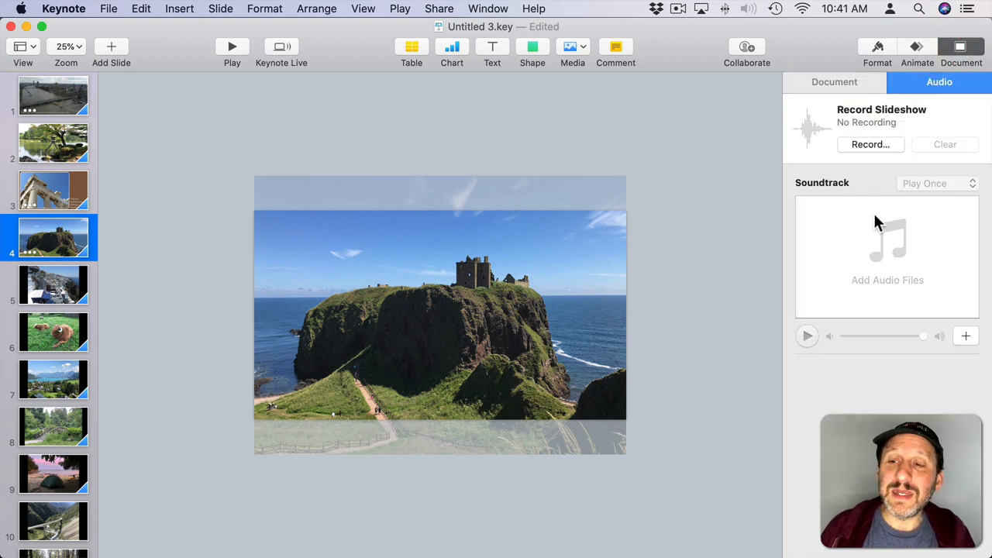
mouse_move(874, 252)
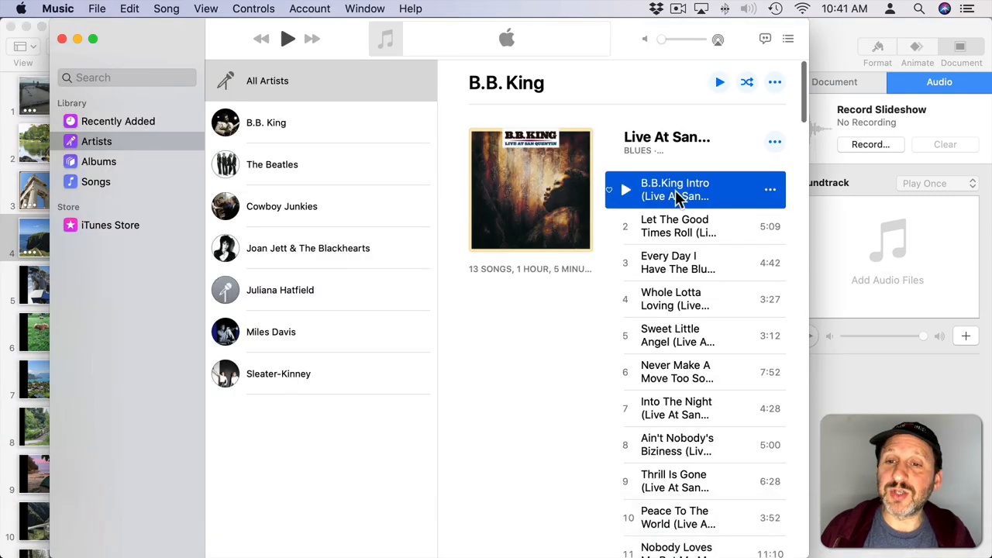
drag(674, 190, 686, 178)
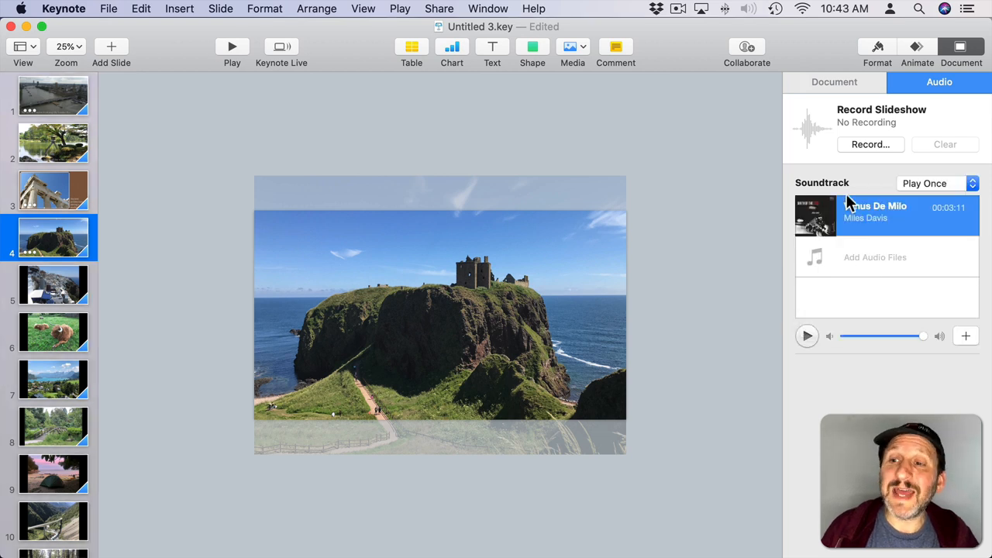
drag(922, 335, 888, 336)
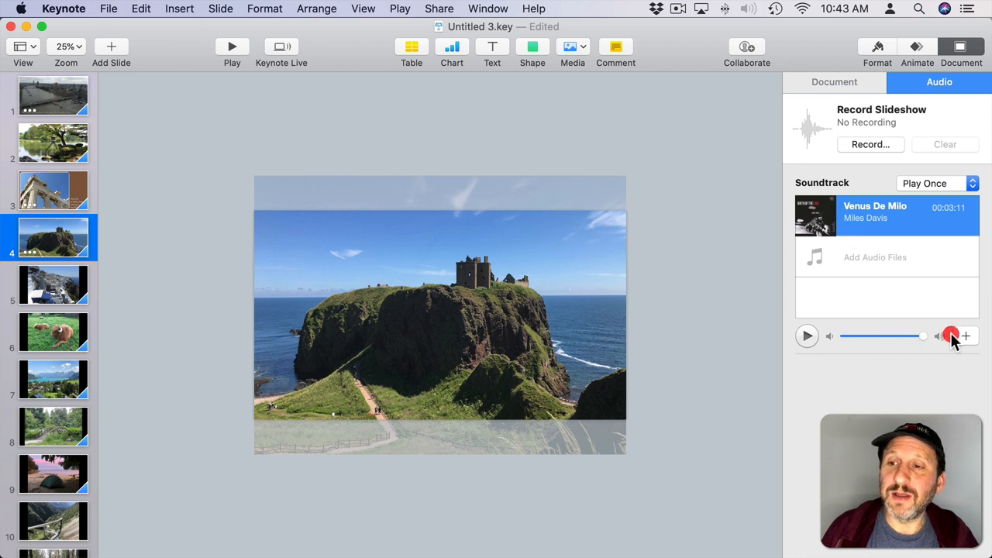
click(938, 183)
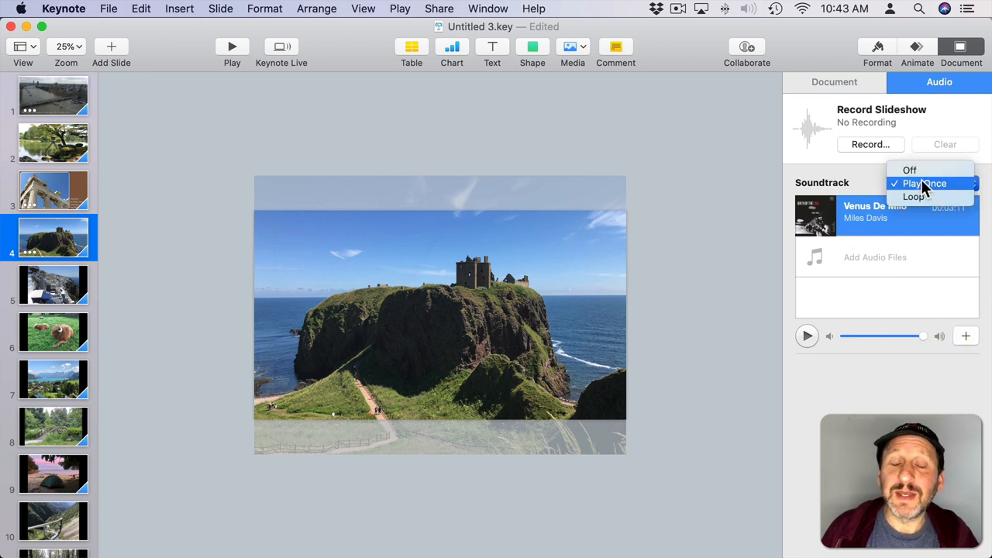
mouse_move(914, 196)
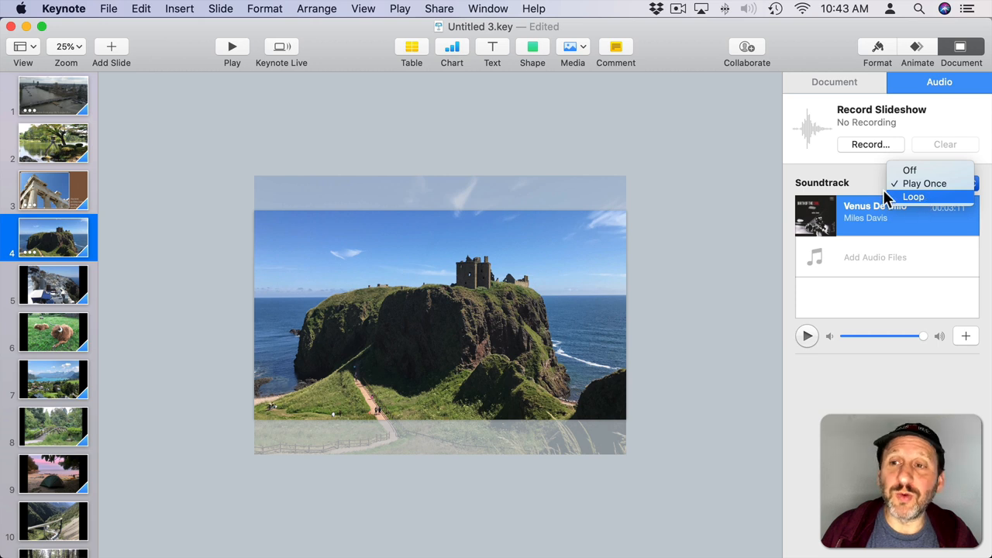
click(924, 183)
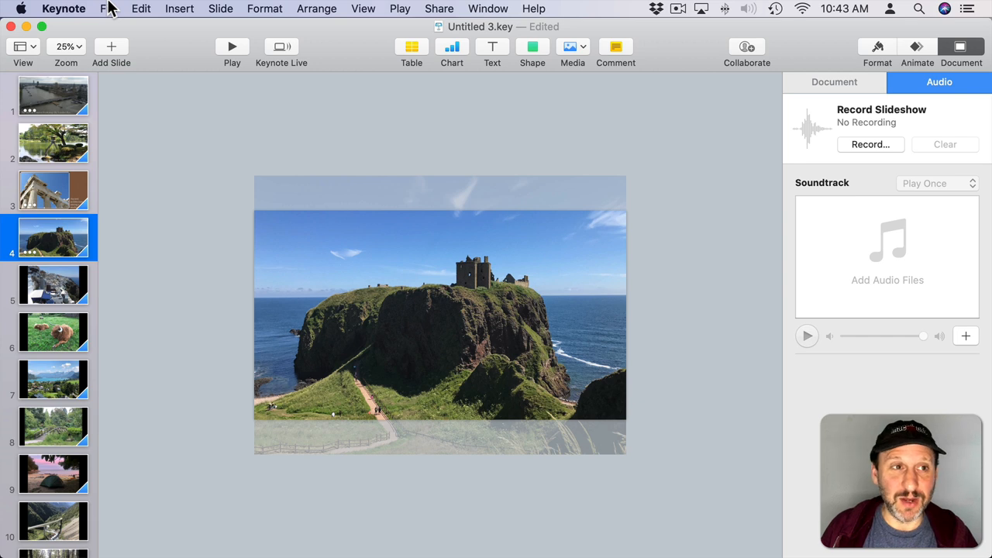
click(108, 9)
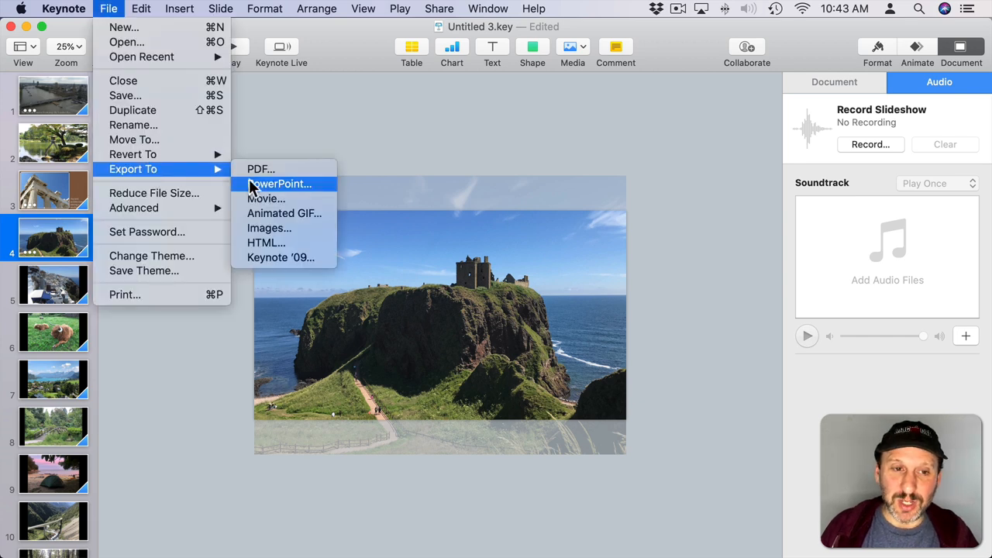
click(266, 198)
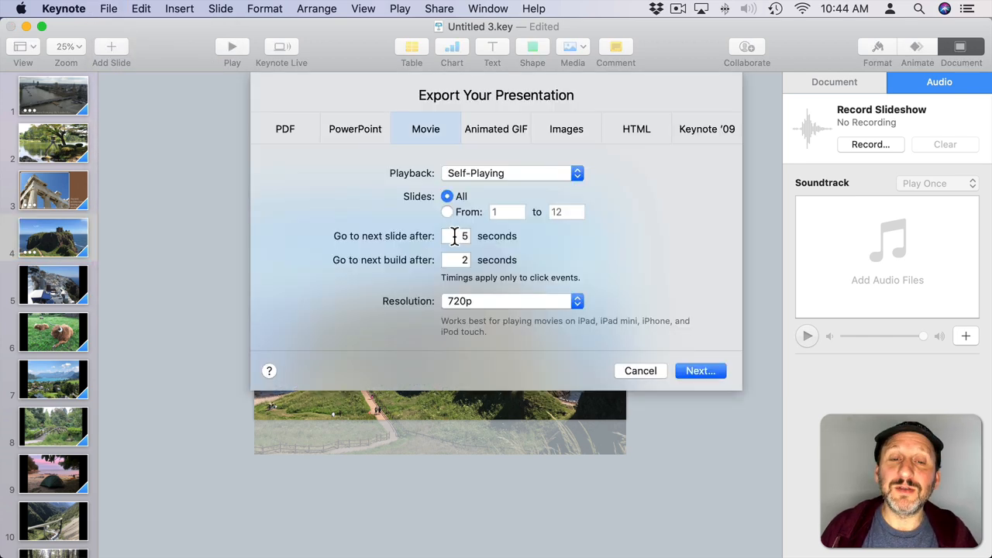
click(456, 236)
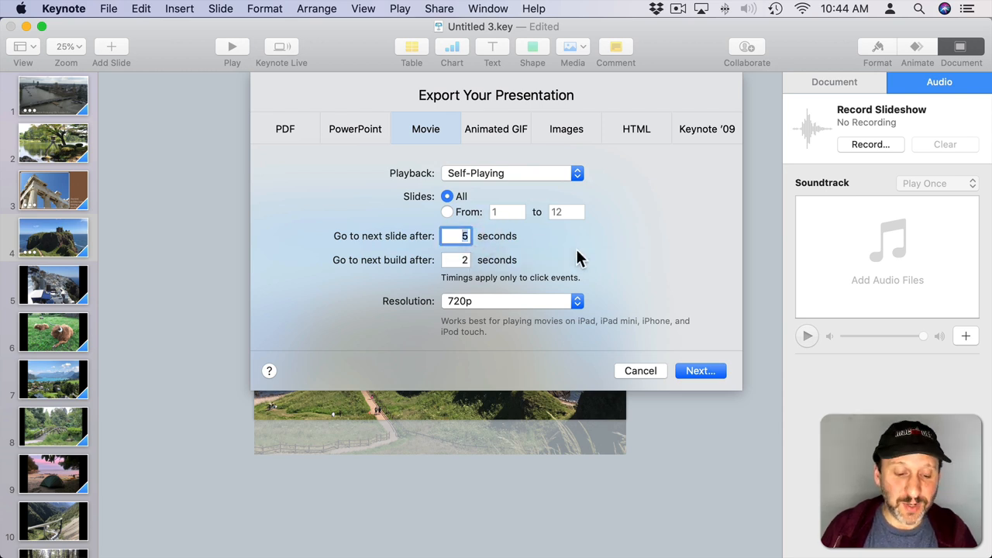
text(10)
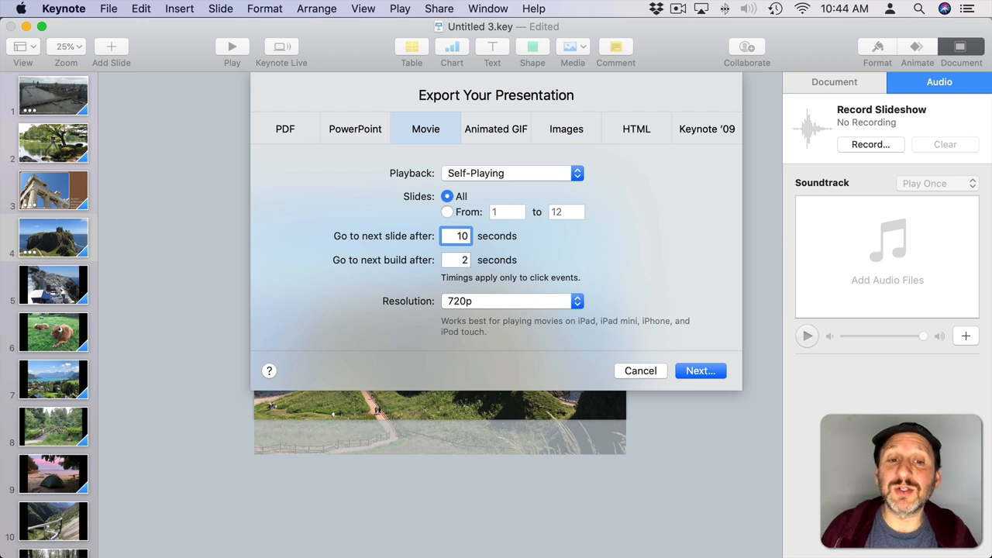
click(512, 301)
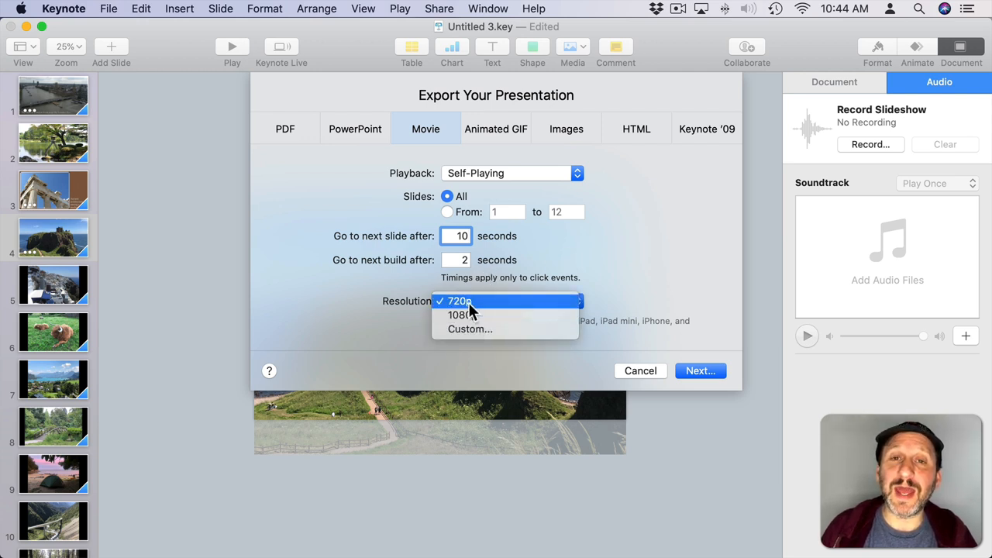
mouse_move(461, 314)
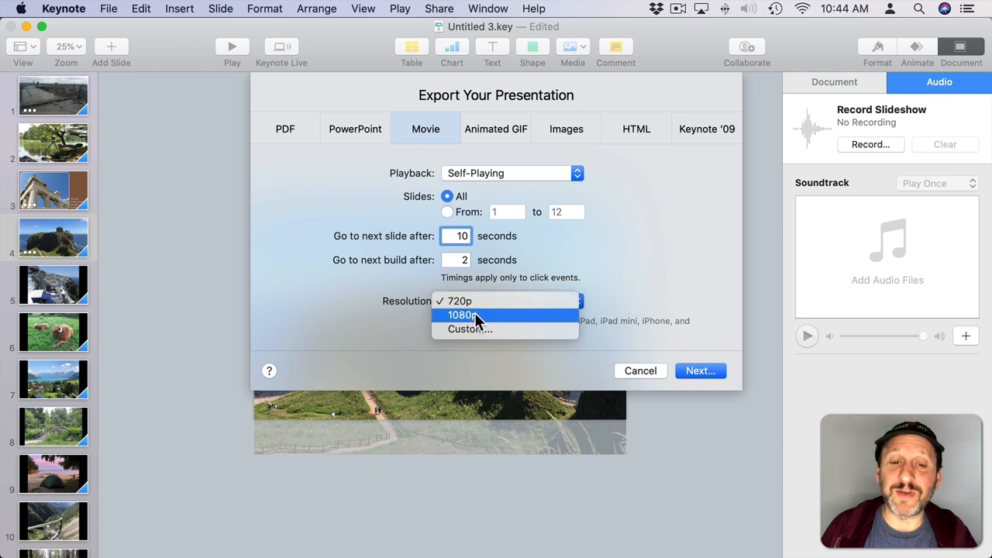
click(461, 315)
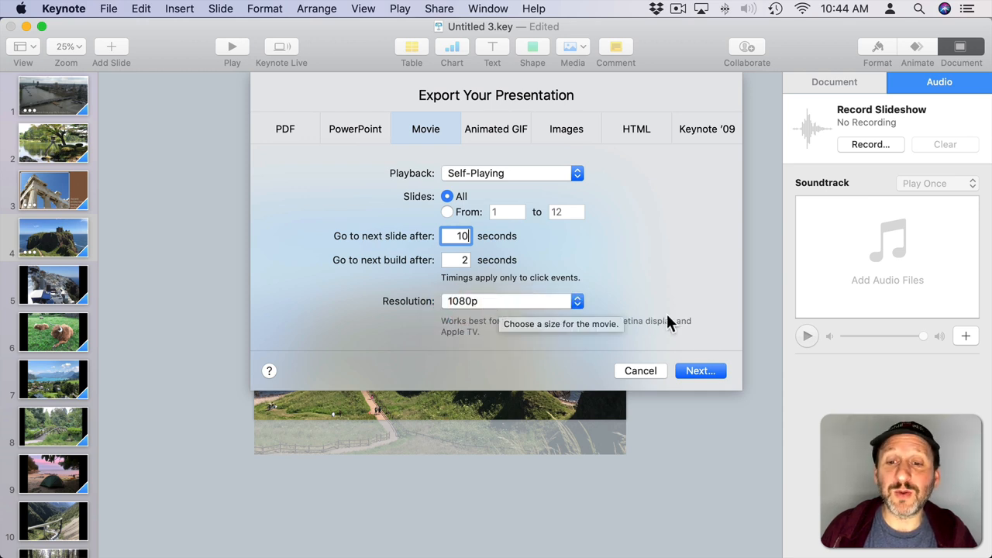
click(640, 370)
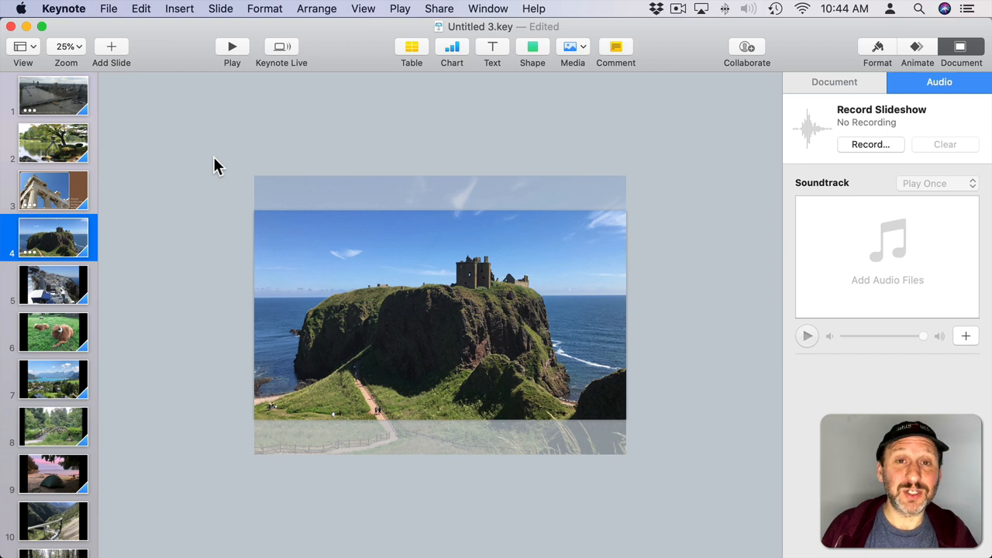
Rehearse the slideshow from slide 1, the London view, then end the rehearsal
click(52, 95)
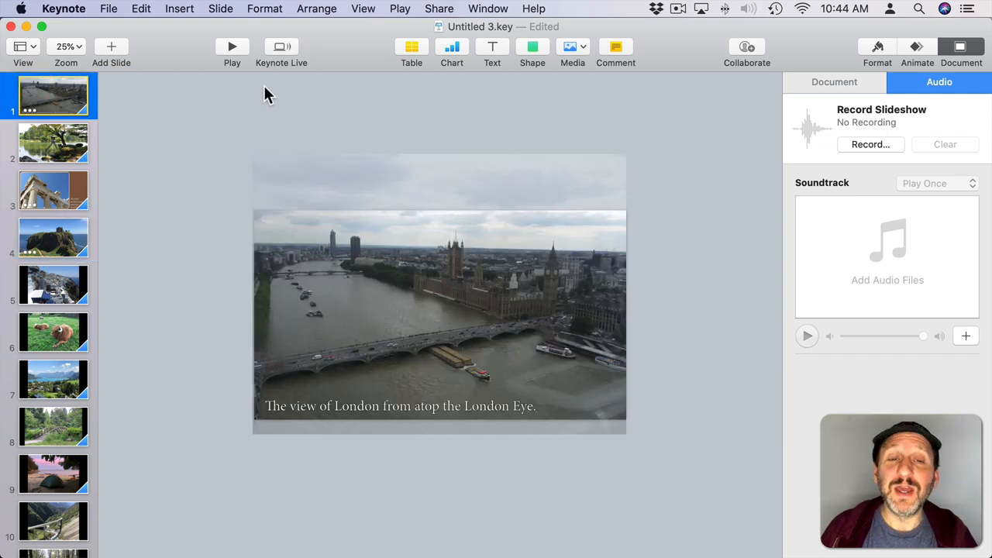
click(400, 8)
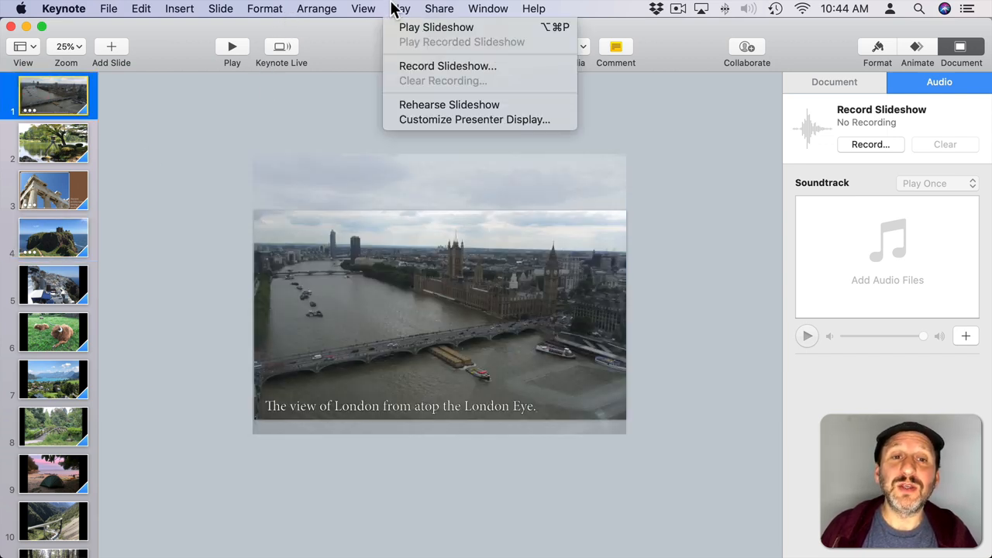
click(400, 8)
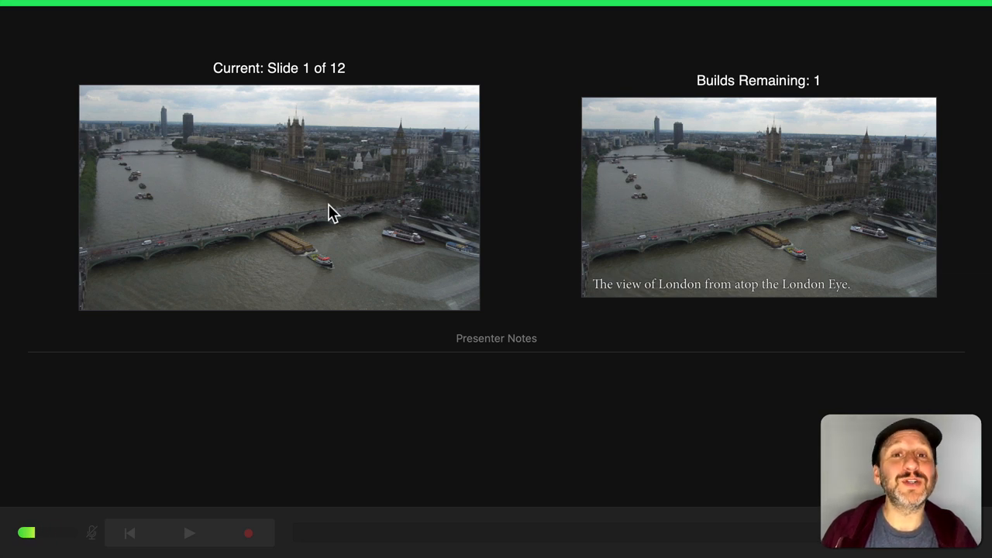
click(108, 9)
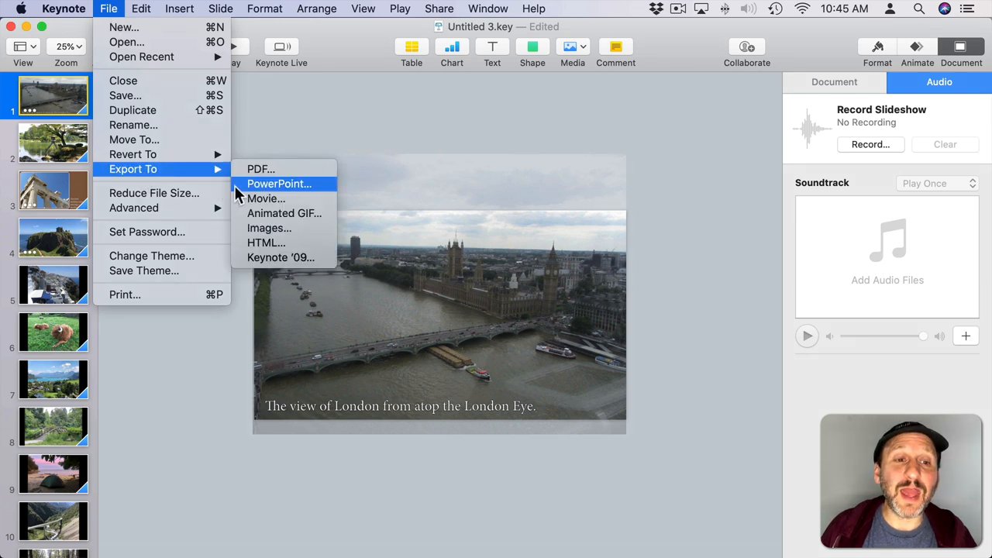
Choose Movie export with Self-Playing playback, all 12 slides, at 720p
click(266, 198)
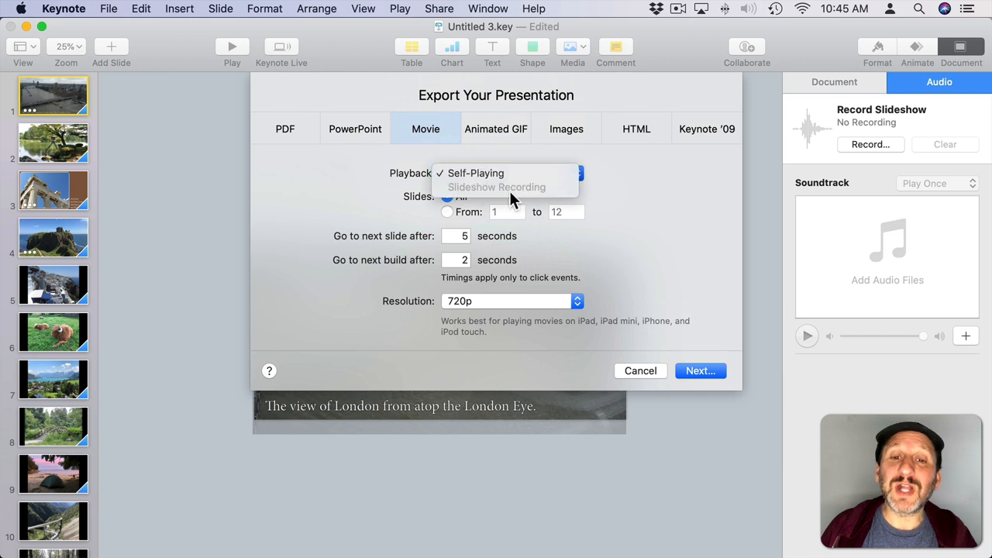
click(475, 173)
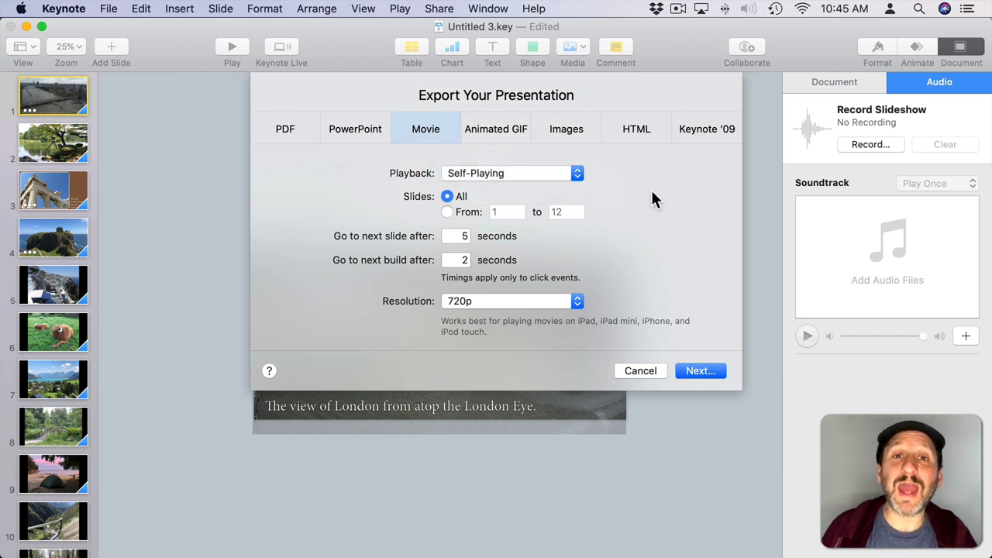